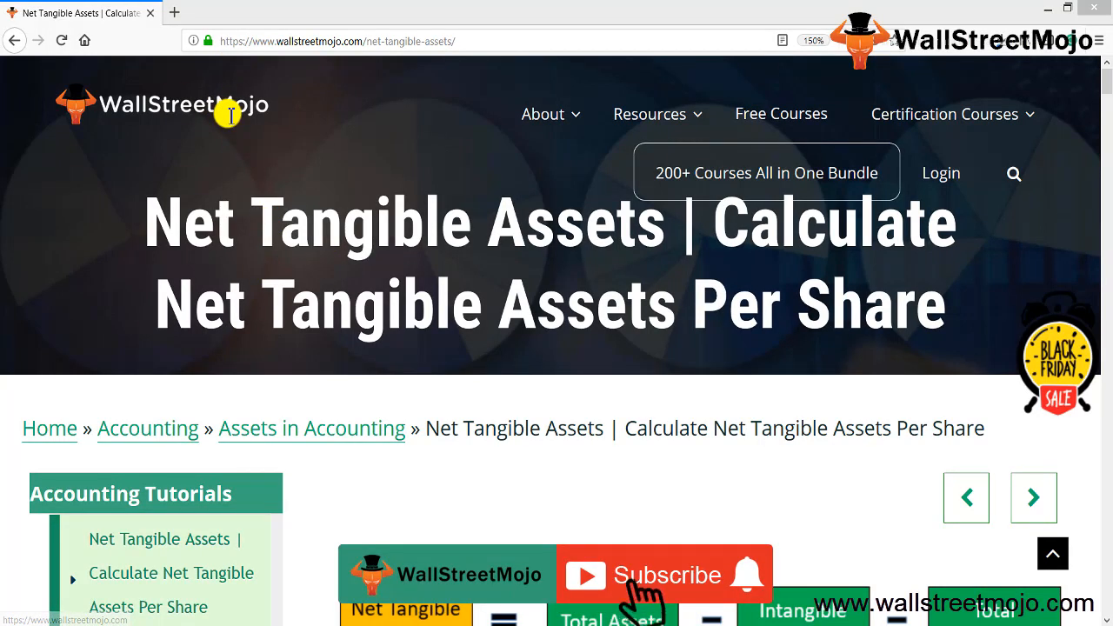
Scroll the Net Tangible Assets article down to its formula diagram
{"action": "left_click", "coordinate": [664, 574]}
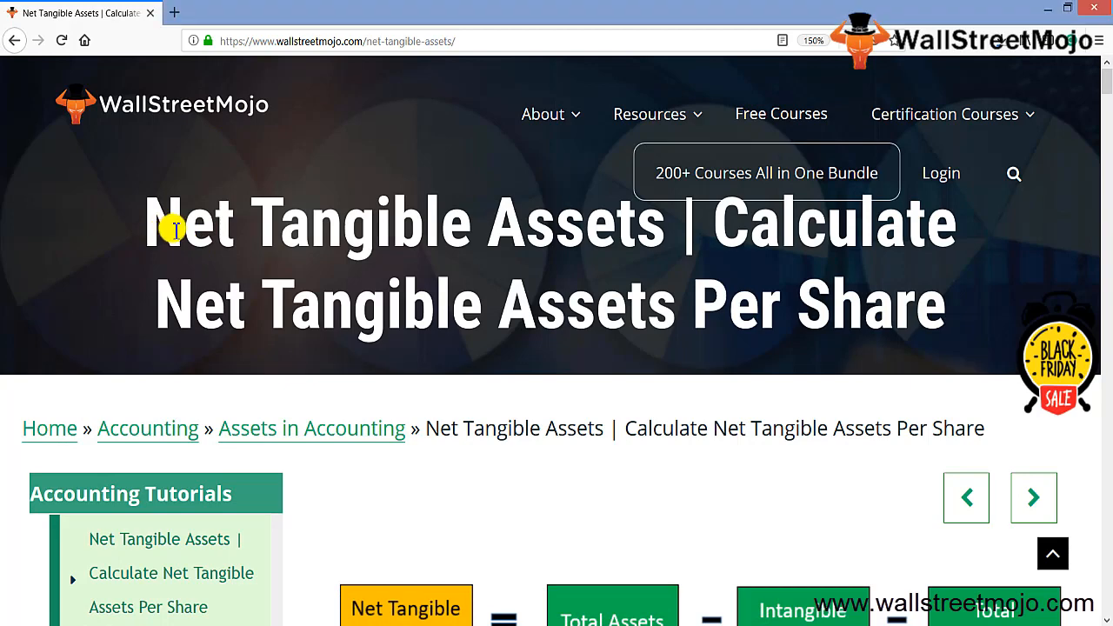
{"action": "left_click_drag", "start_coordinate": [174, 230], "coordinate": [513, 292]}
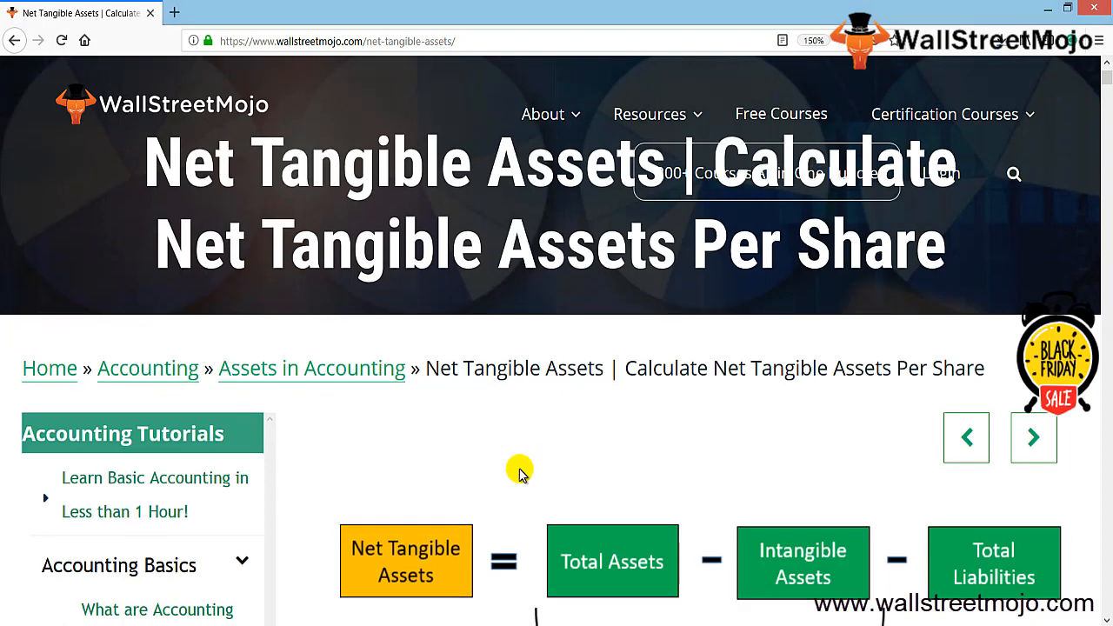
{"action": "scroll", "scroll_direction": "down", "scroll_amount": 3}
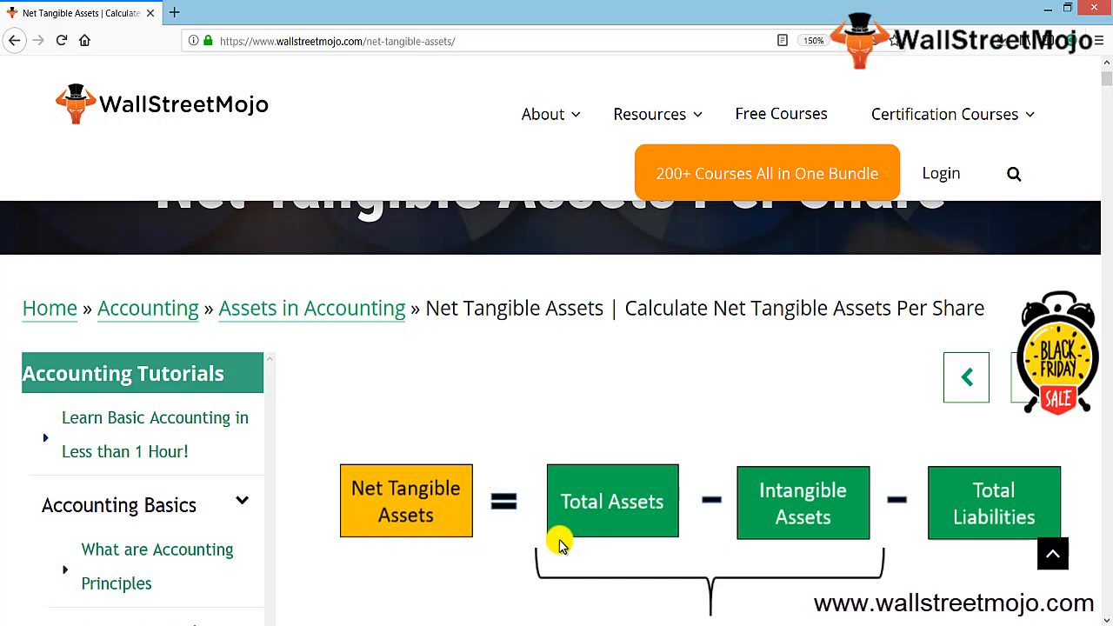
{"action": "mouse_move", "coordinate": [873, 553]}
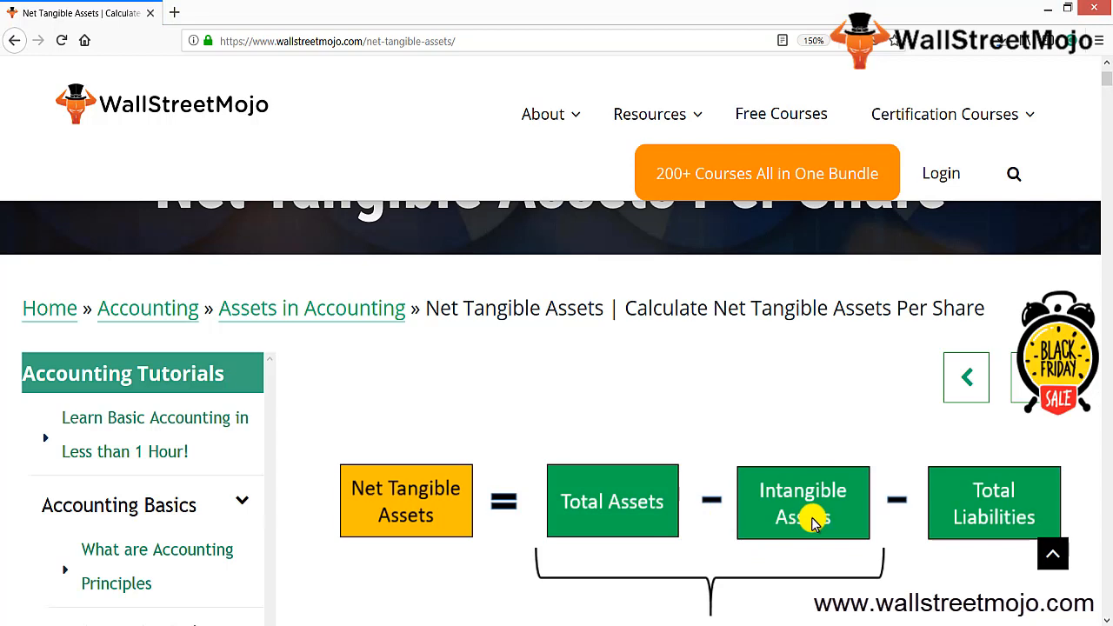
{"action": "mouse_move", "coordinate": [706, 501]}
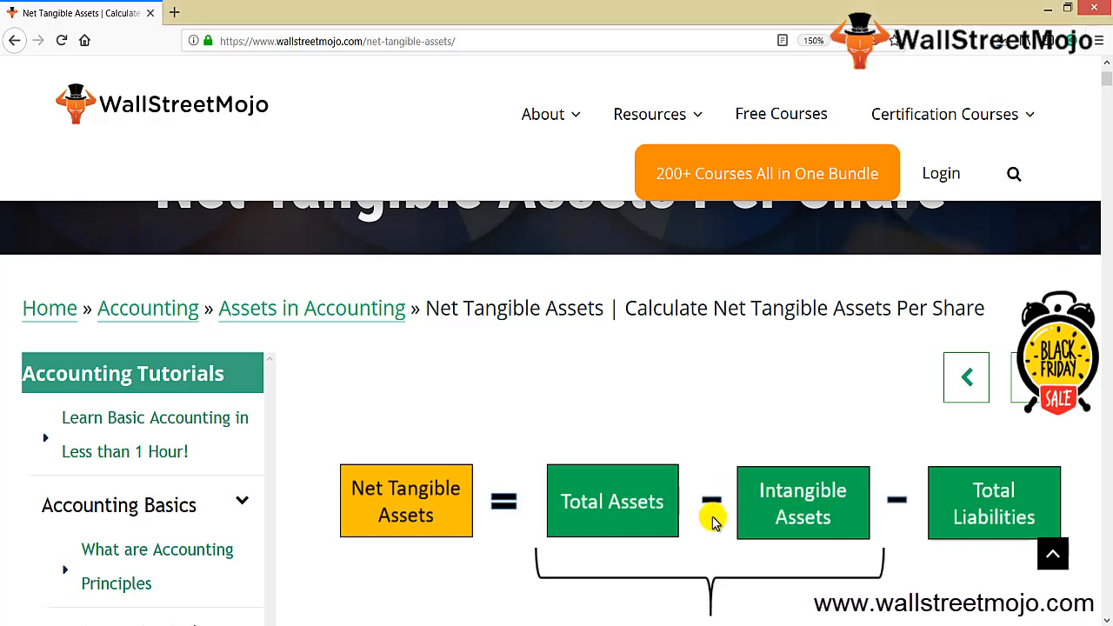
{"action": "mouse_move", "coordinate": [809, 542]}
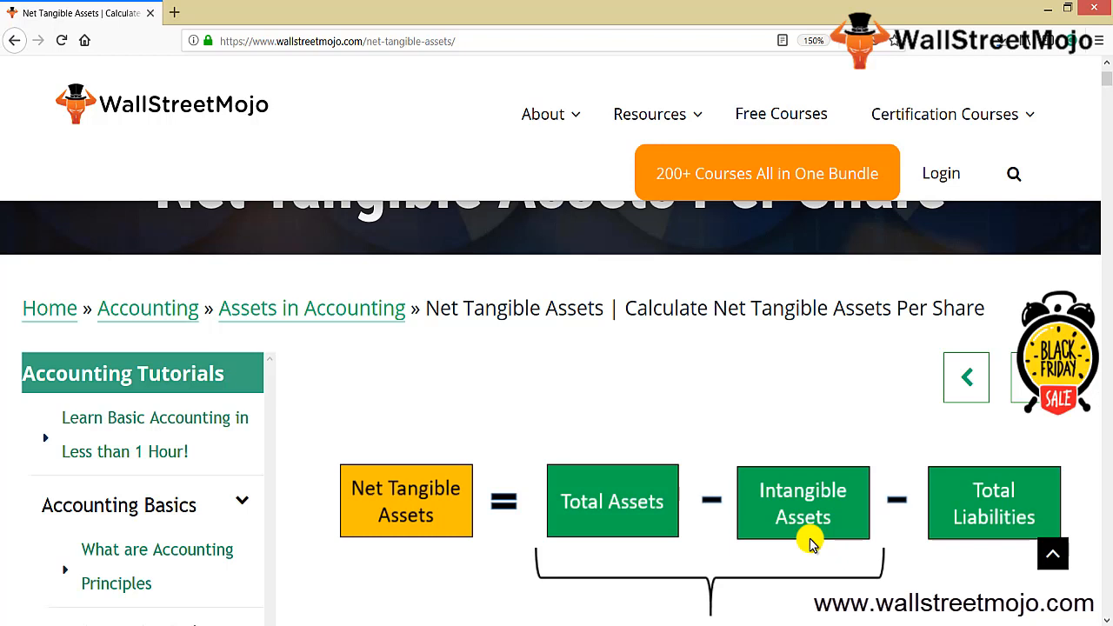
{"action": "mouse_move", "coordinate": [710, 478]}
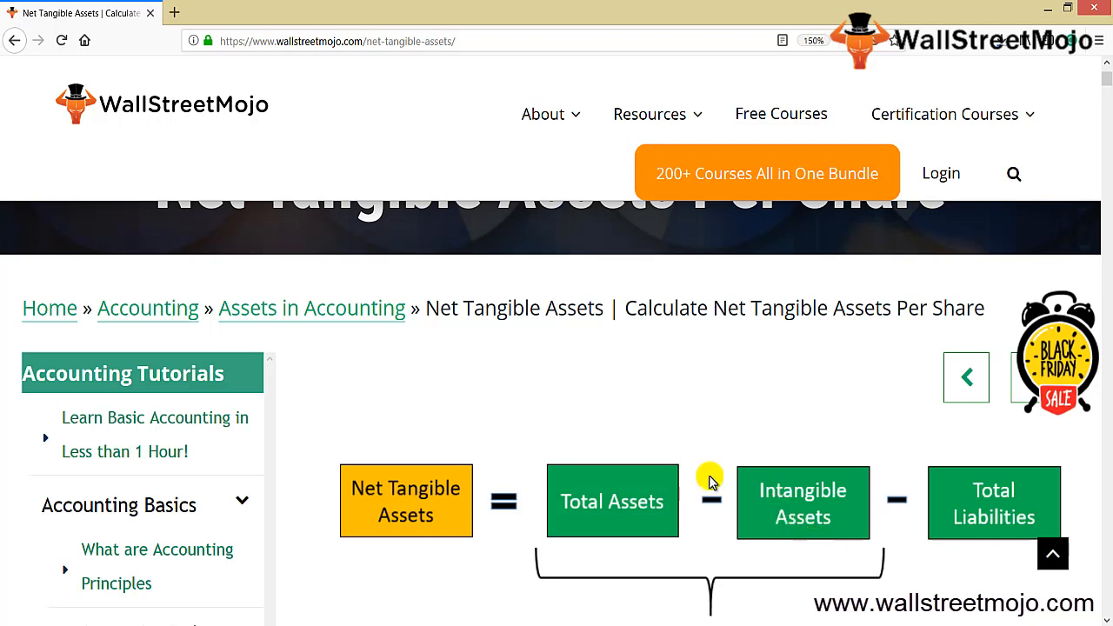
{"action": "mouse_move", "coordinate": [650, 510]}
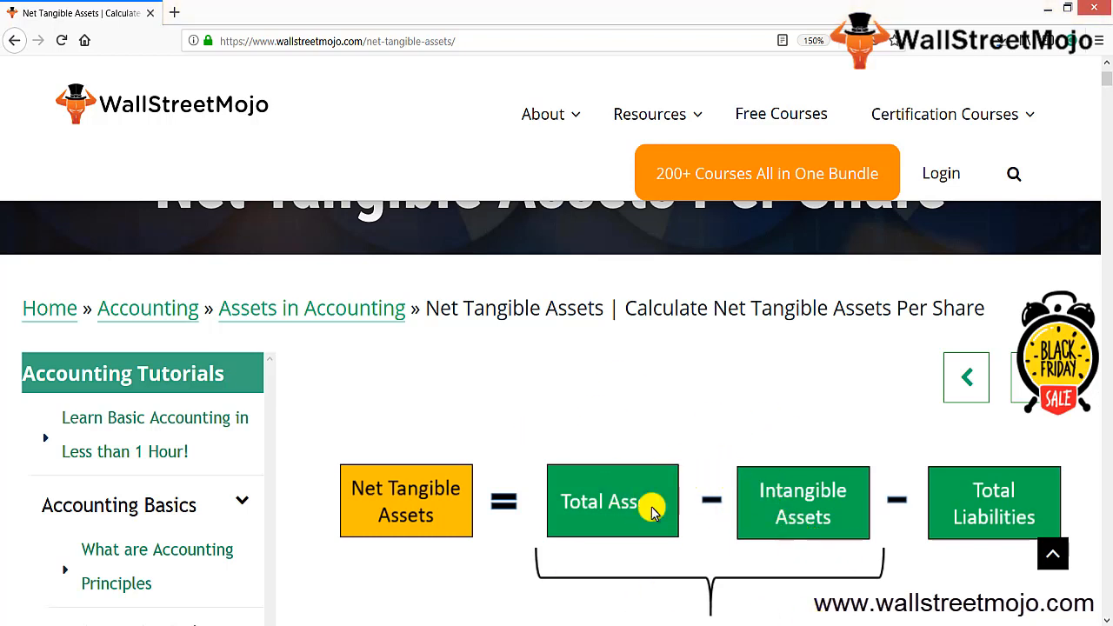
{"action": "mouse_move", "coordinate": [931, 541]}
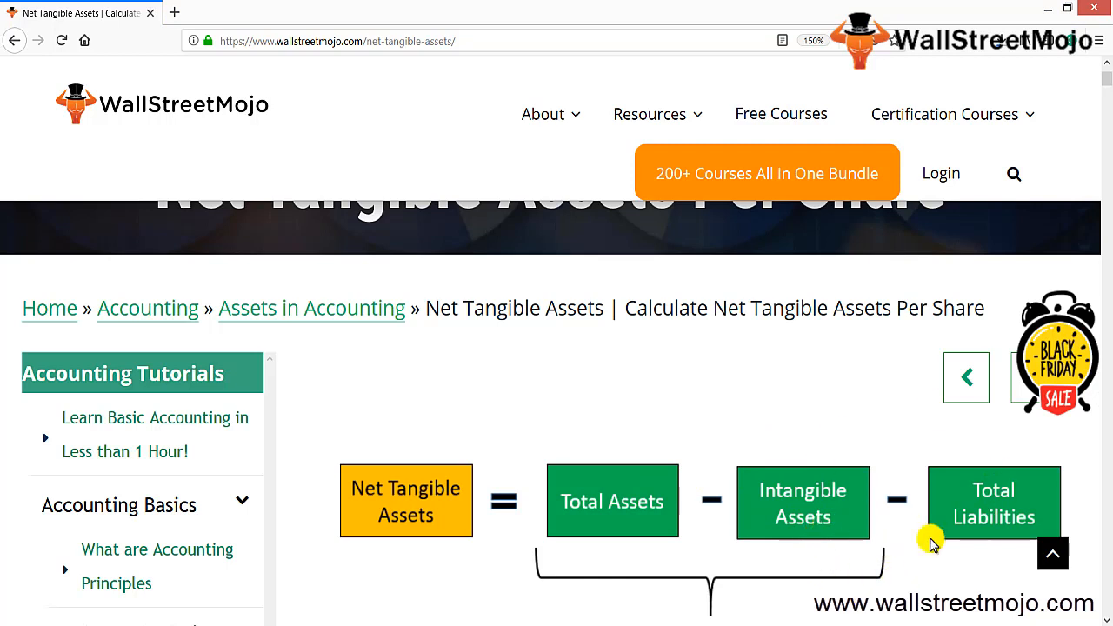
{"action": "mouse_move", "coordinate": [379, 536]}
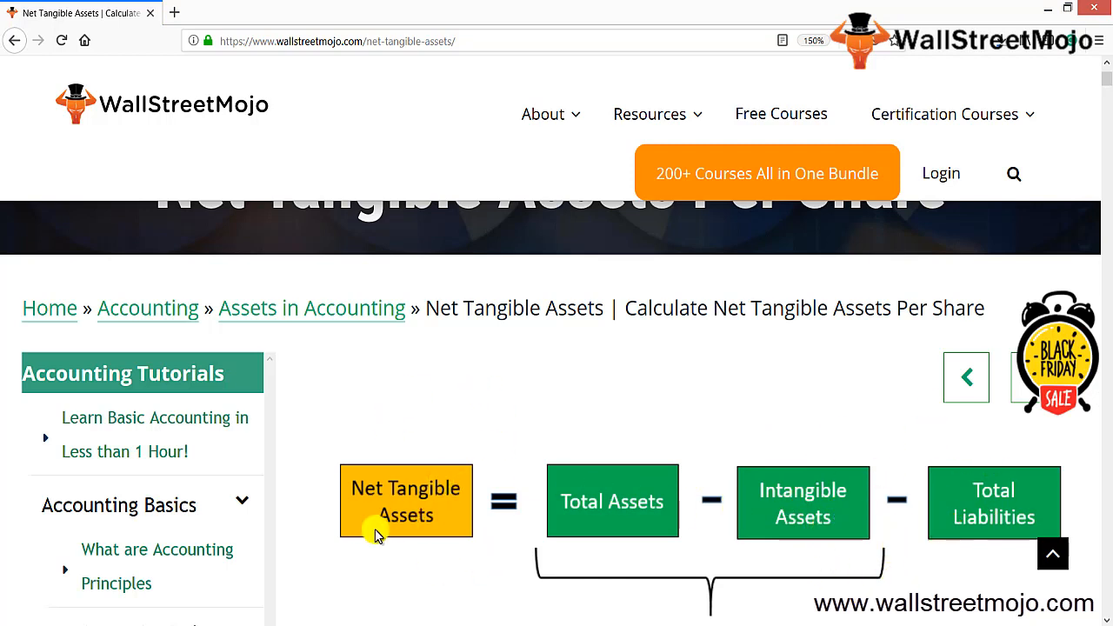
{"action": "mouse_move", "coordinate": [426, 605]}
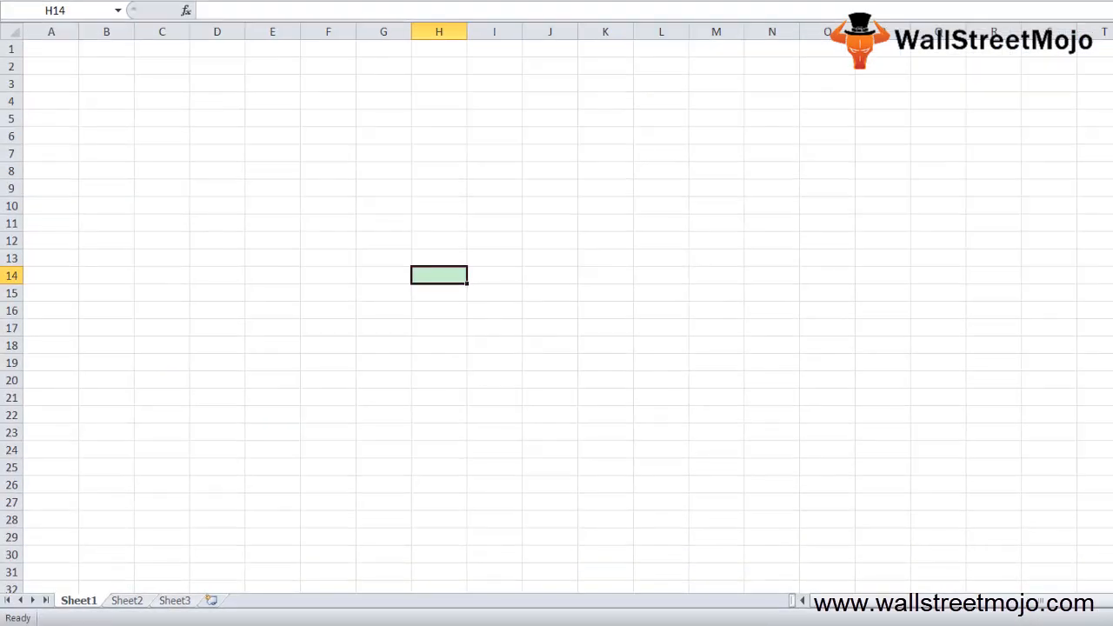
Enter the heading "1. What are Net tangible assets", list NAV and BV, and start "Total Assets -"
{"action": "left_click", "coordinate": [50, 84]}
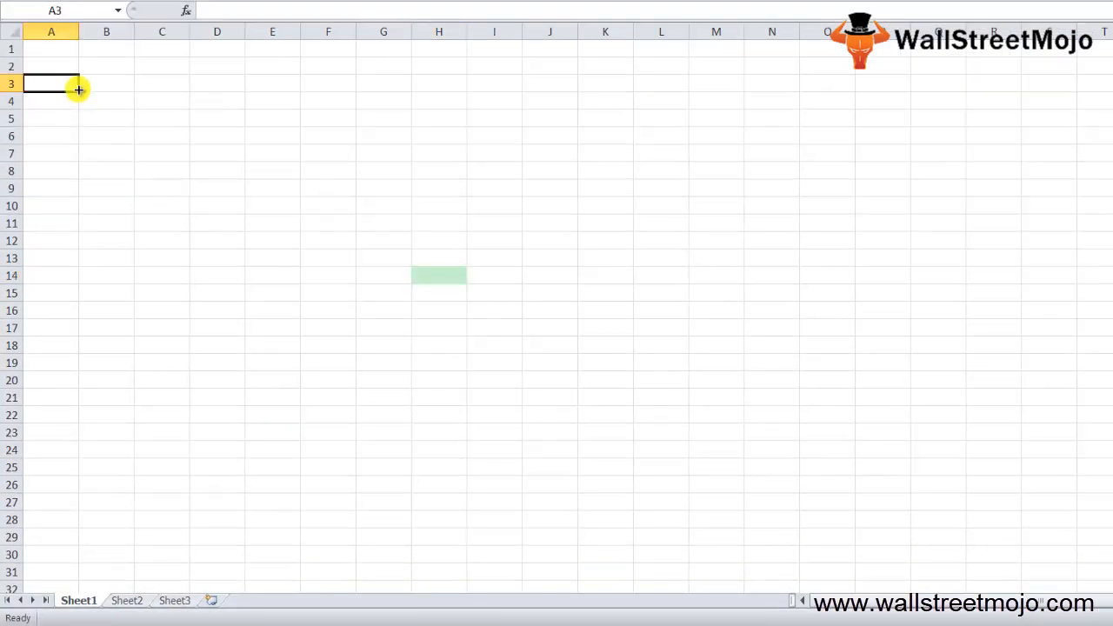
{"action": "type", "text": "1. What are N"}
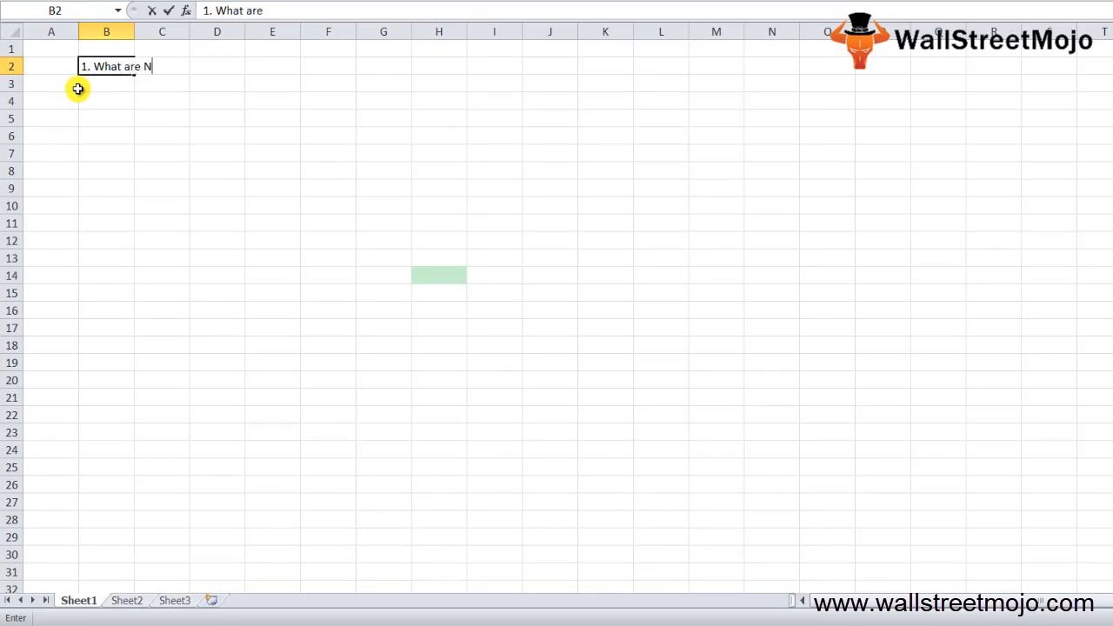
{"action": "type", "text": "et tangible assets"}
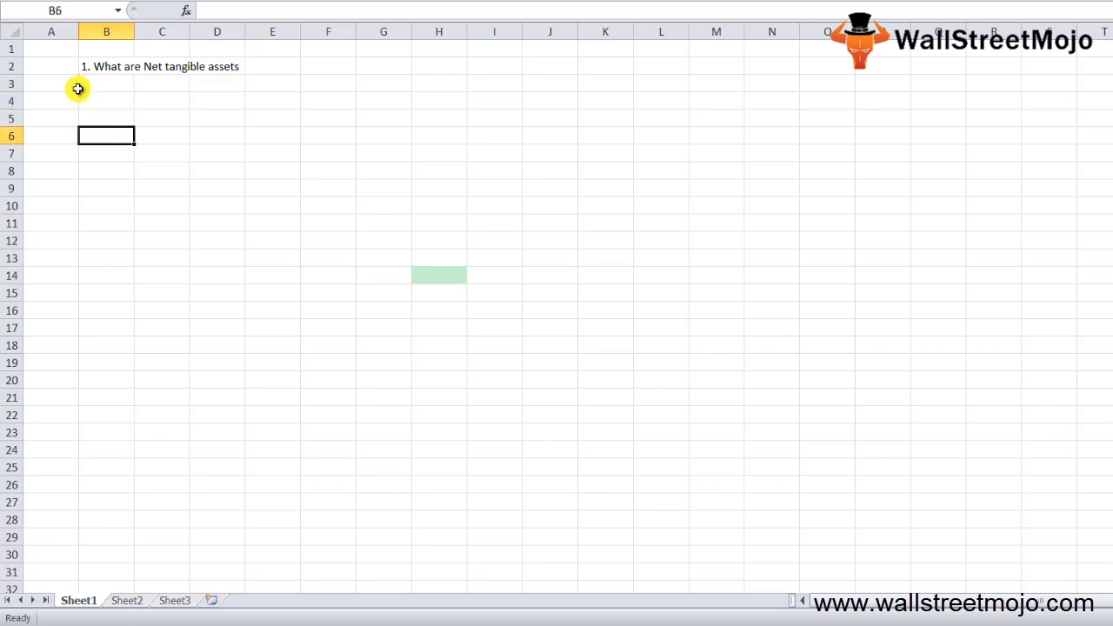
{"action": "type", "text": "NAV"}
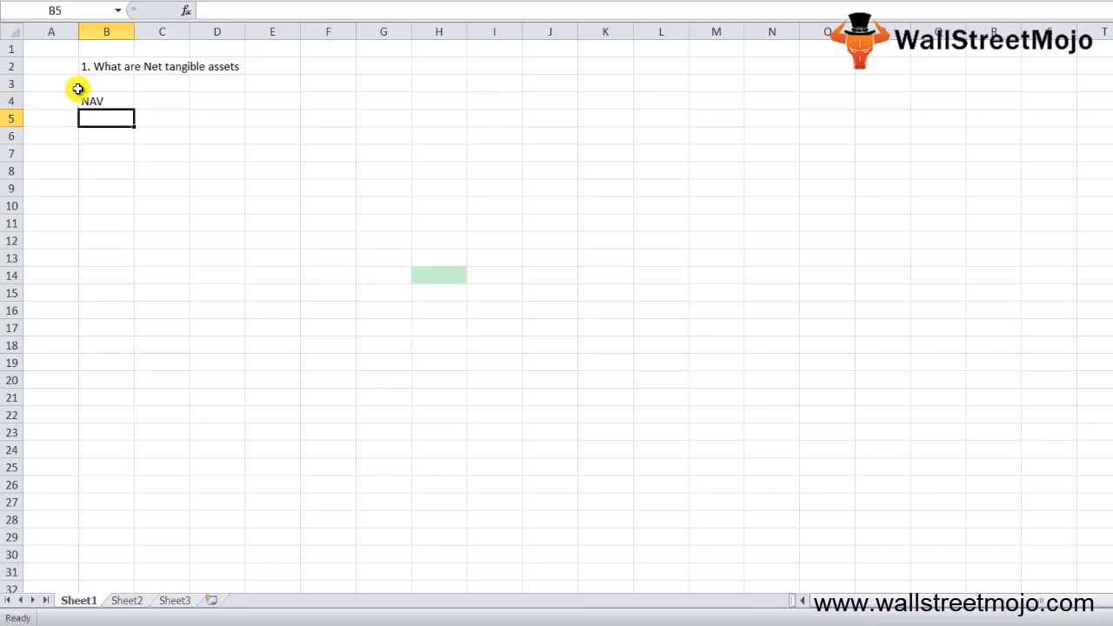
{"action": "type", "text": "BV"}
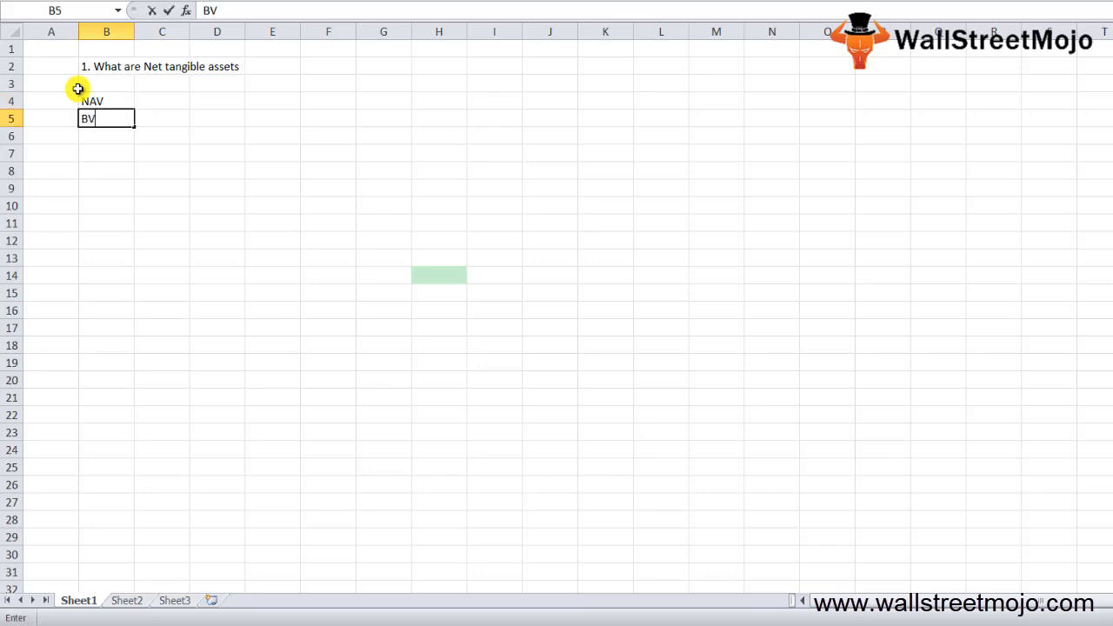
{"action": "key", "text": "Enter"}
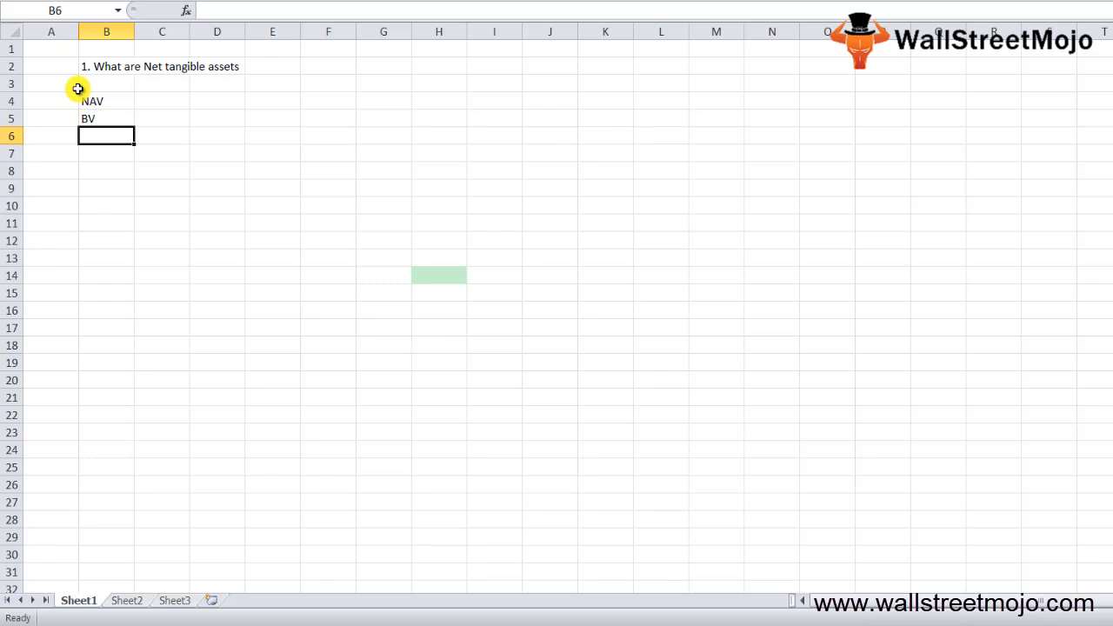
{"action": "type", "text": "Total Assets -"}
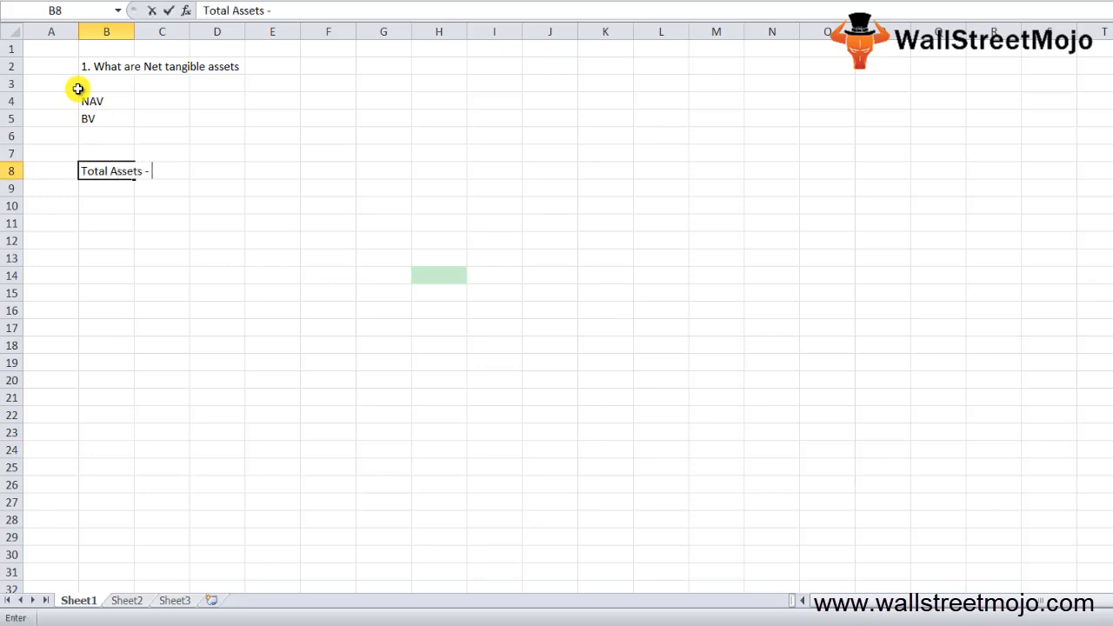
Complete the line "Total Assets - Intangible assets - Liabl = Net Tabgible assets"
{"action": "type", "text": "Intan"}
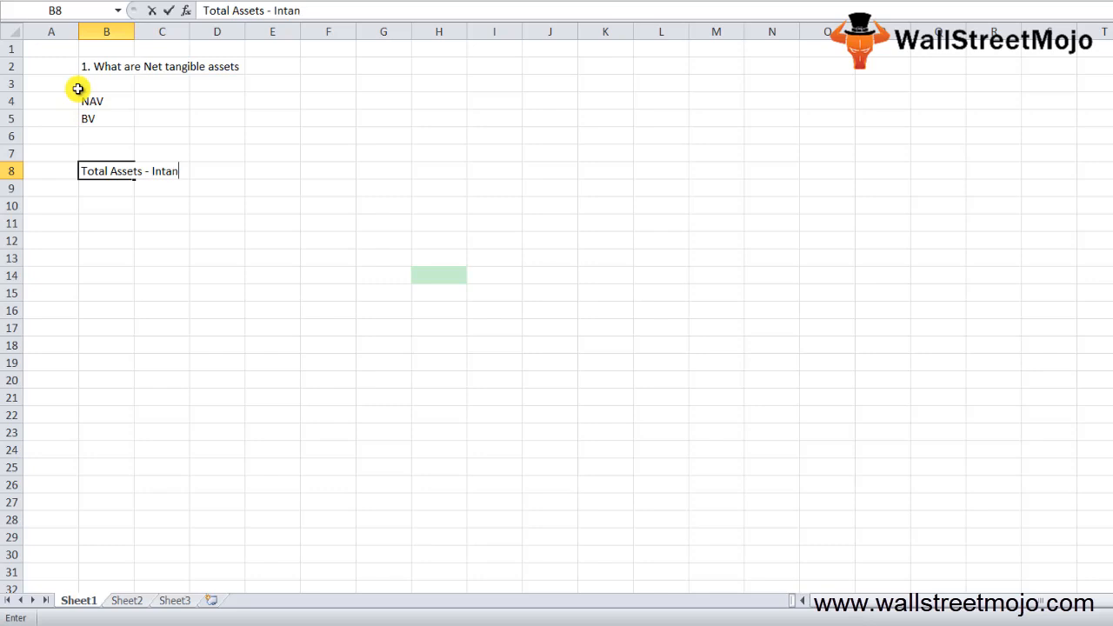
{"action": "type", "text": "gible -"}
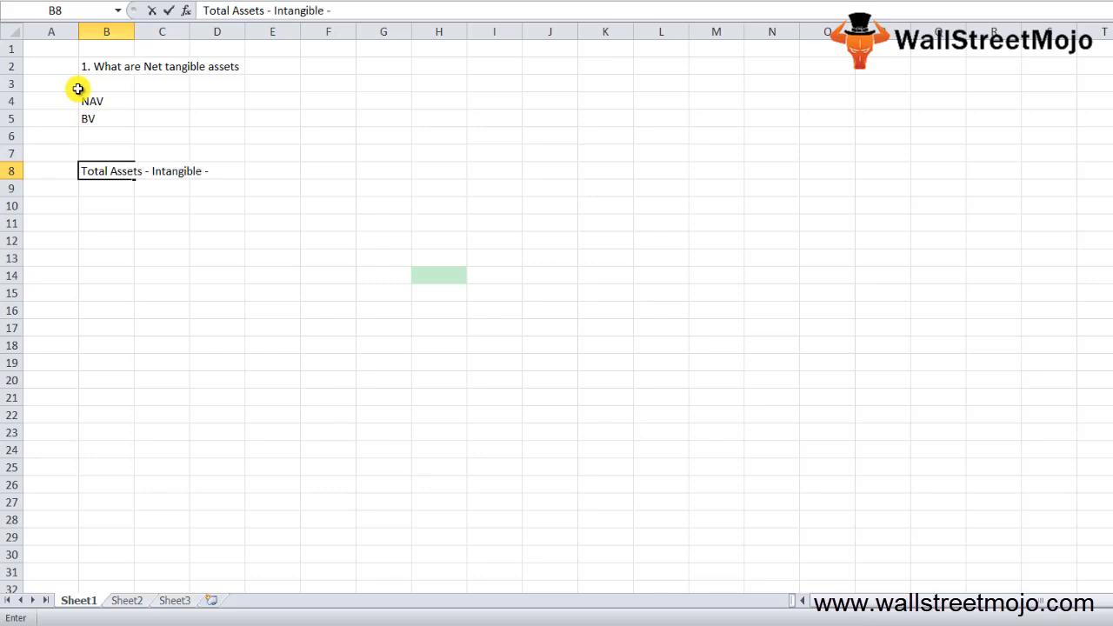
{"action": "type", "text": "assets"}
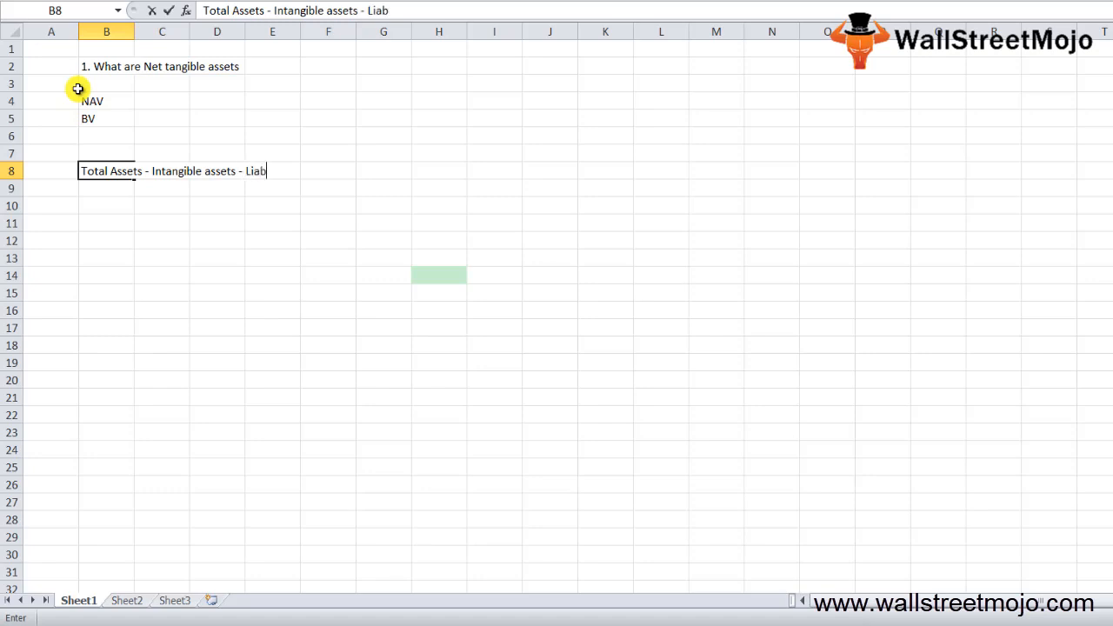
{"action": "type", "text": "l"}
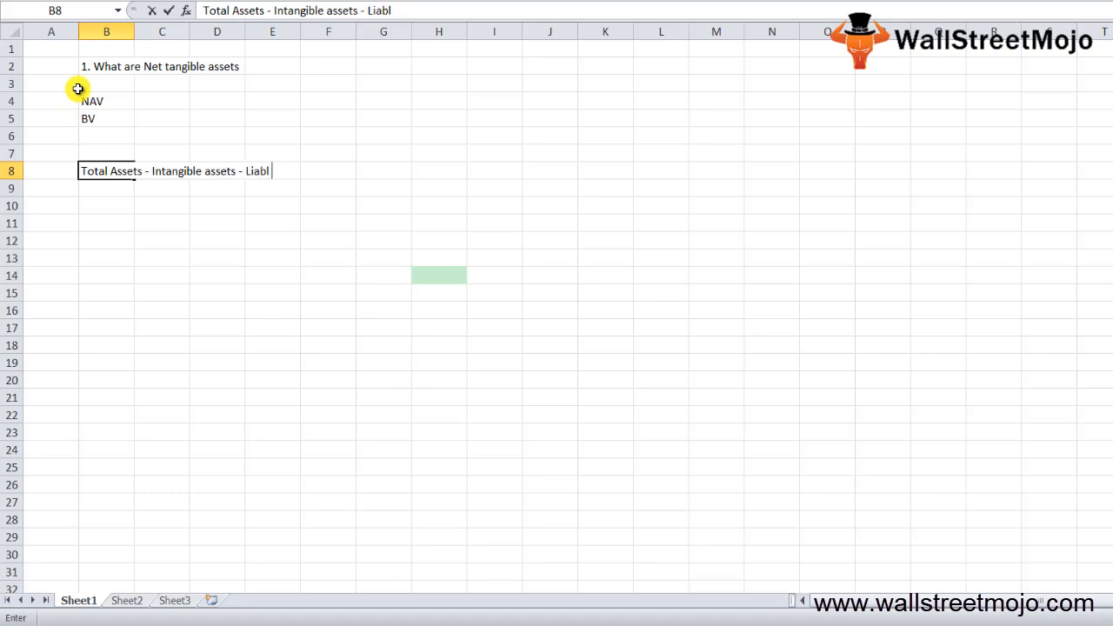
{"action": "type", "text": "= Tota"}
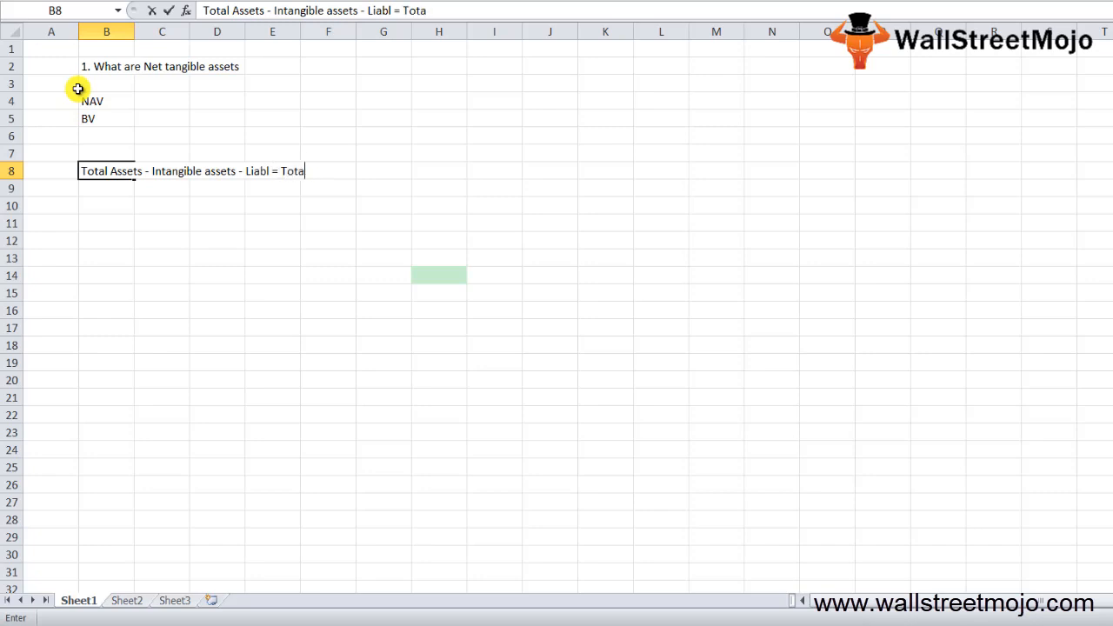
{"action": "key", "text": "backspace"}
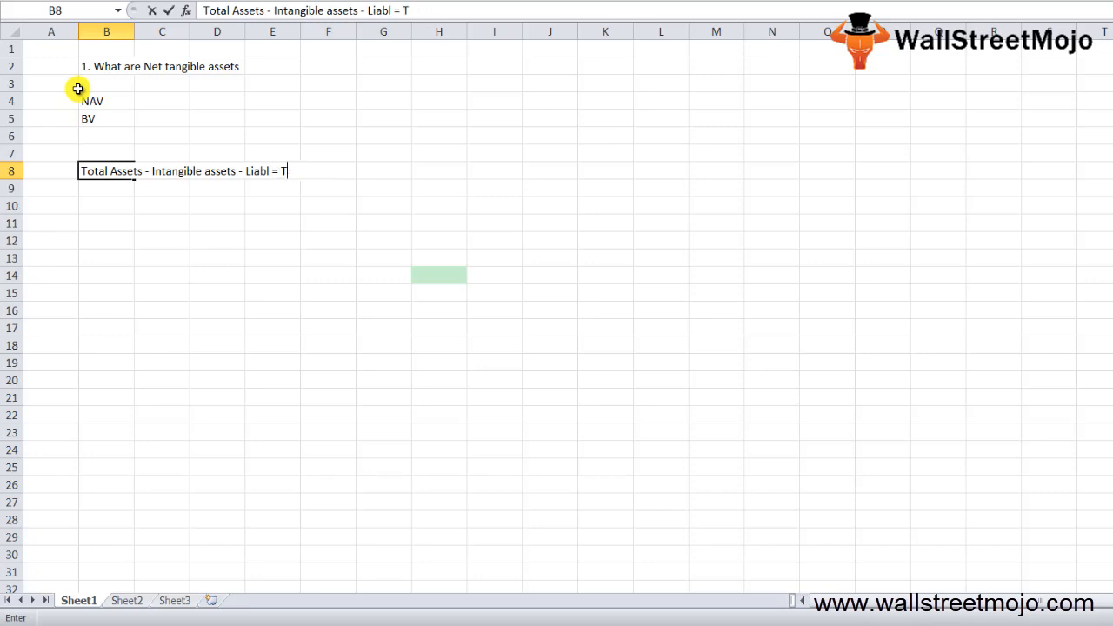
{"action": "type", "text": "Net Tabg"}
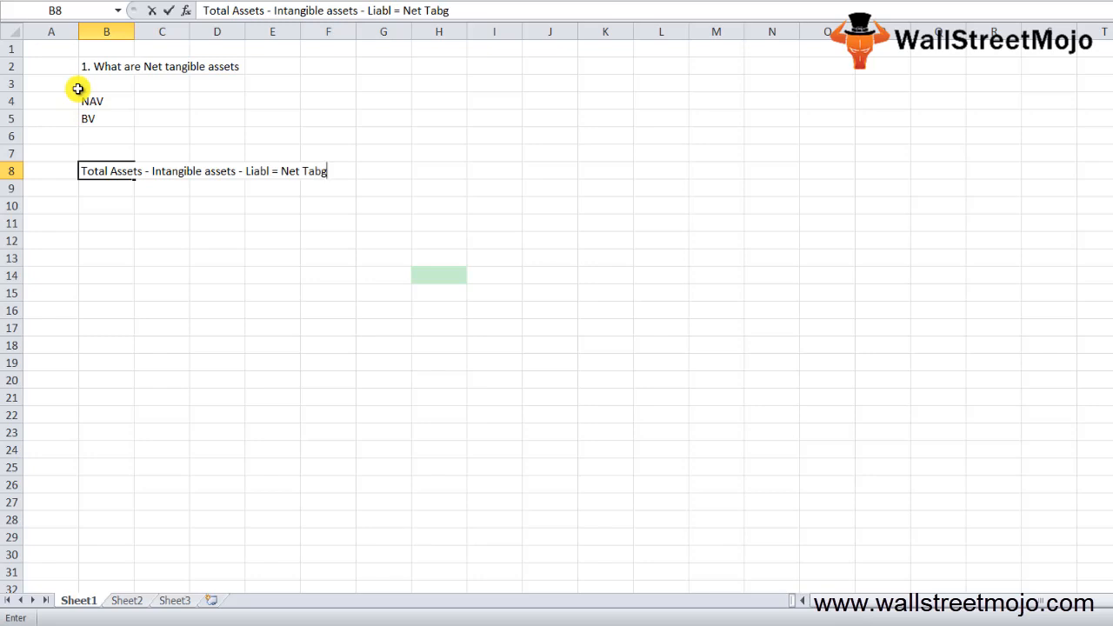
{"action": "type", "text": "ible assets"}
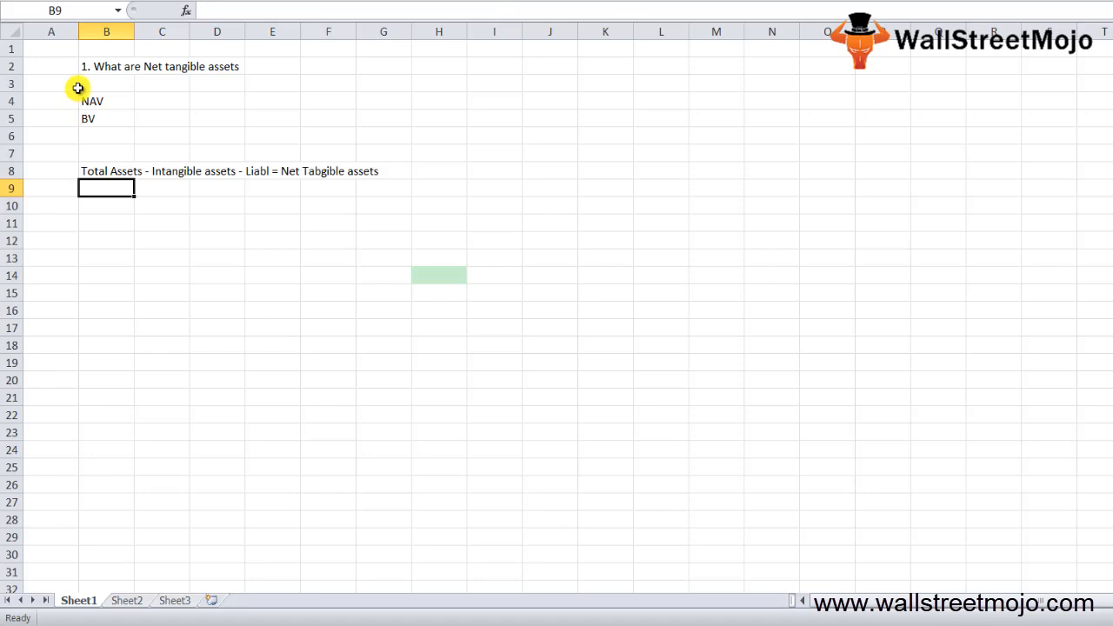
List Goodwill, Patents and Trademarks as intangible asset examples in C10:C12
{"action": "left_click", "coordinate": [161, 205]}
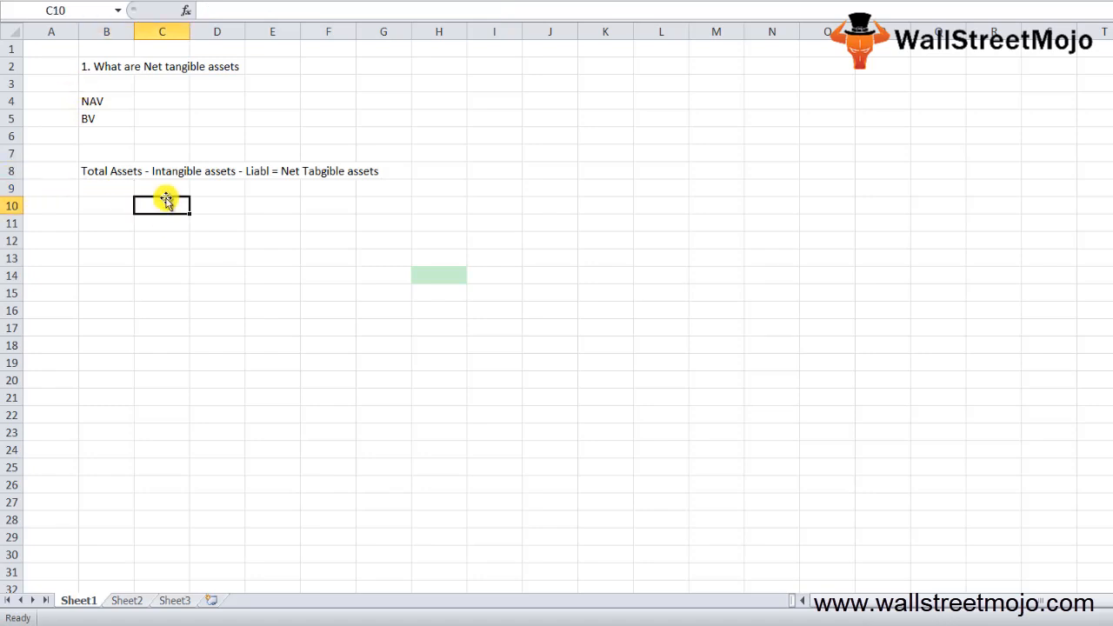
{"action": "type", "text": "Goodwill"}
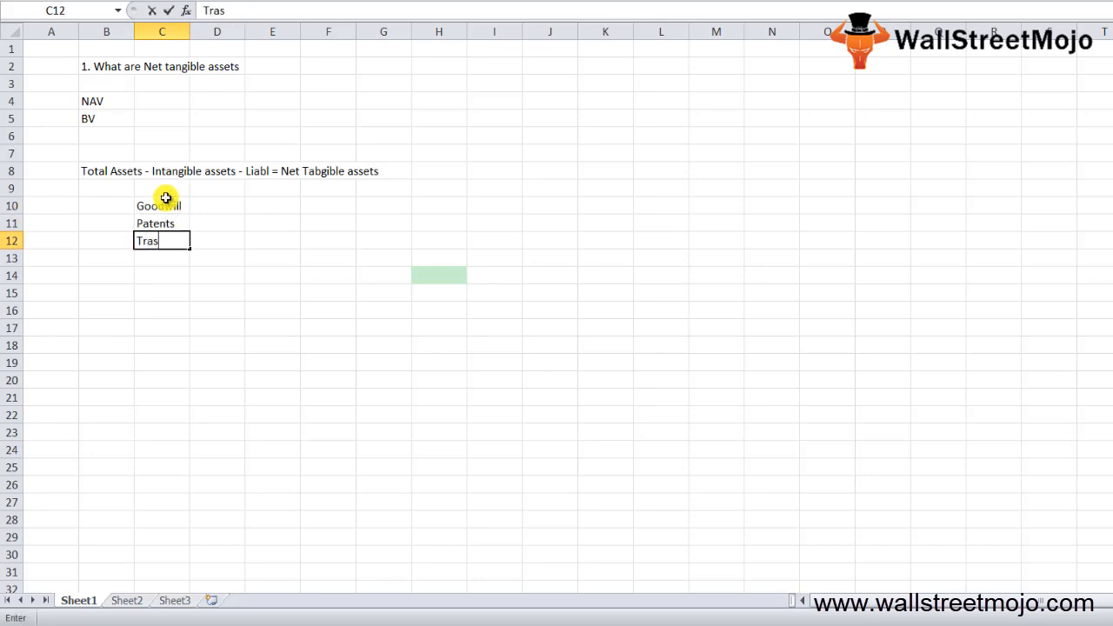
{"action": "type", "text": "Trademarsk"}
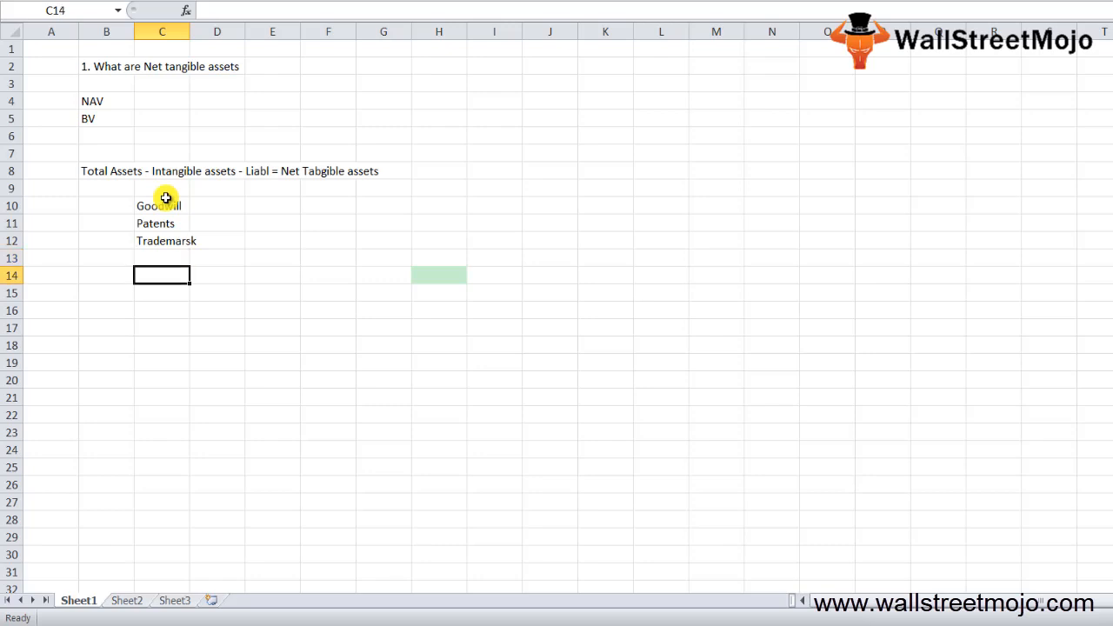
{"action": "left_click", "coordinate": [106, 292]}
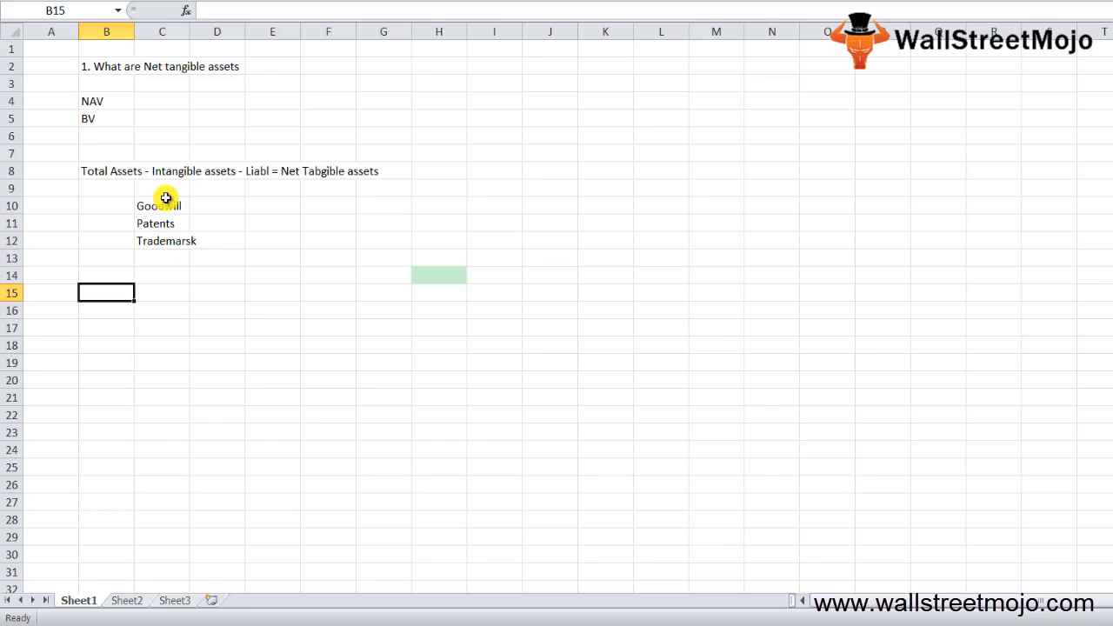
Enter Total Assets, then CA, LT tangible assets, Intangible assets and Goodwill below it in column B
{"action": "type", "text": "Net"}
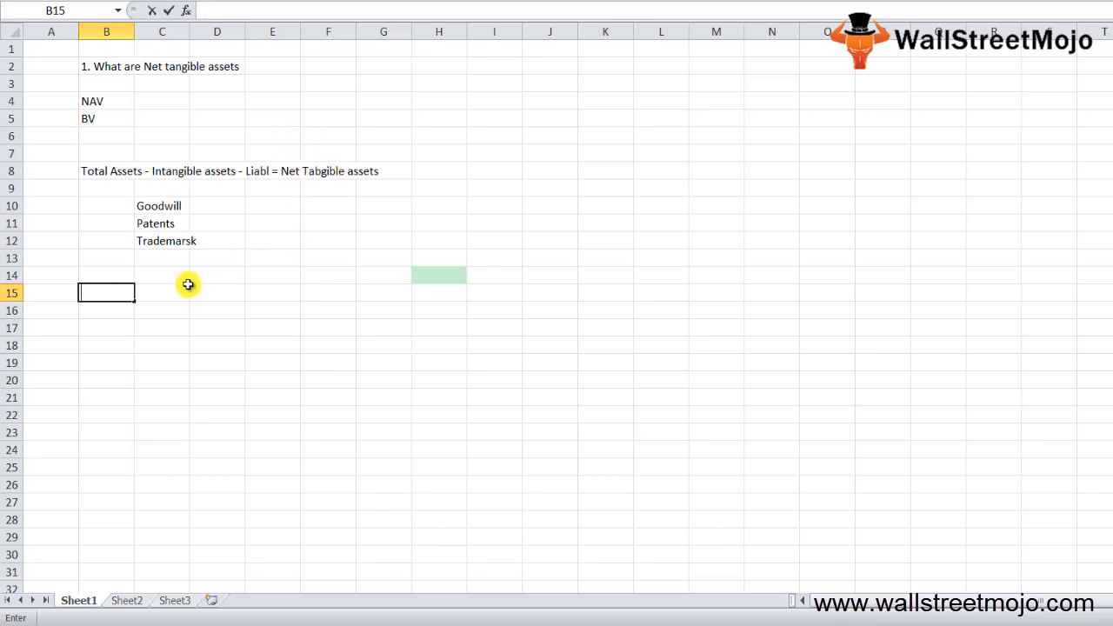
{"action": "type", "text": "Total Assets"}
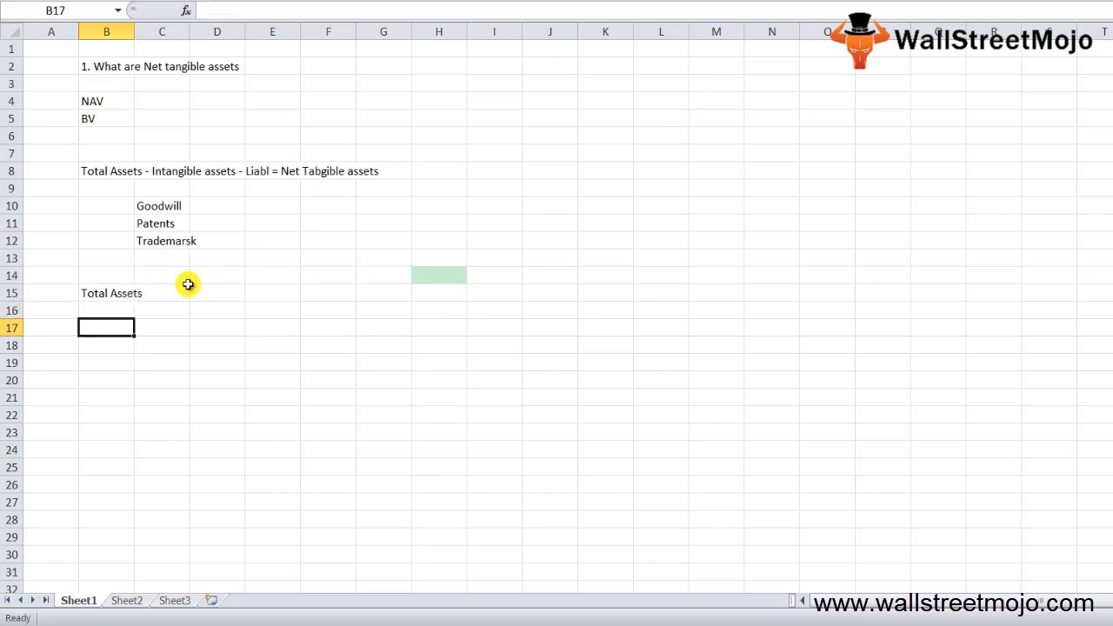
{"action": "left_click", "coordinate": [162, 292]}
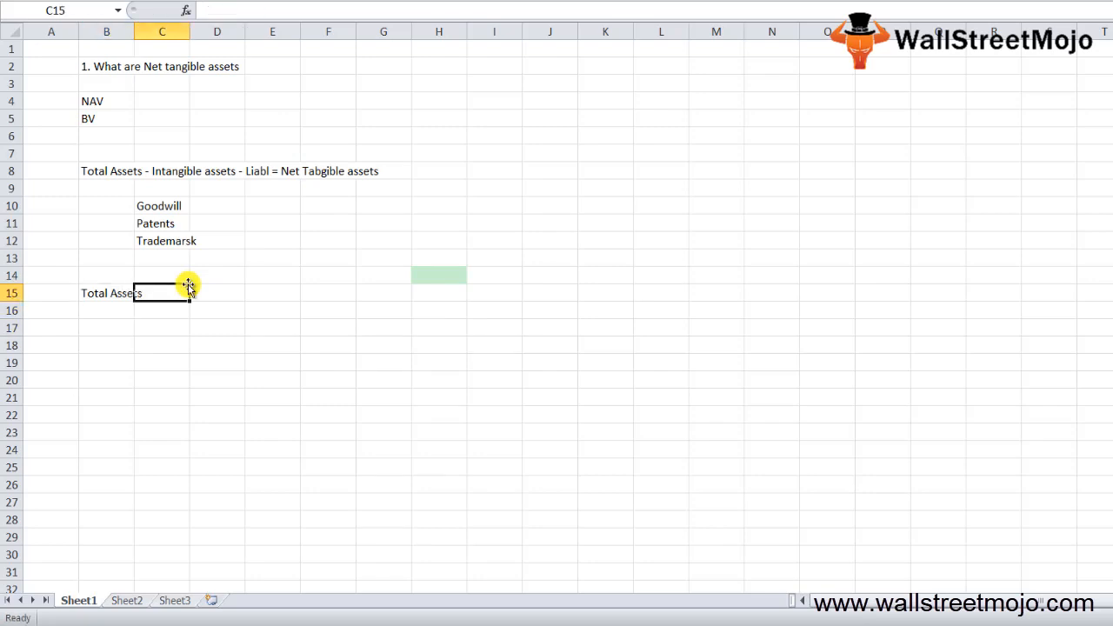
{"action": "type", "text": "CA"}
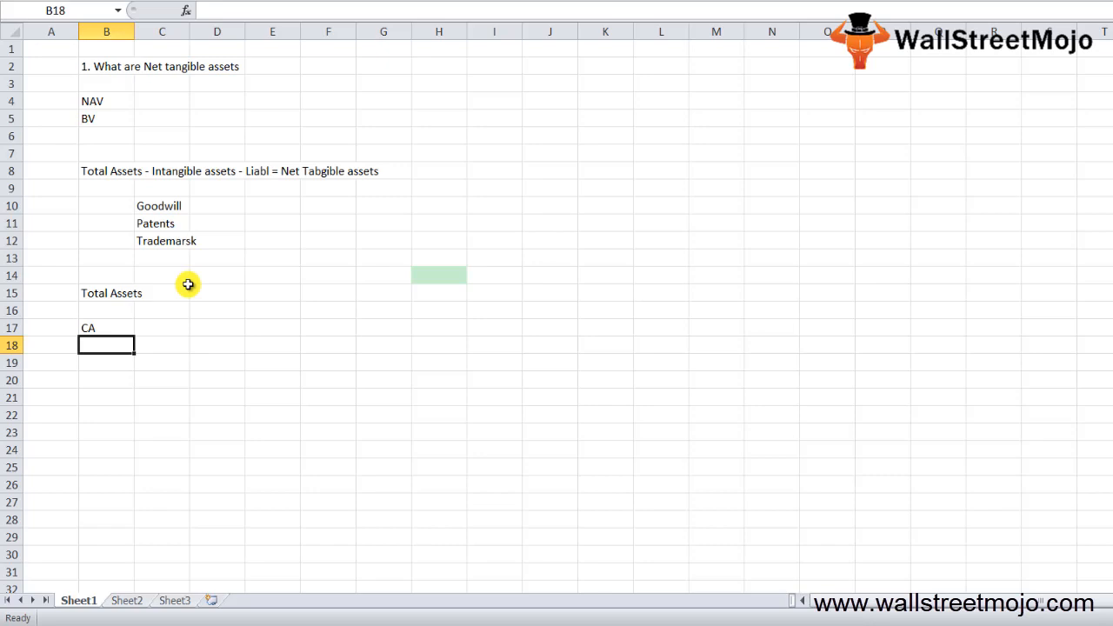
{"action": "type", "text": "LT"}
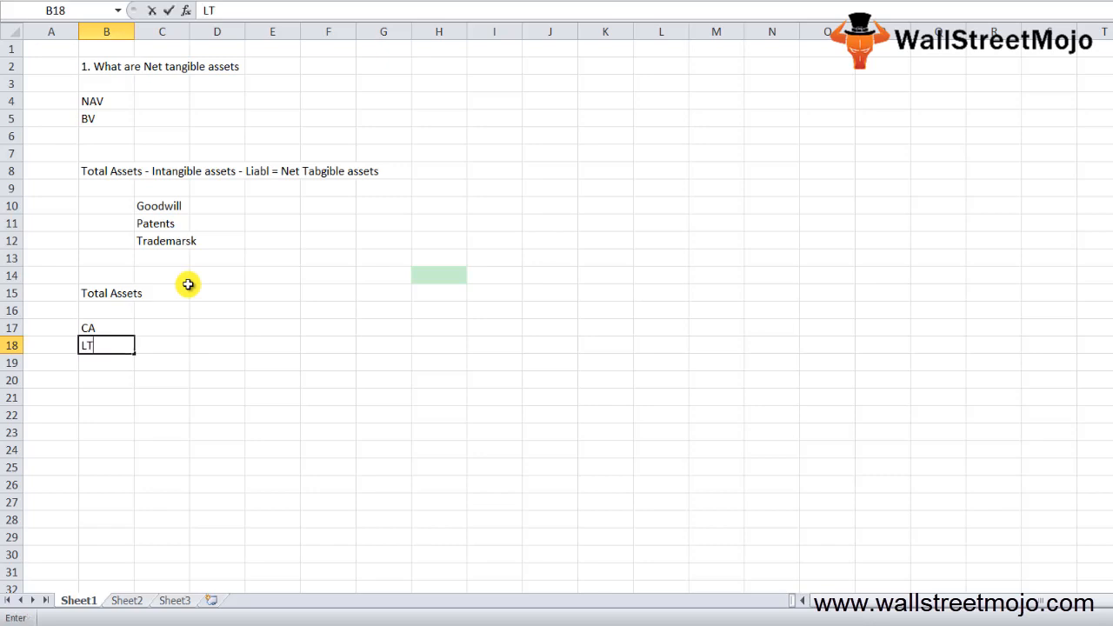
{"action": "type", "text": "angible assets"}
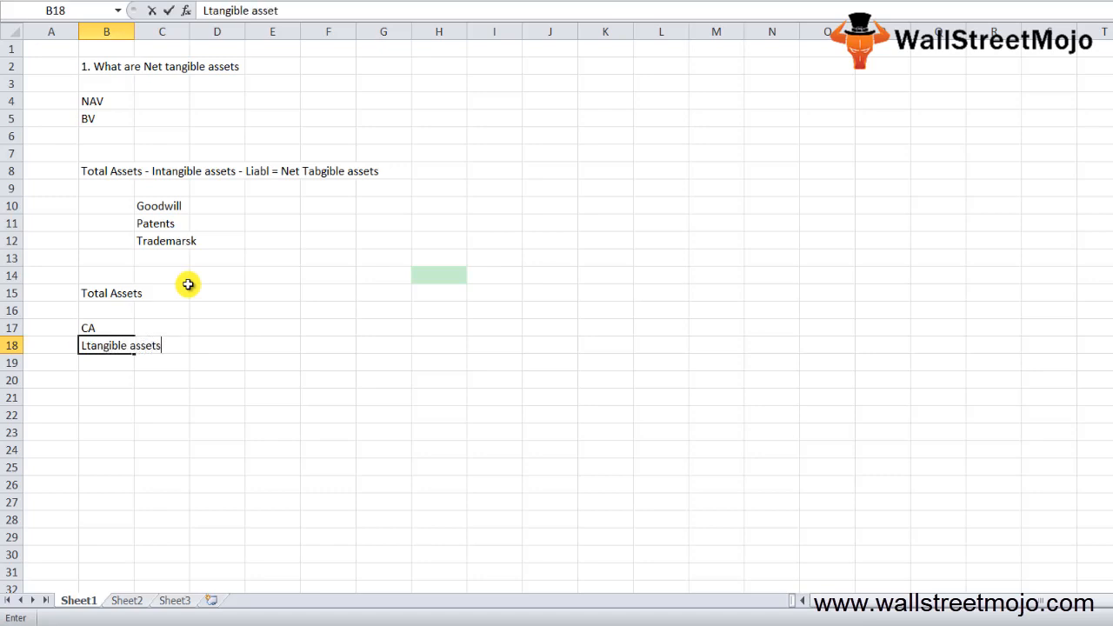
{"action": "type", "text": "Intangible"}
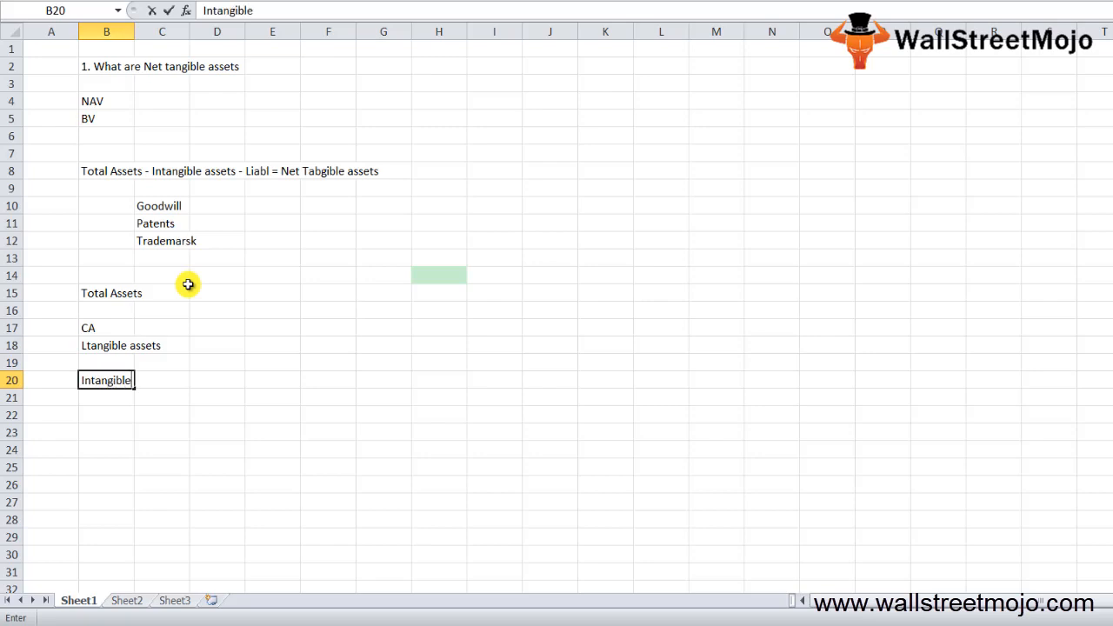
{"action": "type", "text": "G"}
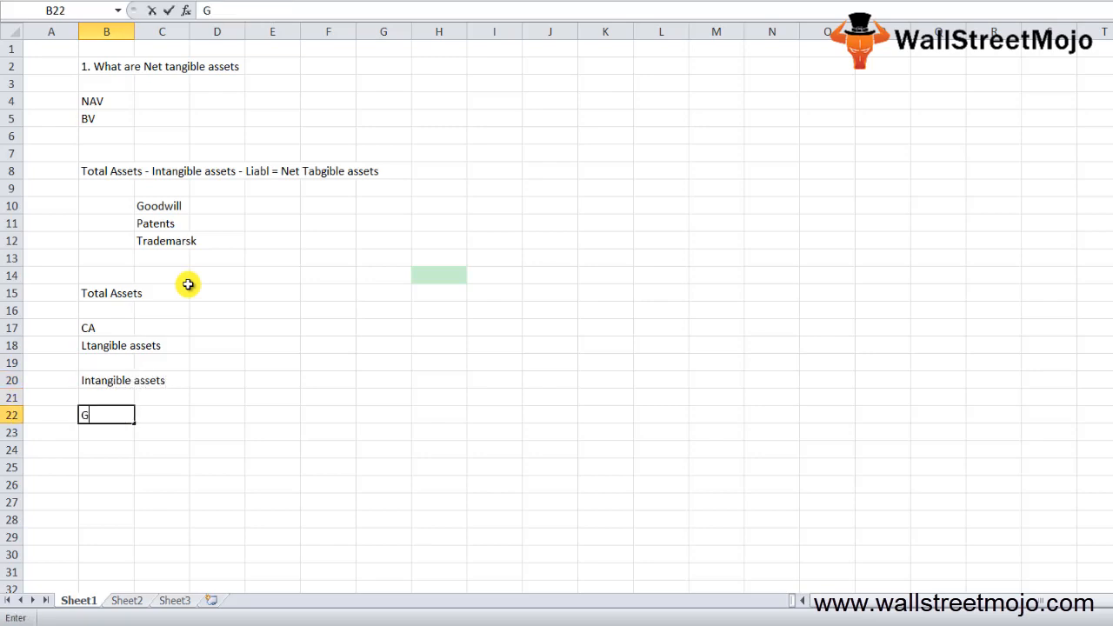
{"action": "type", "text": "oodwill"}
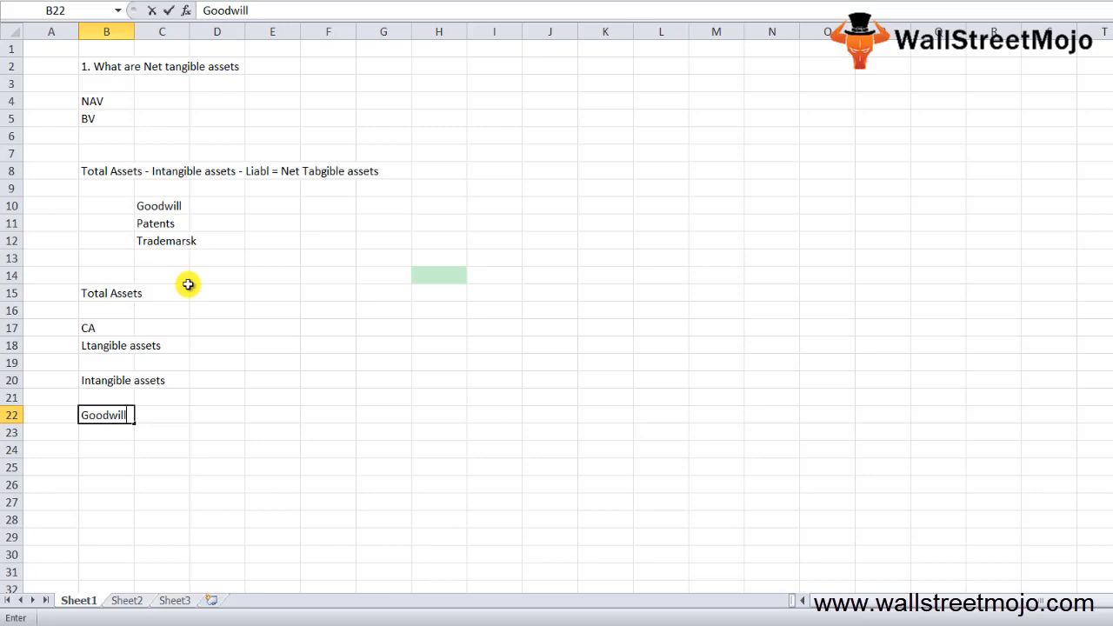
{"action": "left_click", "coordinate": [106, 344]}
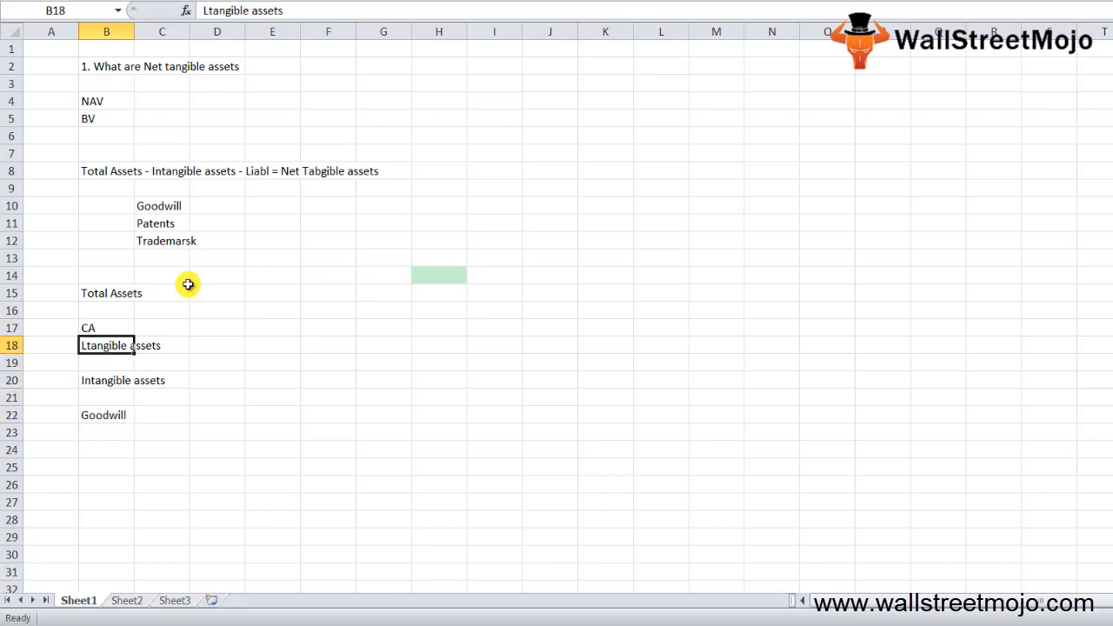
Add an Intangible column header in C15 with Goodwill beneath it
{"action": "left_click", "coordinate": [192, 292]}
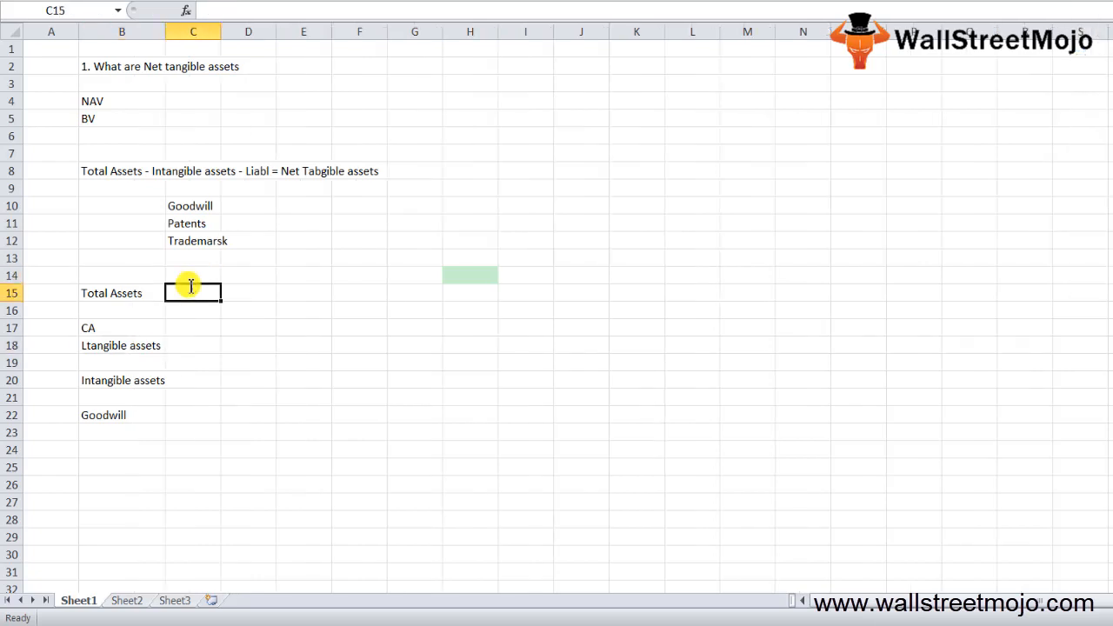
{"action": "type", "text": "Intangible"}
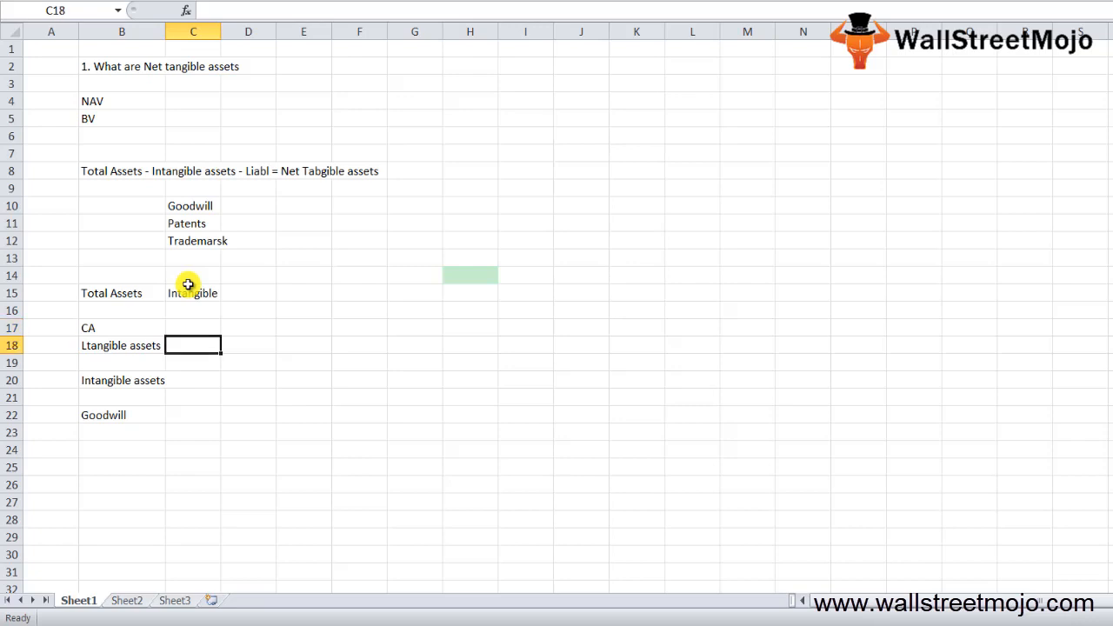
{"action": "type", "text": "Goodwill"}
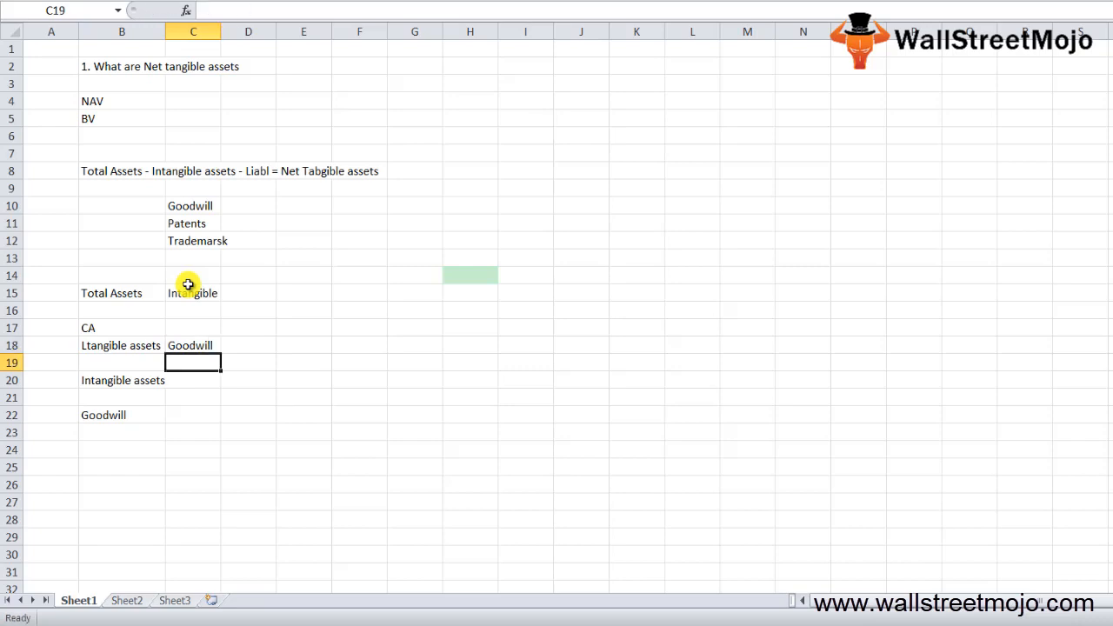
Add a Total Liab column listing Current Liab, Long term debts and Other long term liab
{"action": "type", "text": "Total Liab"}
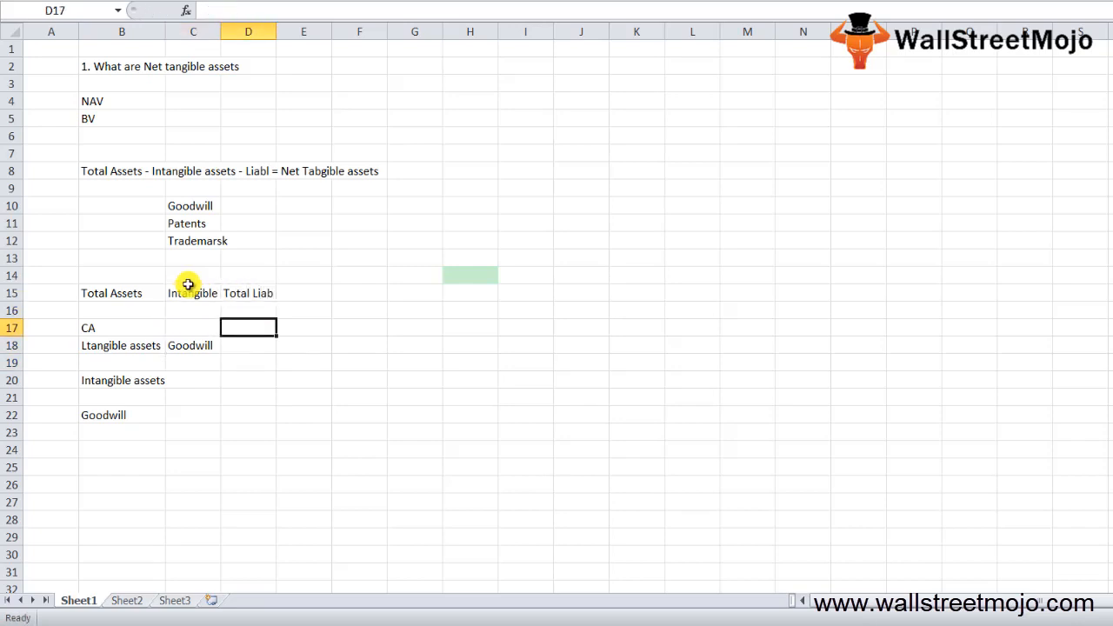
{"action": "type", "text": "Current Liab"}
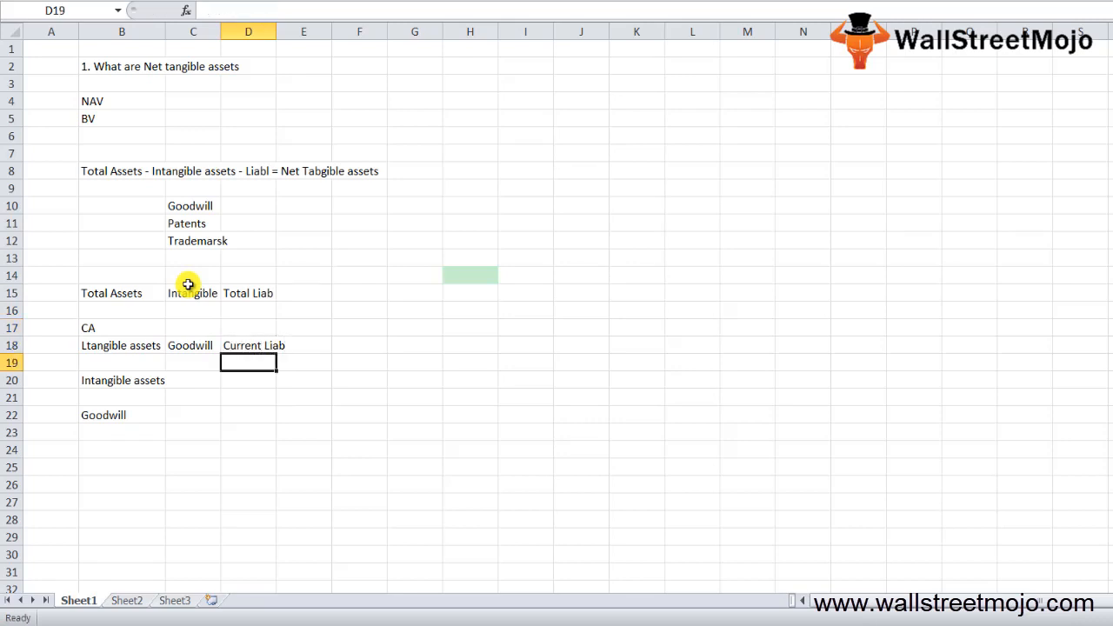
{"action": "type", "text": "Long term debts"}
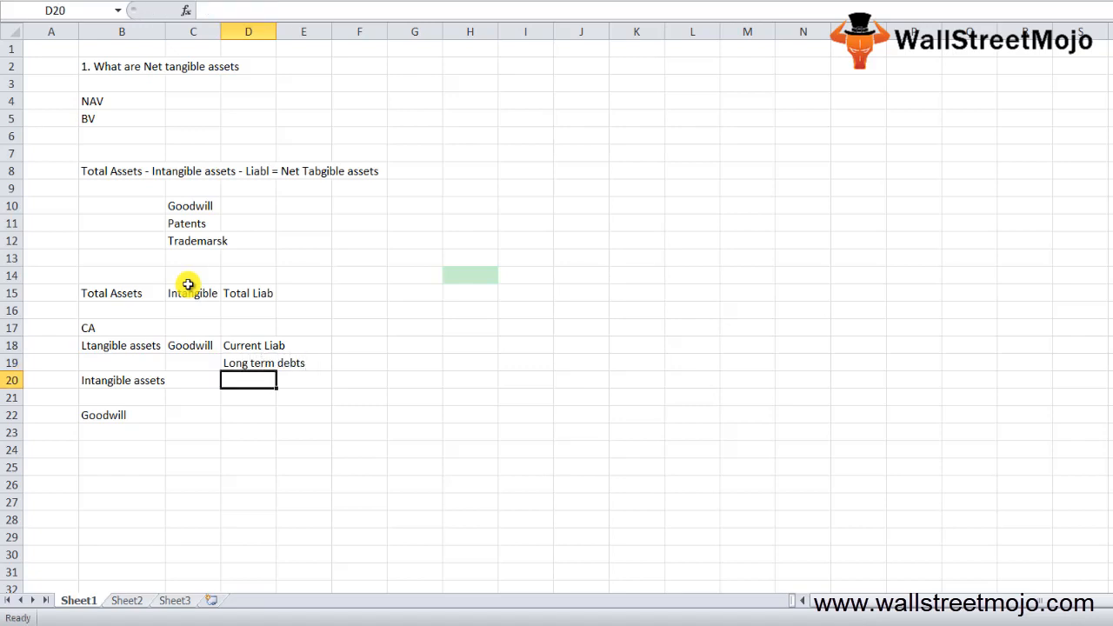
{"action": "type", "text": "Other cu"}
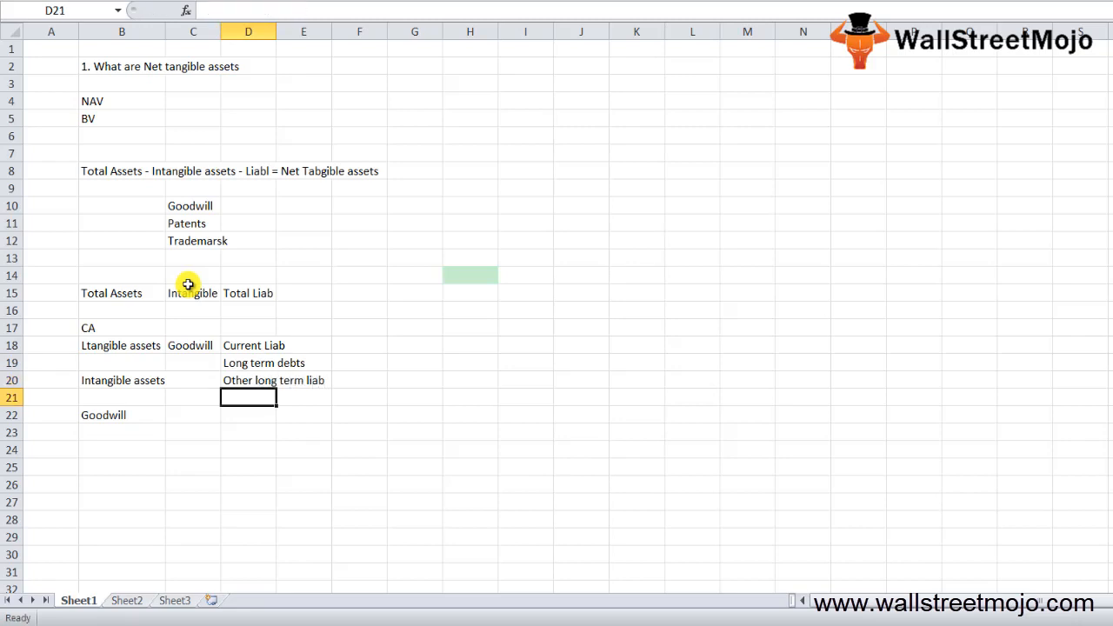
{"action": "left_click", "coordinate": [247, 449]}
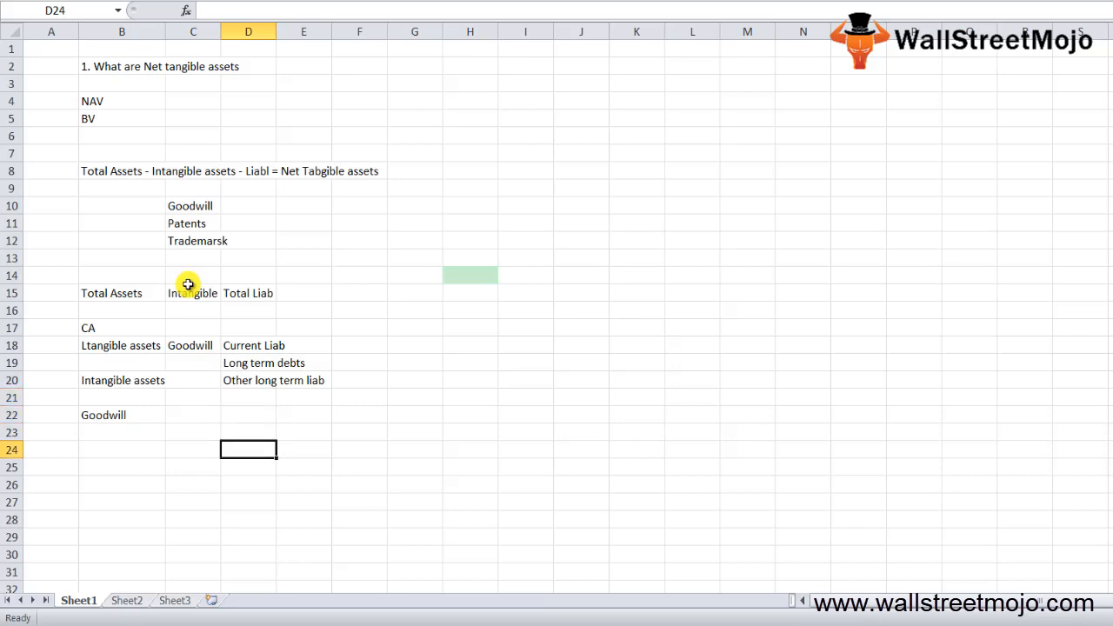
{"action": "left_click", "coordinate": [191, 501]}
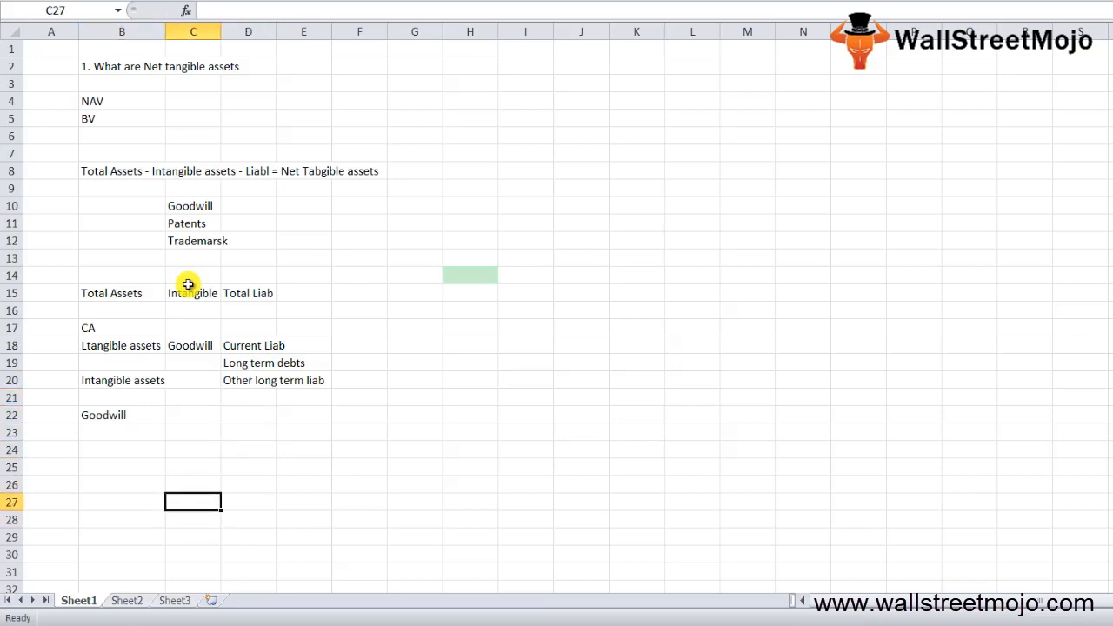
On the second sheet start a KG Inc example with Asset 1.5 and Liab 200
{"action": "left_click", "coordinate": [125, 600]}
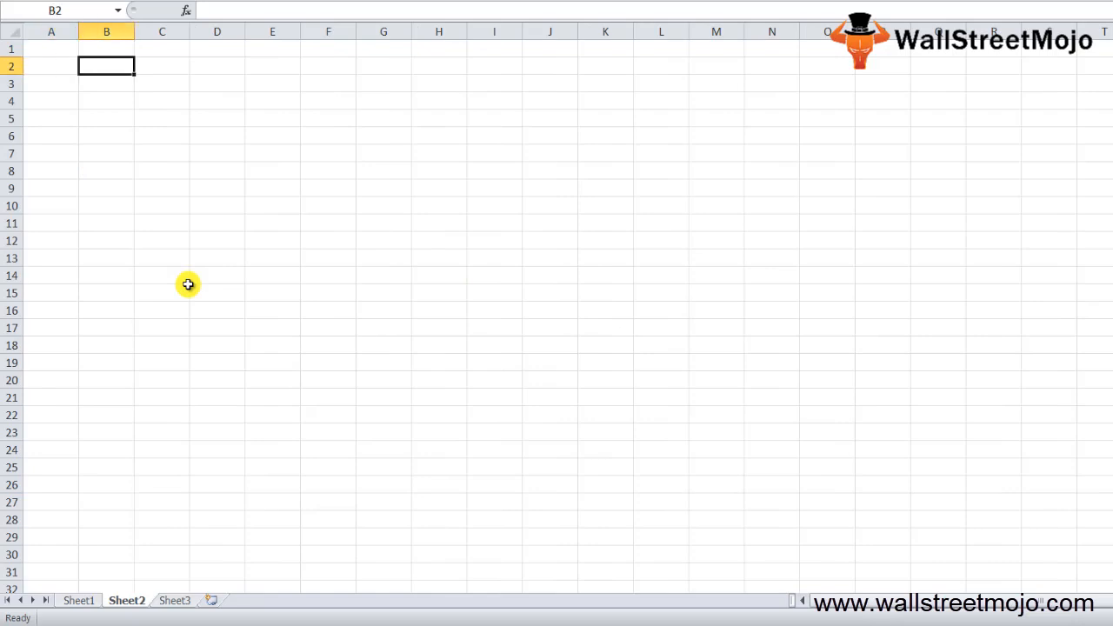
{"action": "type", "text": "KG Inc"}
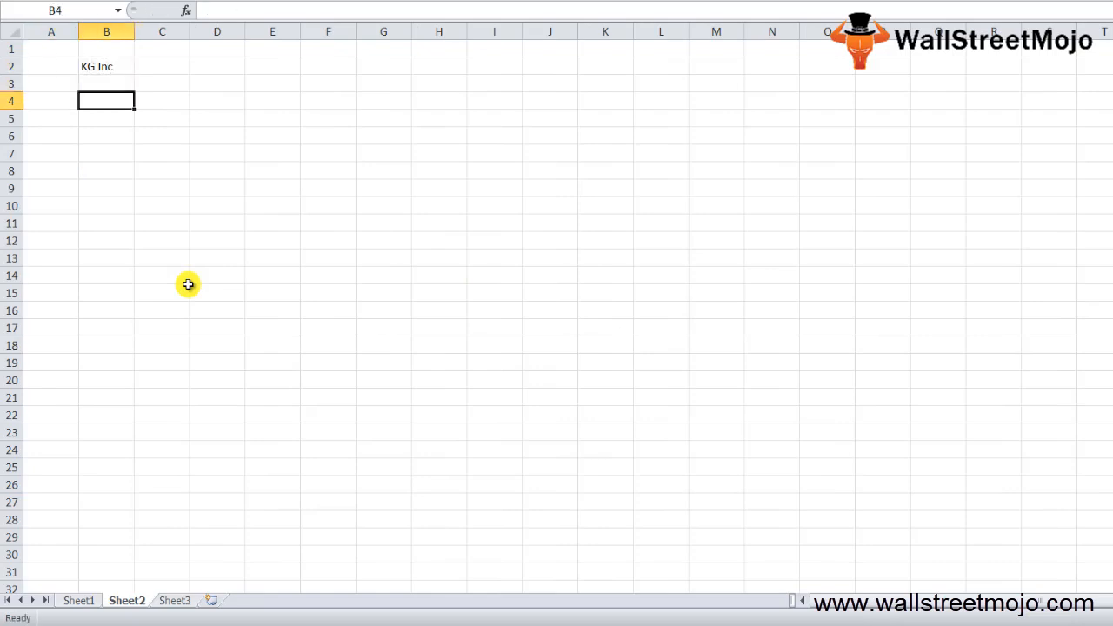
{"action": "type", "text": "Asset"}
{"action": "left_click", "coordinate": [162, 83]}
{"action": "type", "text": "Million"}
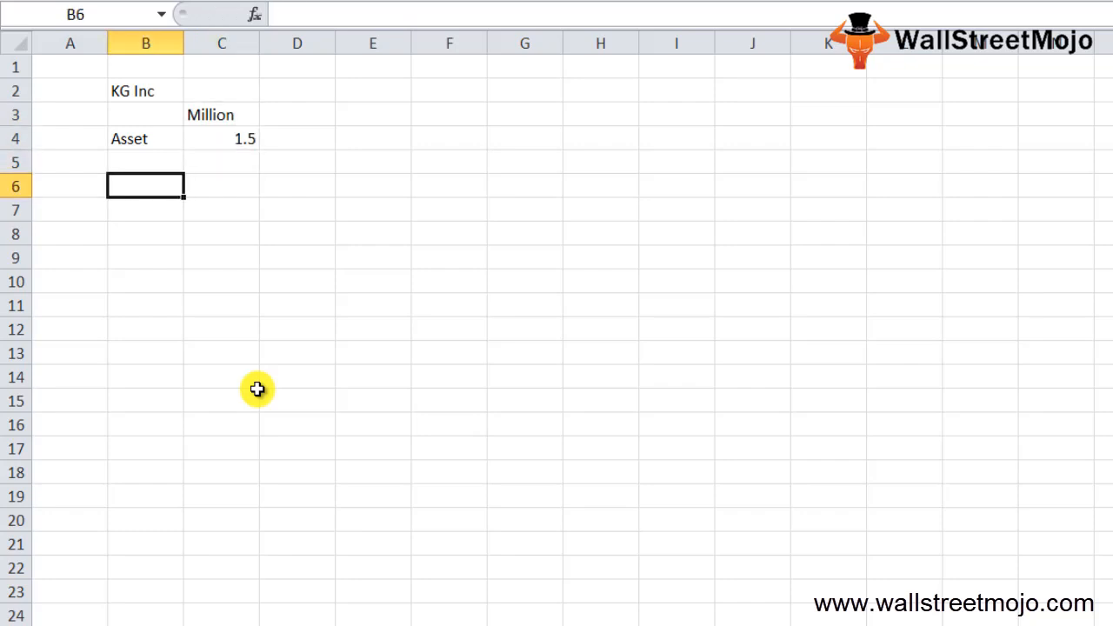
{"action": "type", "text": "Liab"}
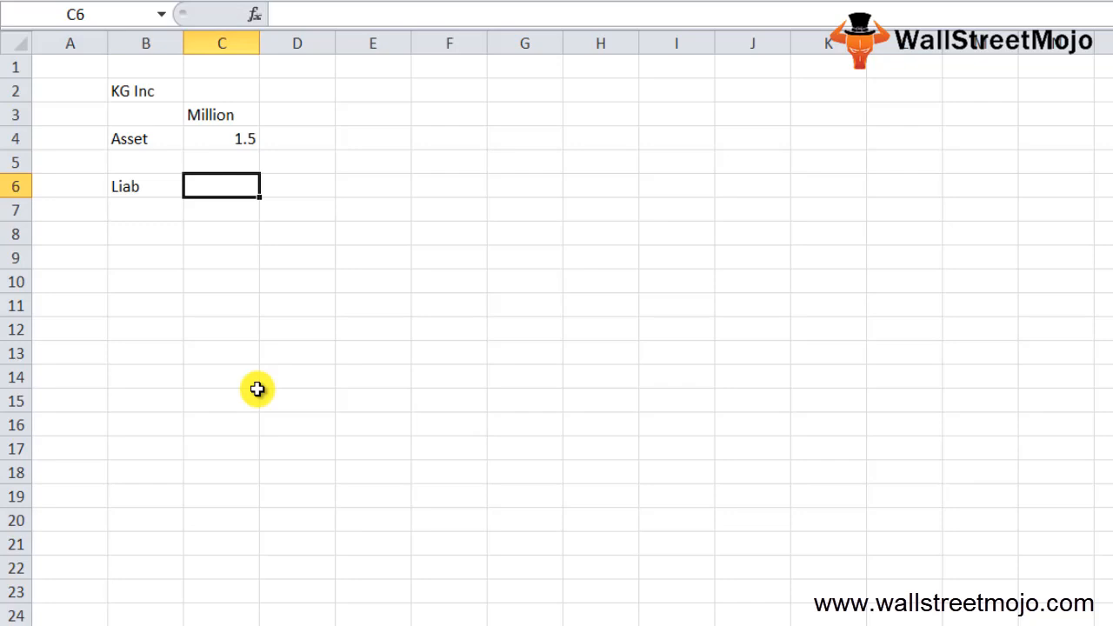
{"action": "type", "text": "200"}
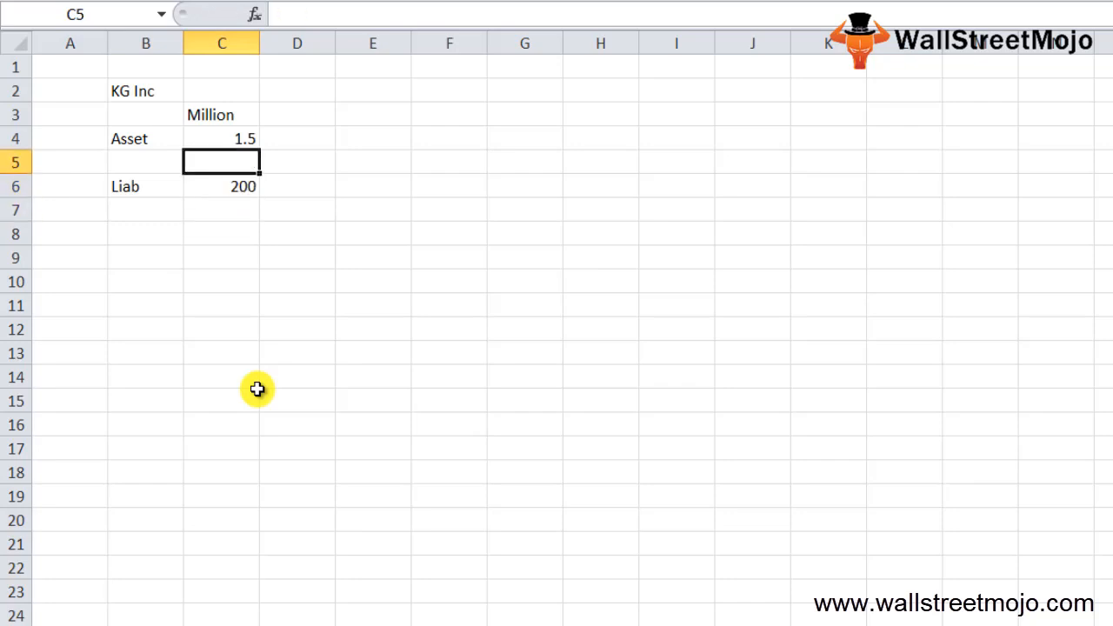
{"action": "left_click", "coordinate": [223, 139]}
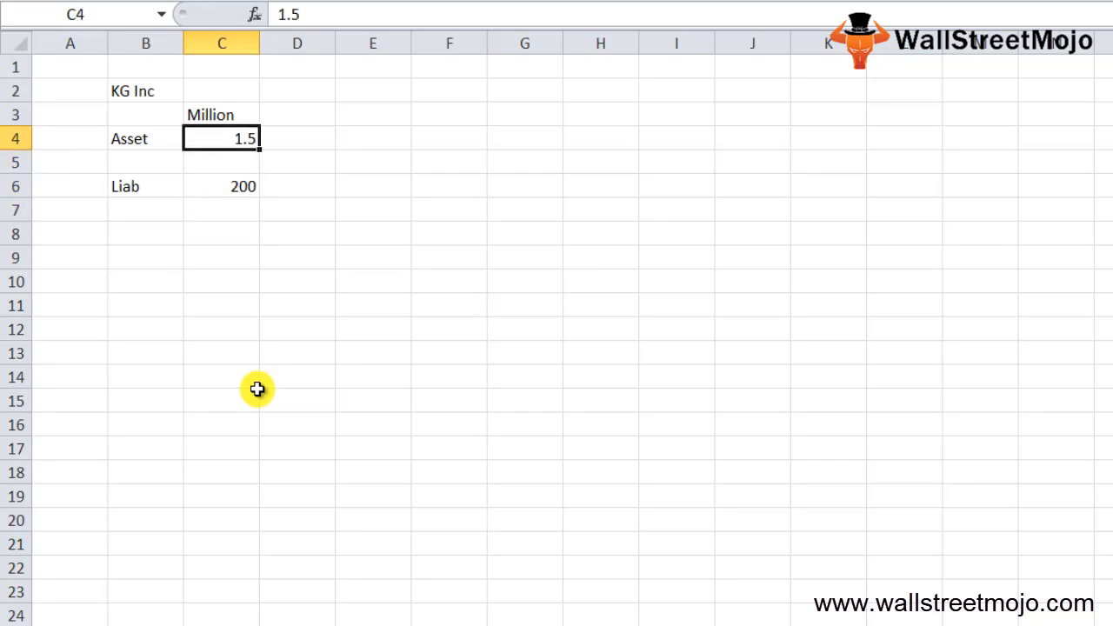
Add an Intangible row with 500 below the liabilities figure
{"action": "left_click", "coordinate": [221, 186]}
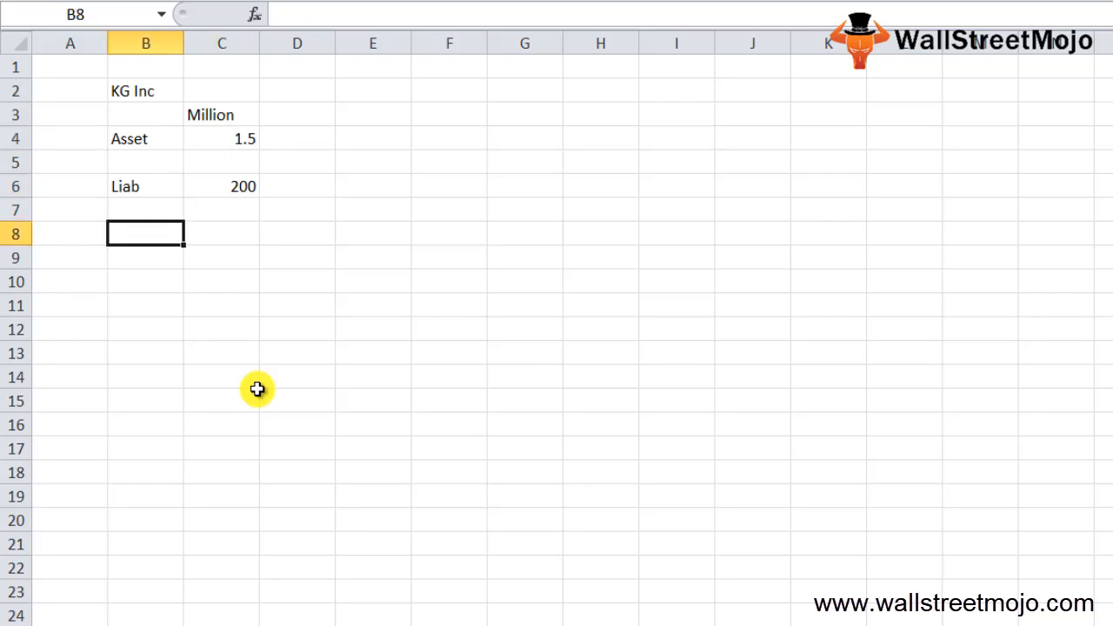
{"action": "type", "text": "Int"}
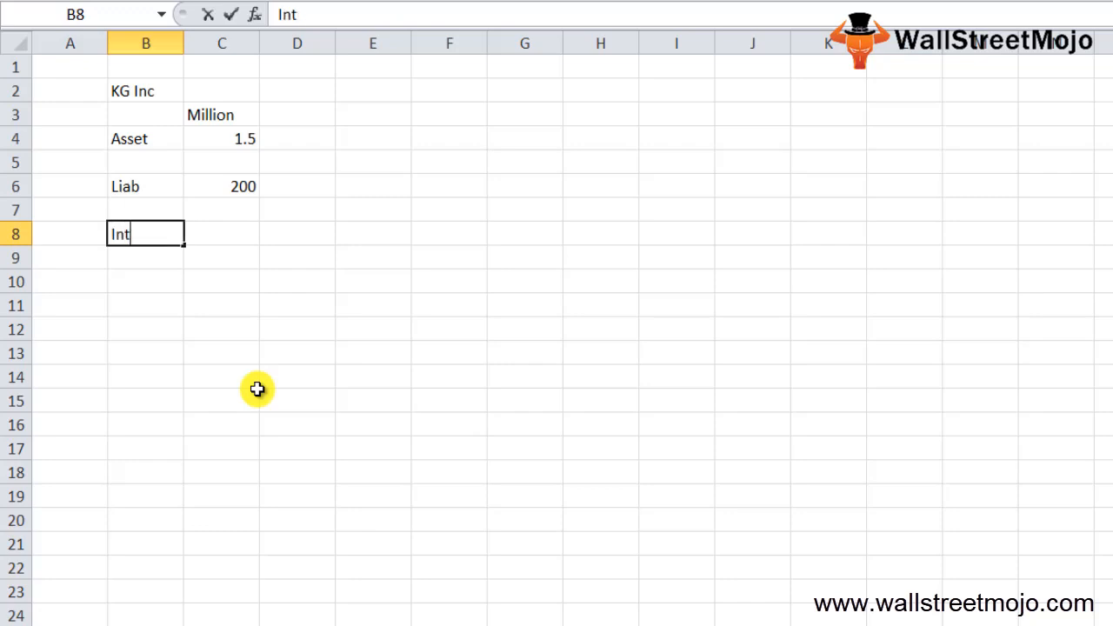
{"action": "type", "text": "angible"}
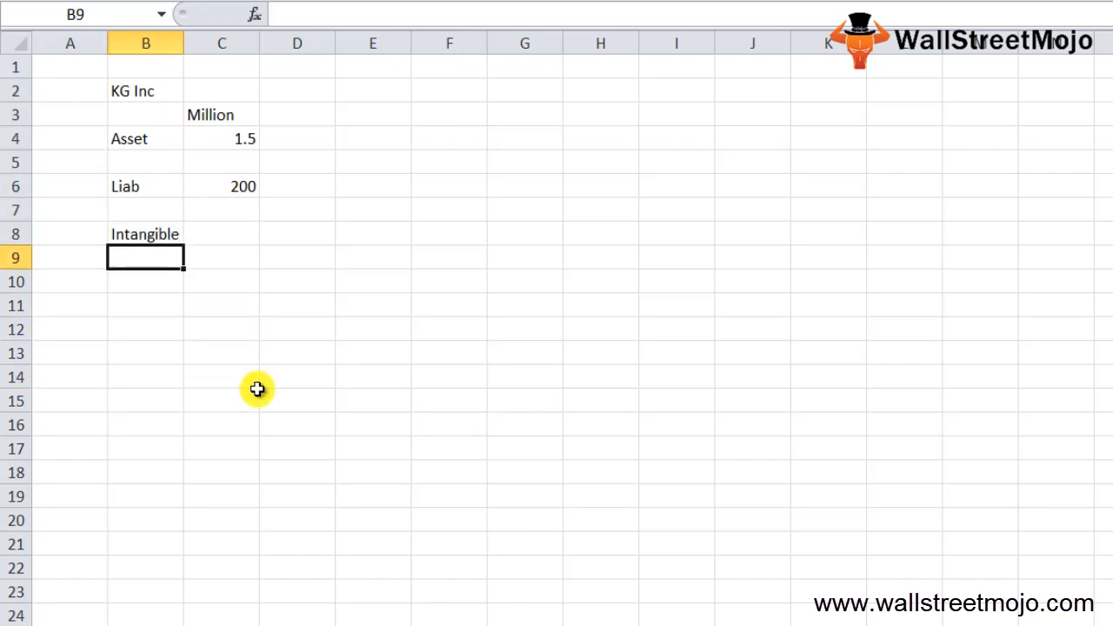
{"action": "type", "text": "500"}
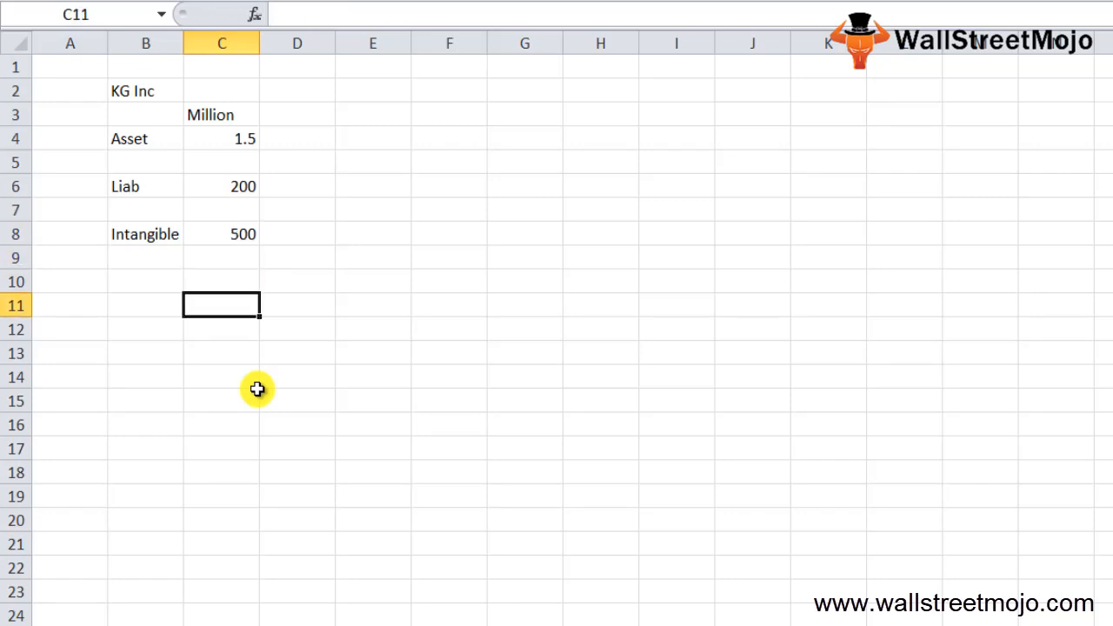
{"action": "left_click", "coordinate": [146, 306]}
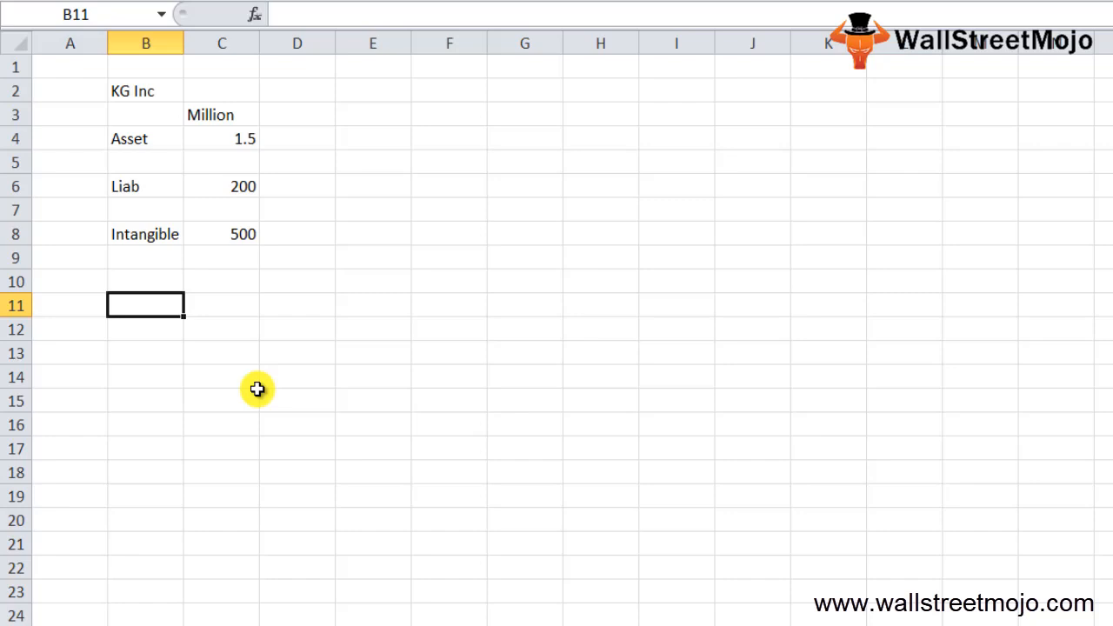
{"action": "mouse_move", "coordinate": [322, 395]}
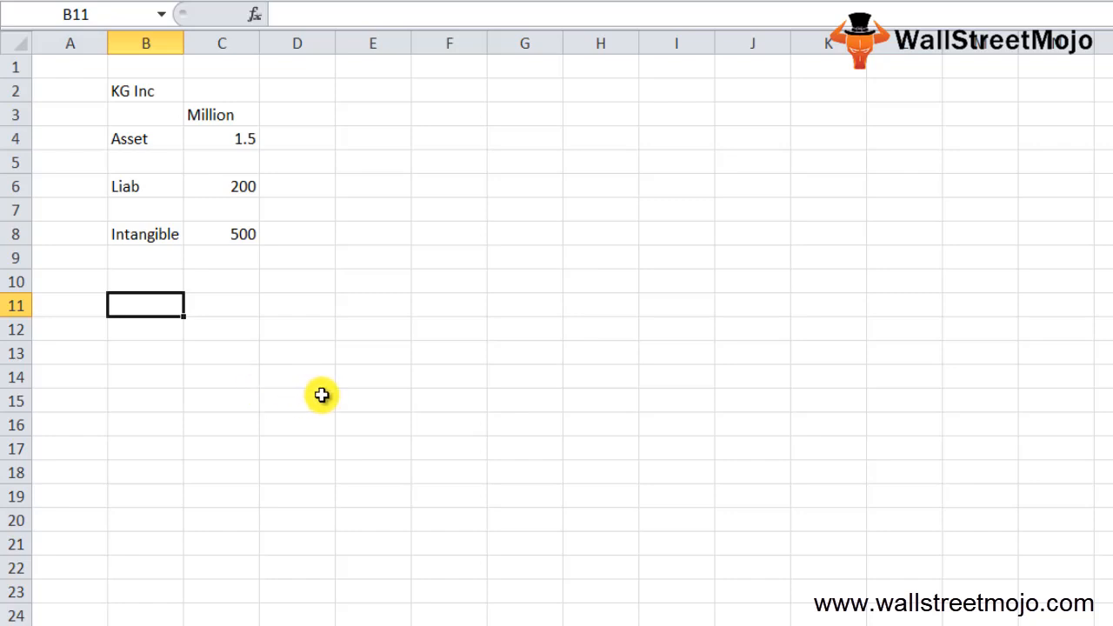
{"action": "left_click_drag", "start_coordinate": [449, 495], "coordinate": [526, 592]}
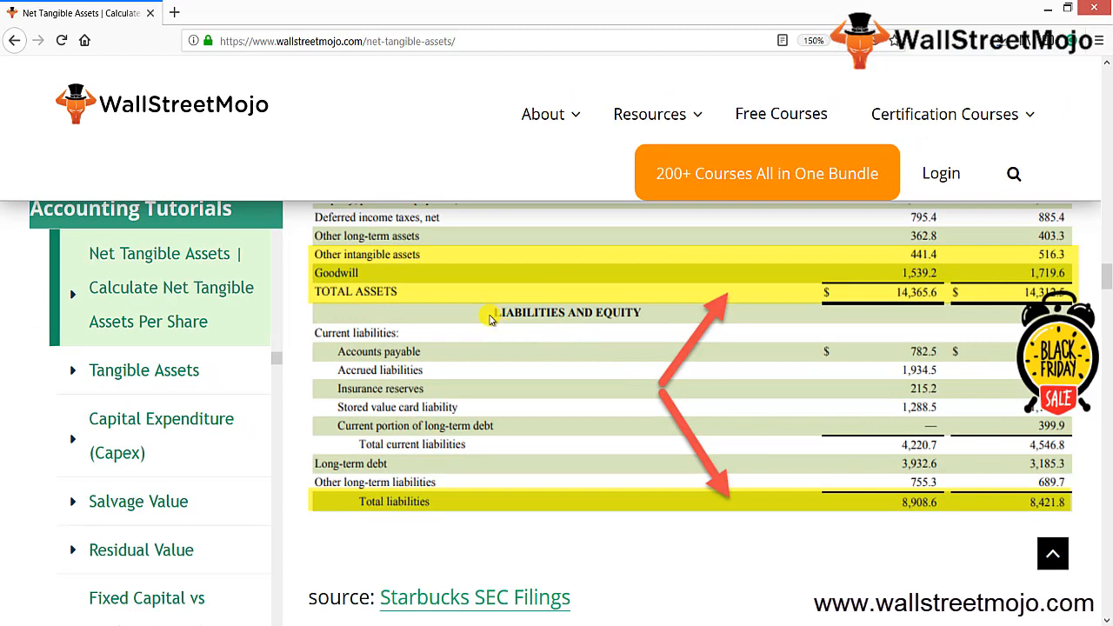
{"action": "mouse_move", "coordinate": [374, 278]}
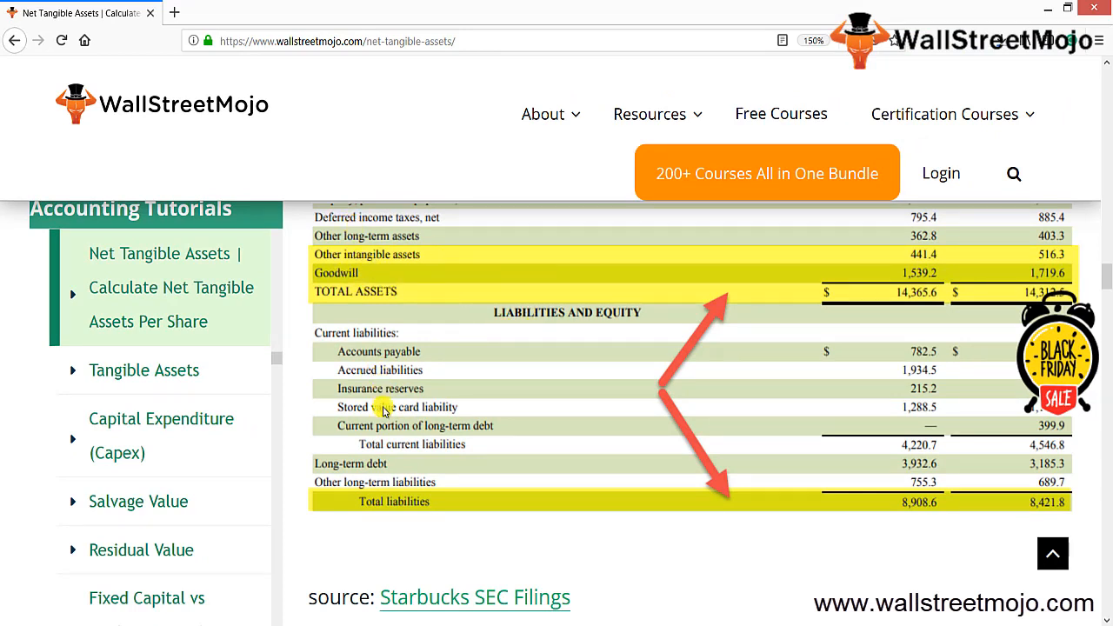
{"action": "mouse_move", "coordinate": [826, 339]}
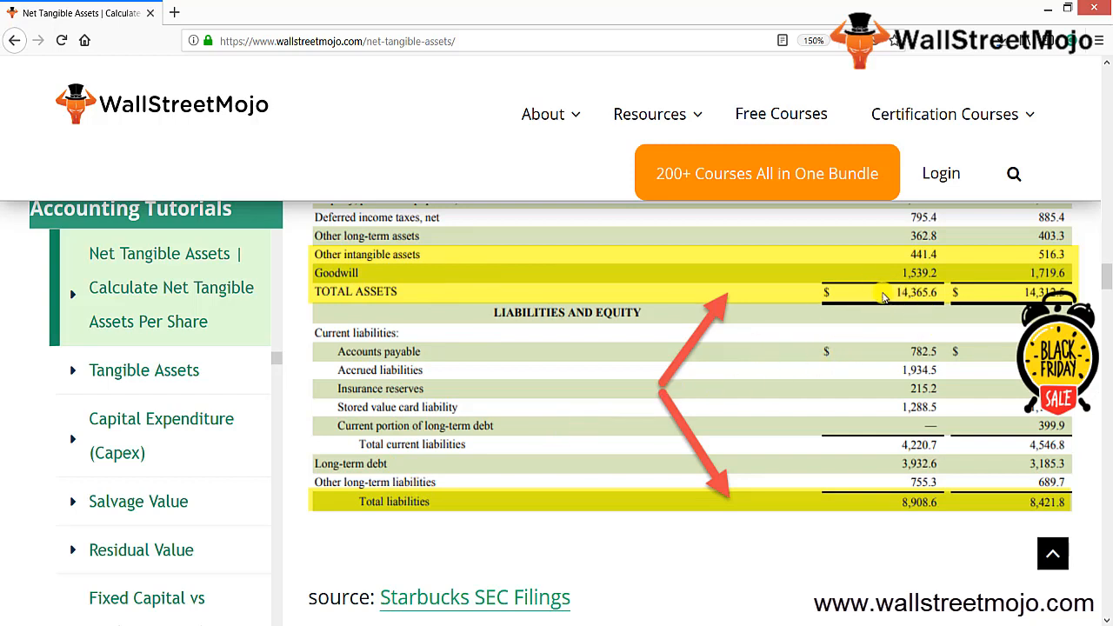
{"action": "mouse_move", "coordinate": [334, 219]}
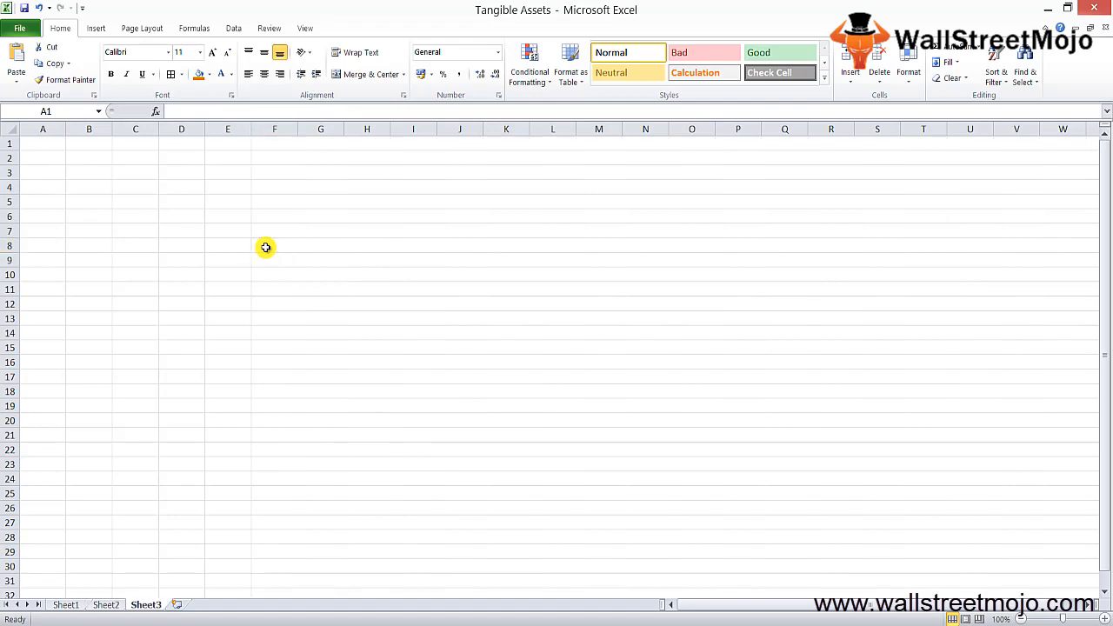
Paste the copied Starbucks balance sheet excerpt into cell A1 of Sheet3
{"action": "right_click", "coordinate": [89, 156]}
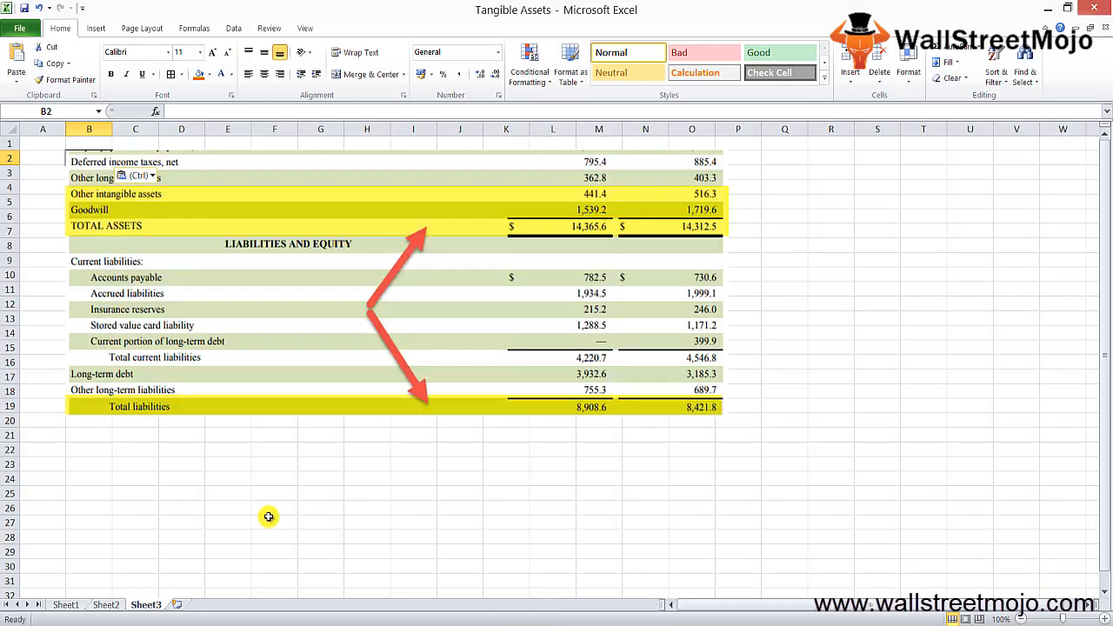
{"action": "left_click", "coordinate": [180, 478]}
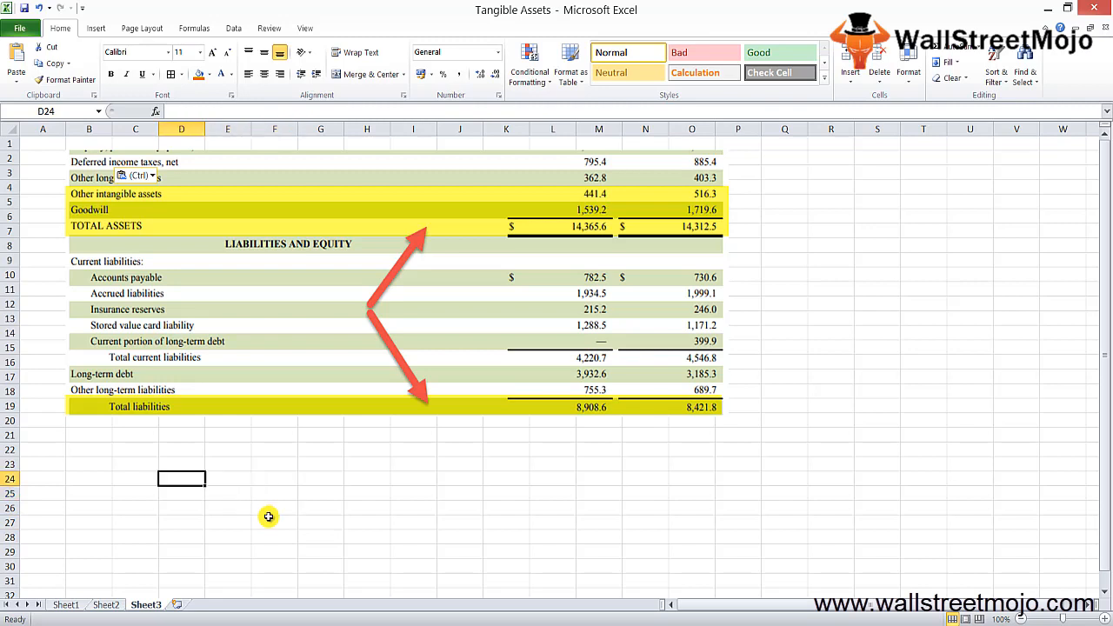
Enter 2017 Total Assets 14365.6 and a Total Intangible Assets label below the excerpt
{"action": "type", "text": "Total Assets"}
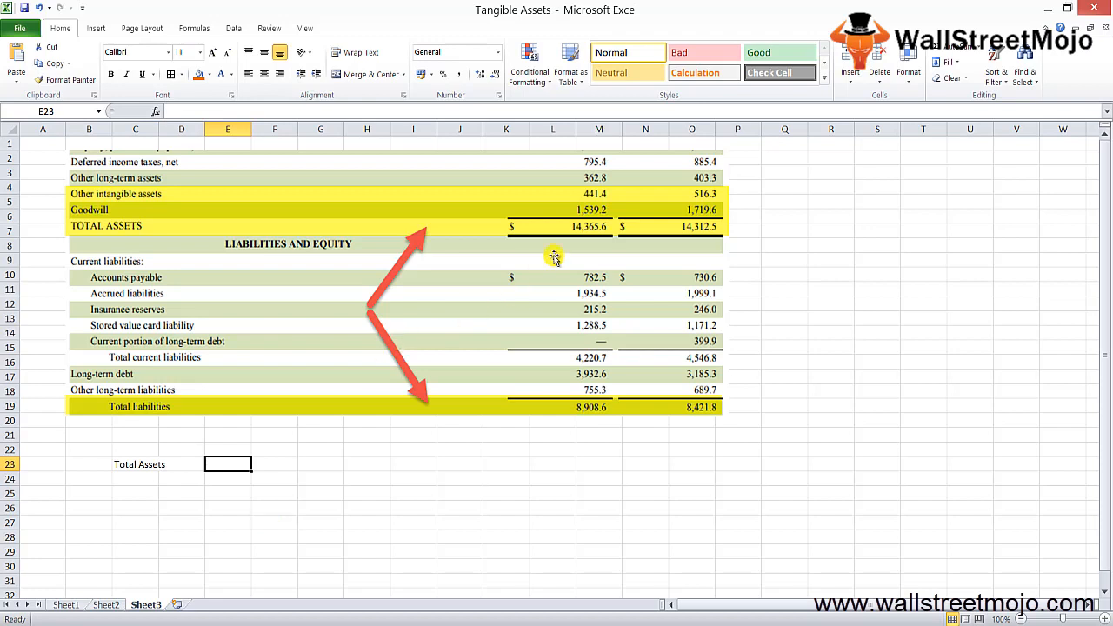
{"action": "type", "text": "14365.6"}
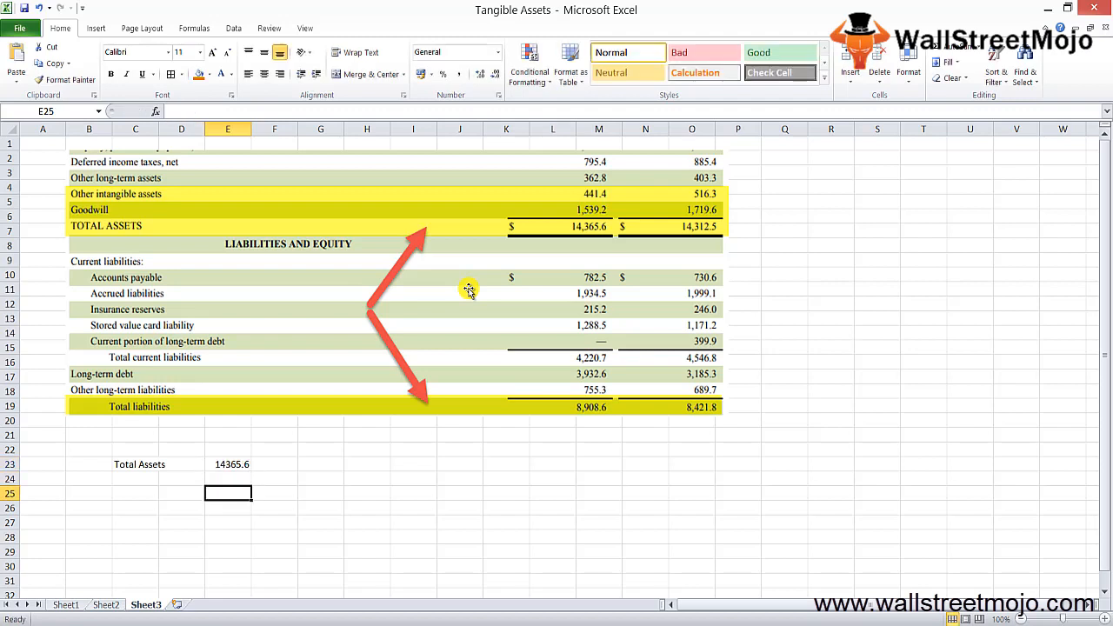
{"action": "type", "text": "Total Intangible Assets"}
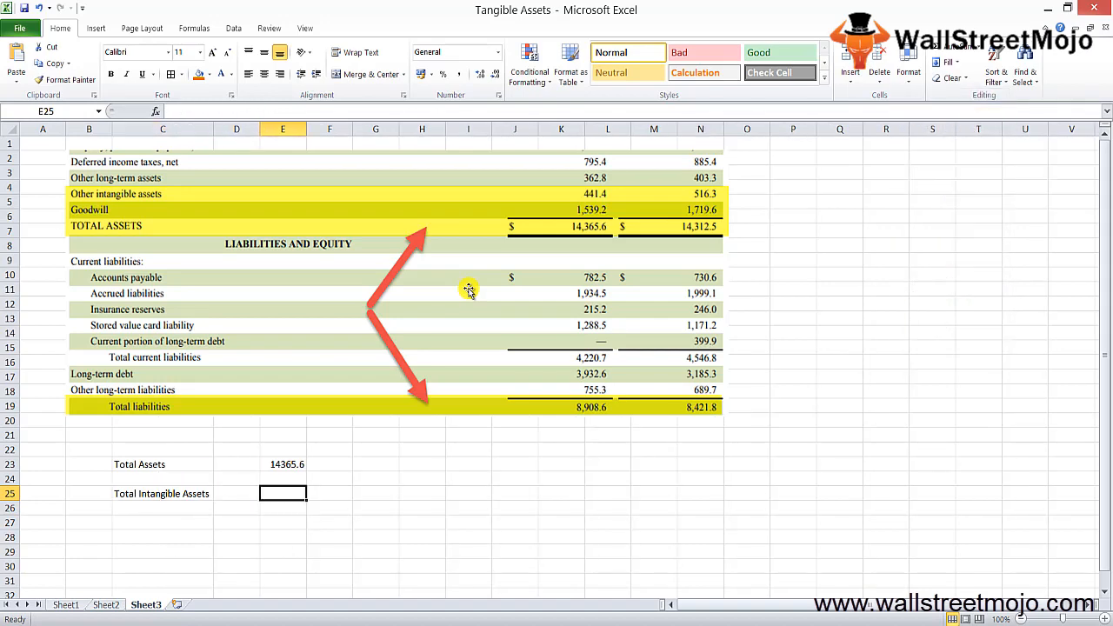
{"action": "type", "text": "="}
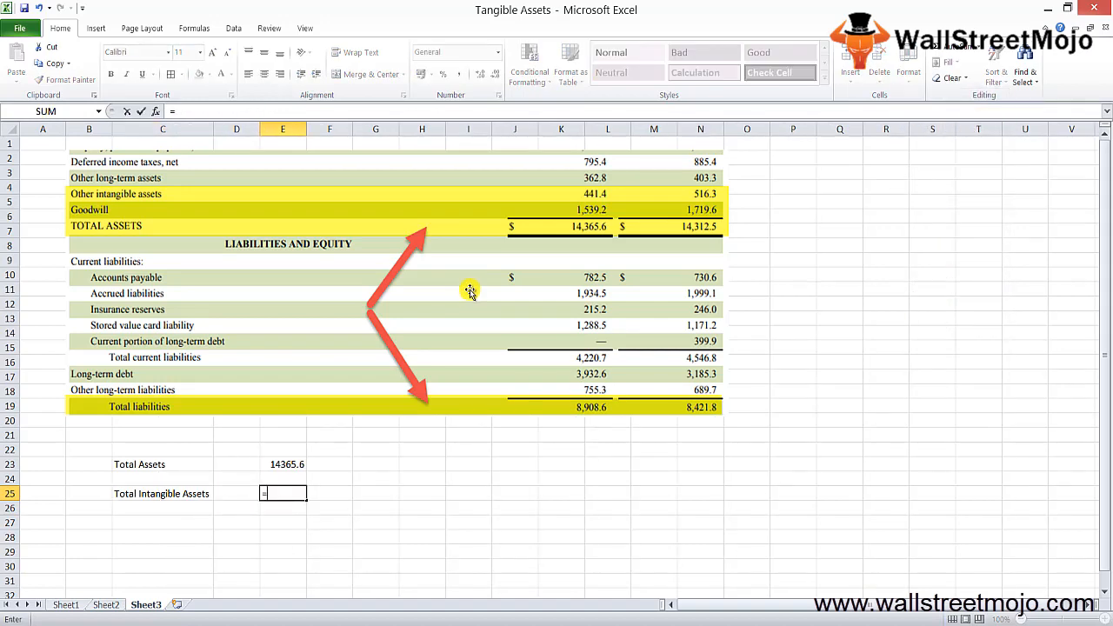
{"action": "mouse_move", "coordinate": [141, 200]}
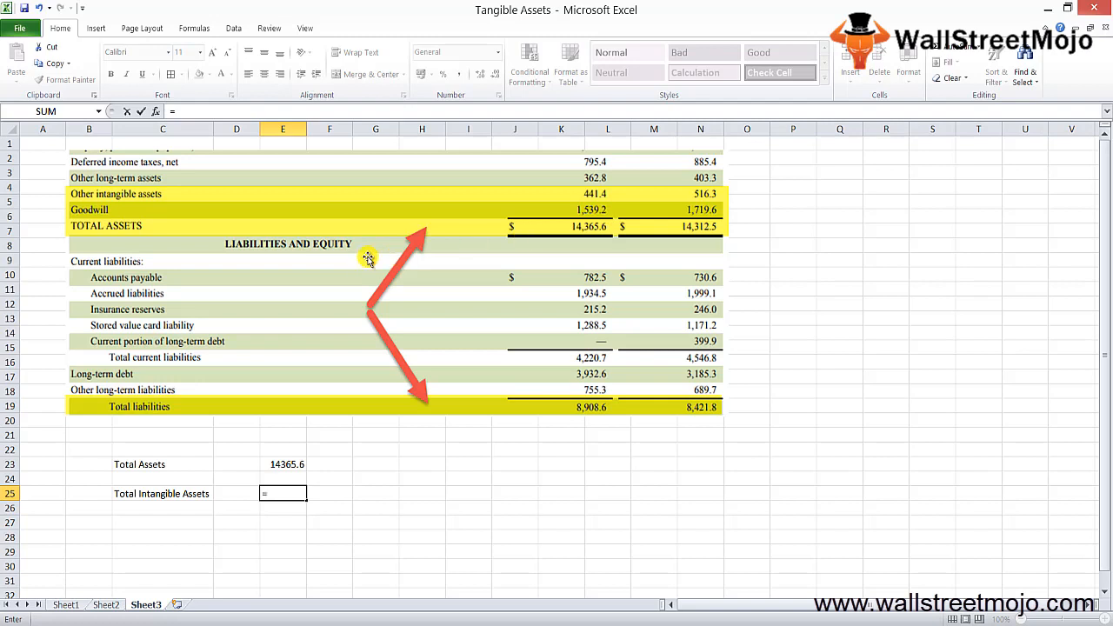
{"action": "mouse_move", "coordinate": [386, 253]}
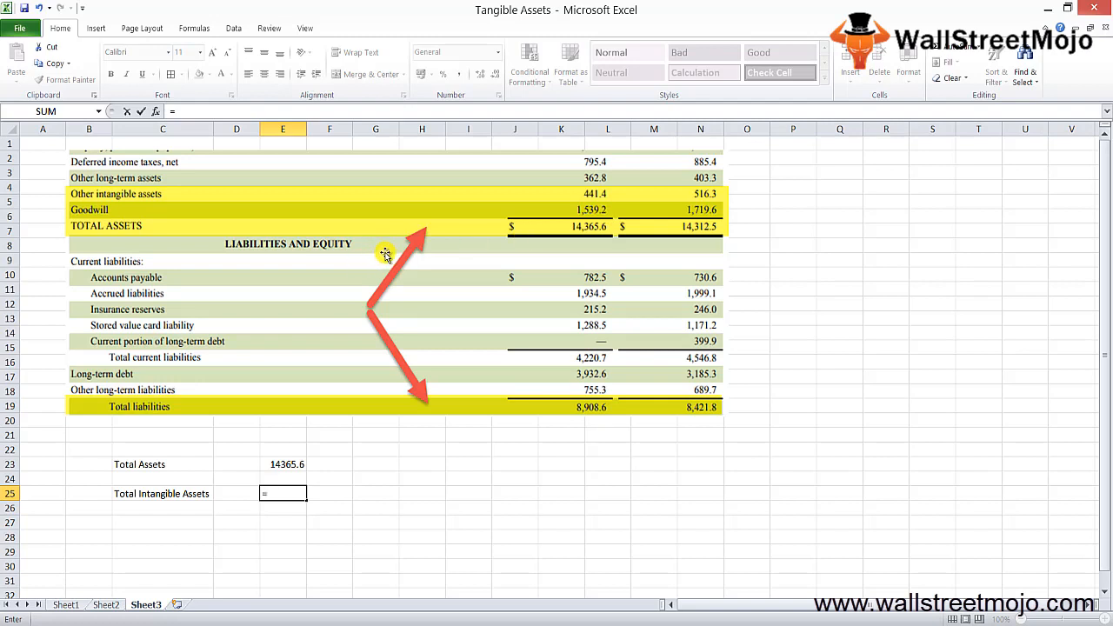
Set Total Intangible Assets to =441.4+1539.2, correcting the first entry, giving 1980.6
{"action": "type", "text": "=516."}
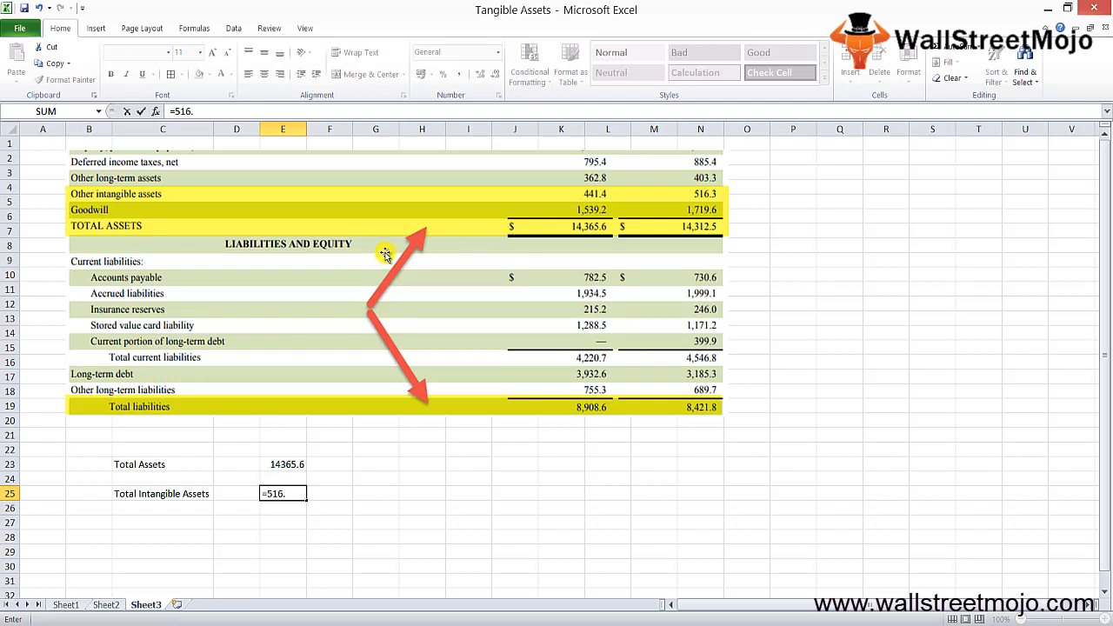
{"action": "type", "text": "3+1"}
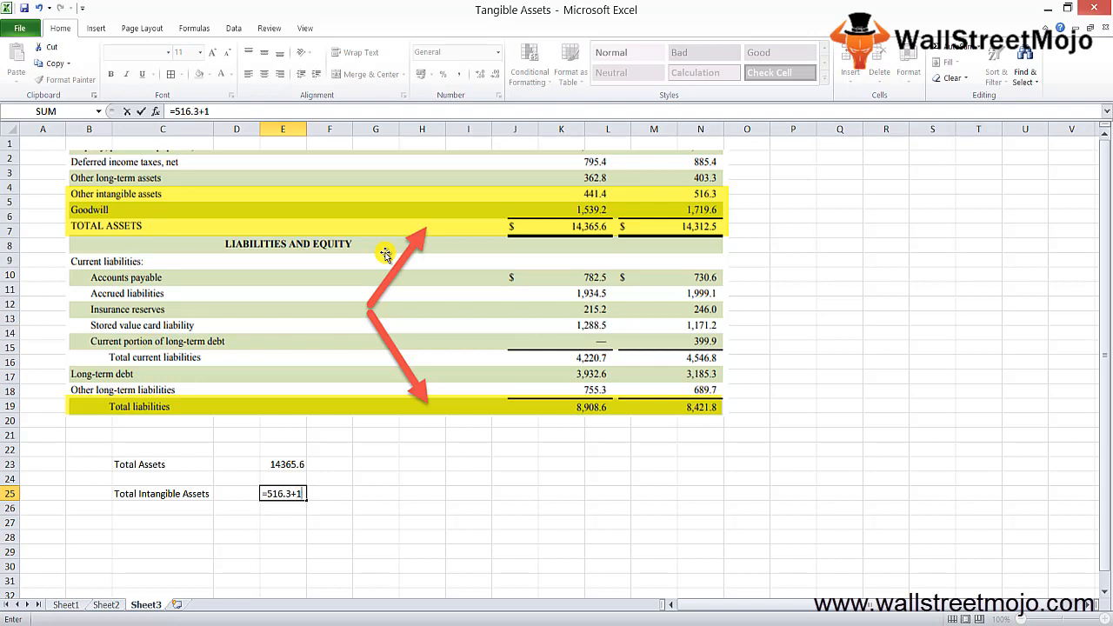
{"action": "key", "text": "enter"}
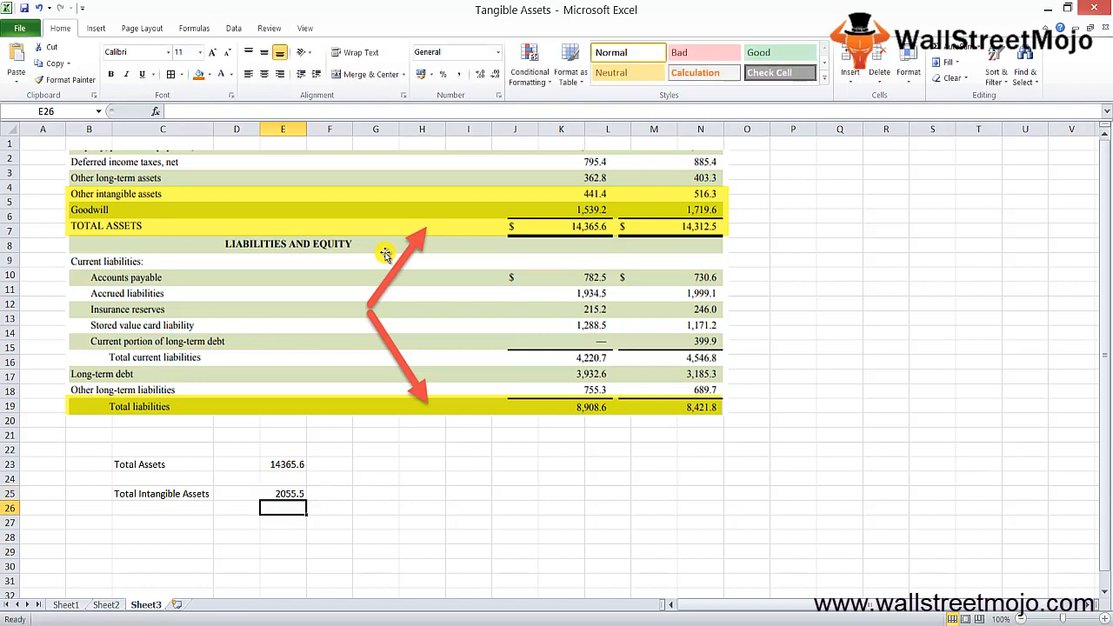
{"action": "left_click", "coordinate": [283, 494]}
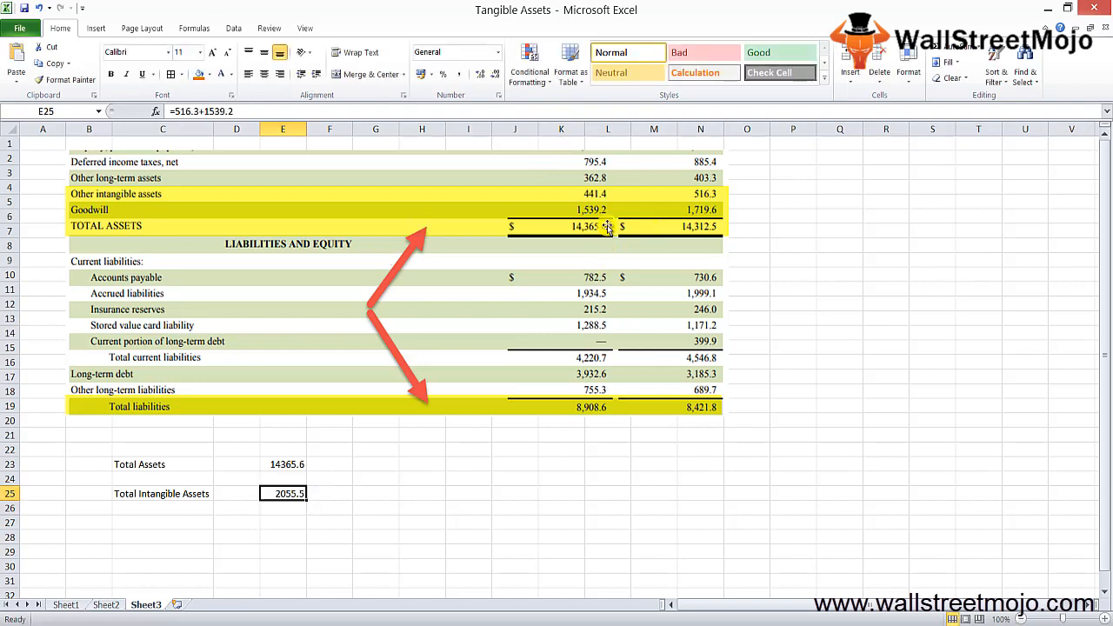
{"action": "mouse_move", "coordinate": [487, 358]}
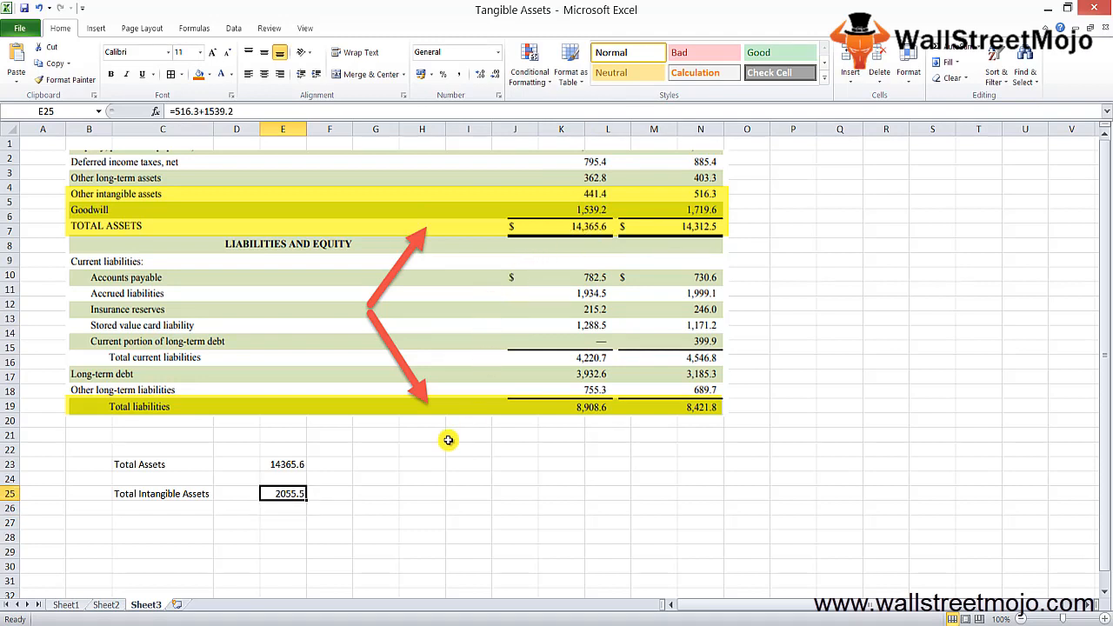
{"action": "double_click", "coordinate": [281, 494]}
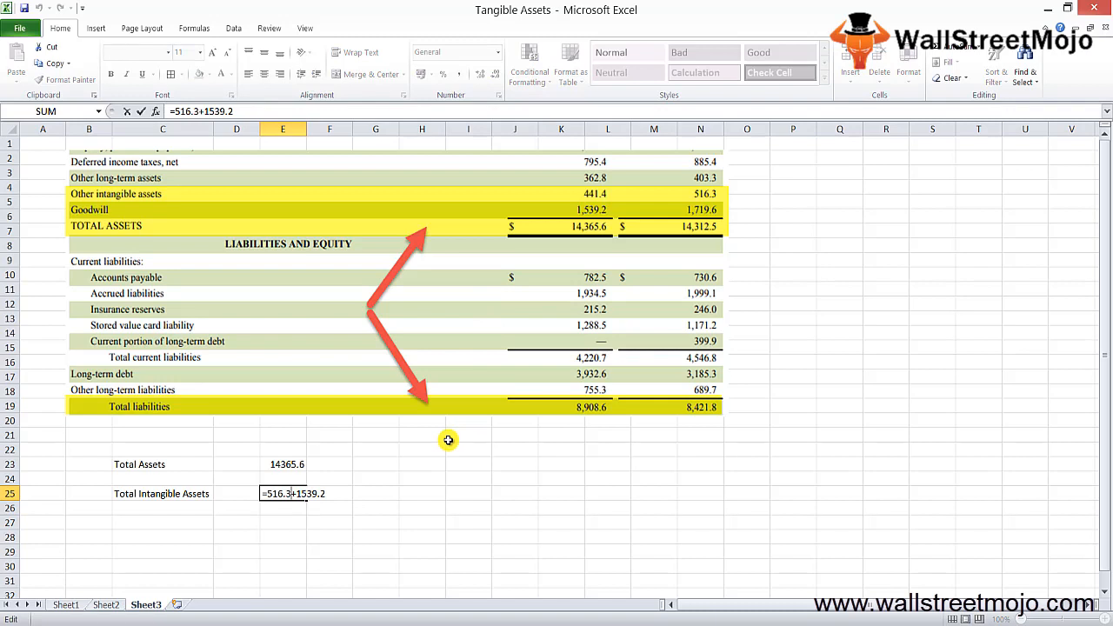
{"action": "type", "text": "44"}
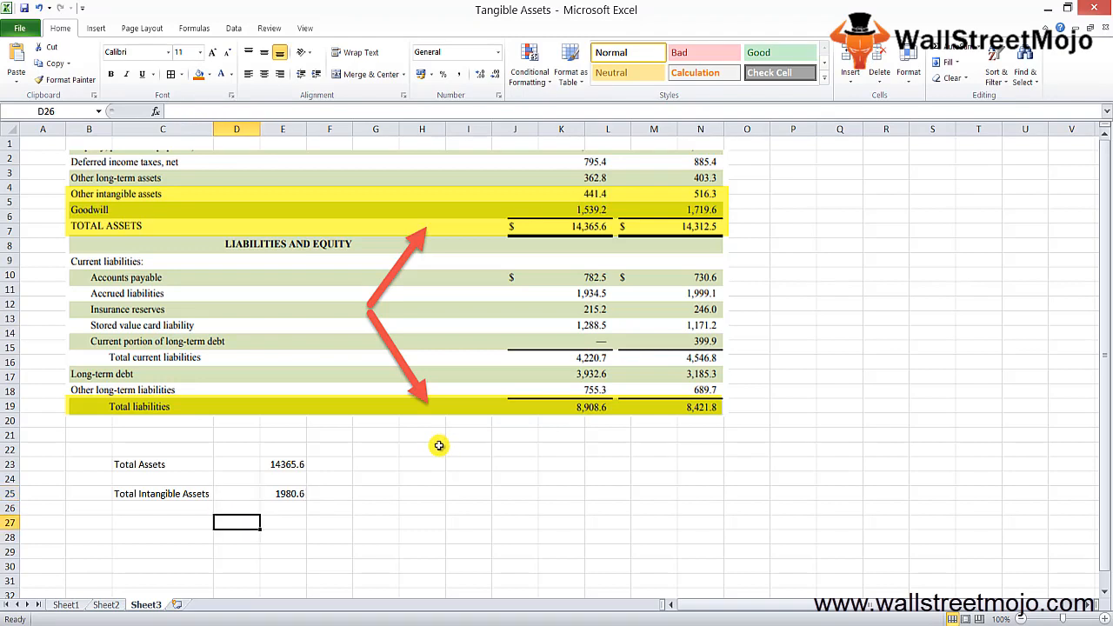
Enter 2017 Total Liab of 8908.6 in E27
{"action": "type", "text": "Total Liab"}
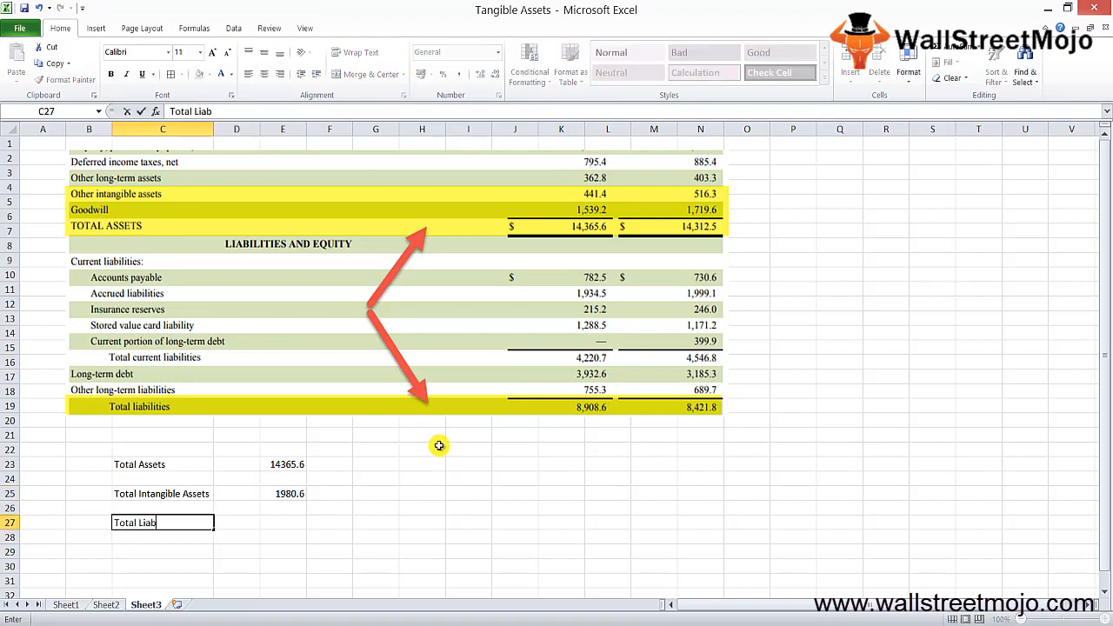
{"action": "left_click", "coordinate": [282, 522]}
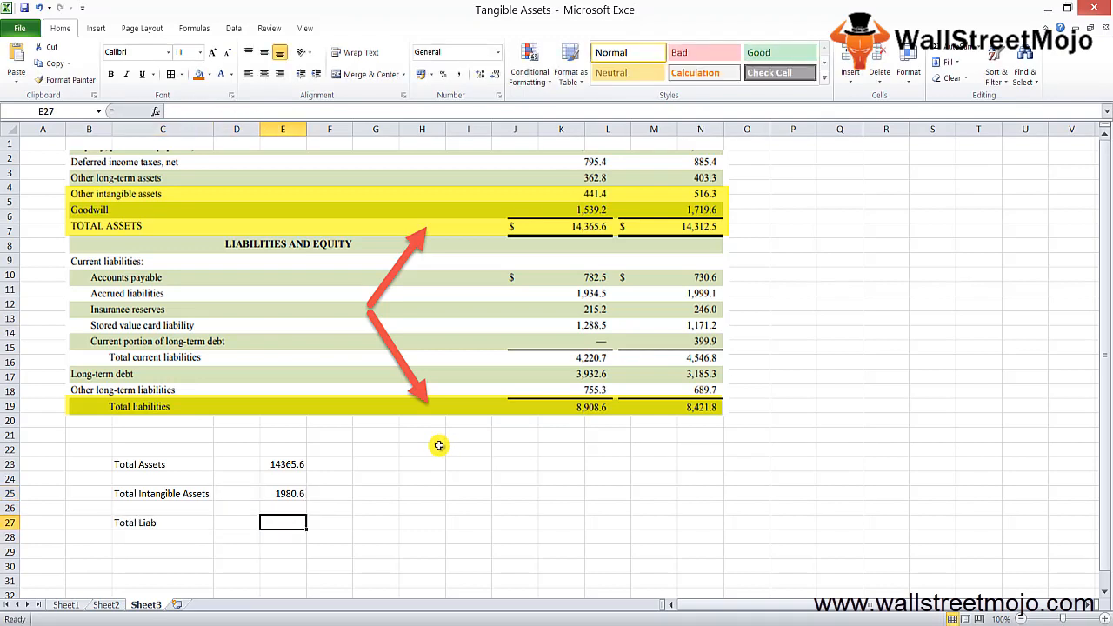
{"action": "mouse_move", "coordinate": [535, 431]}
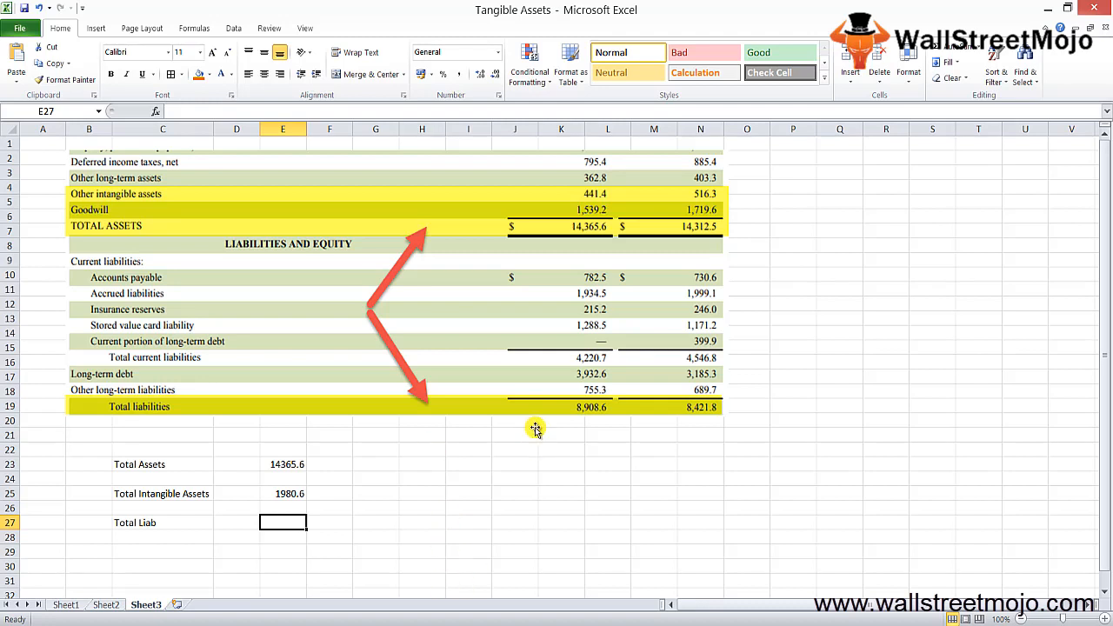
{"action": "type", "text": "8908.6"}
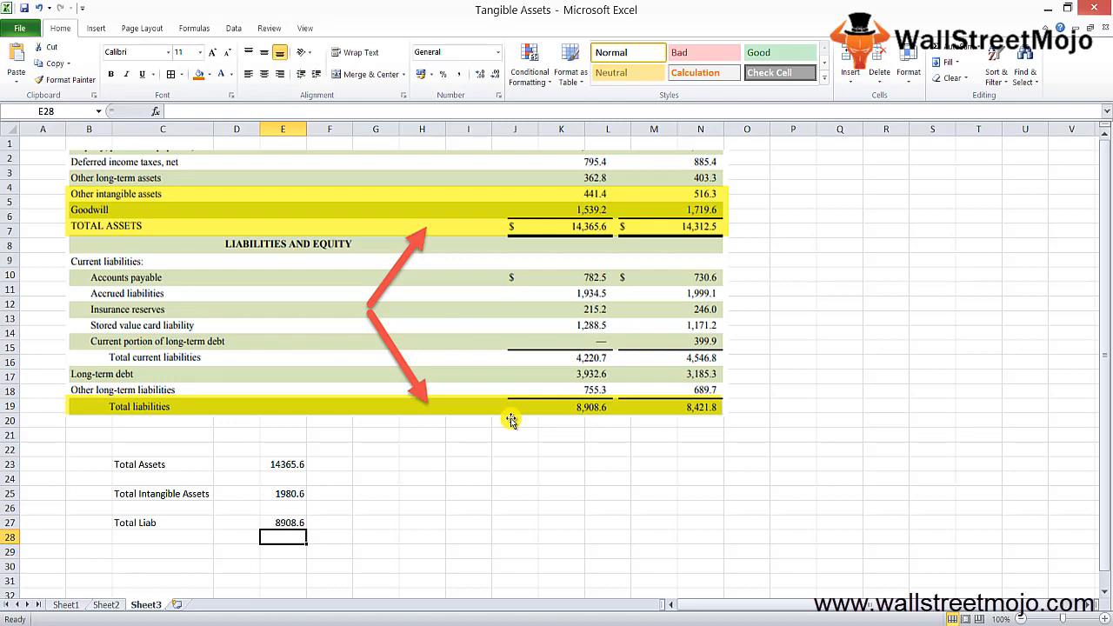
{"action": "scroll", "scroll_direction": "down", "scroll_amount": 3}
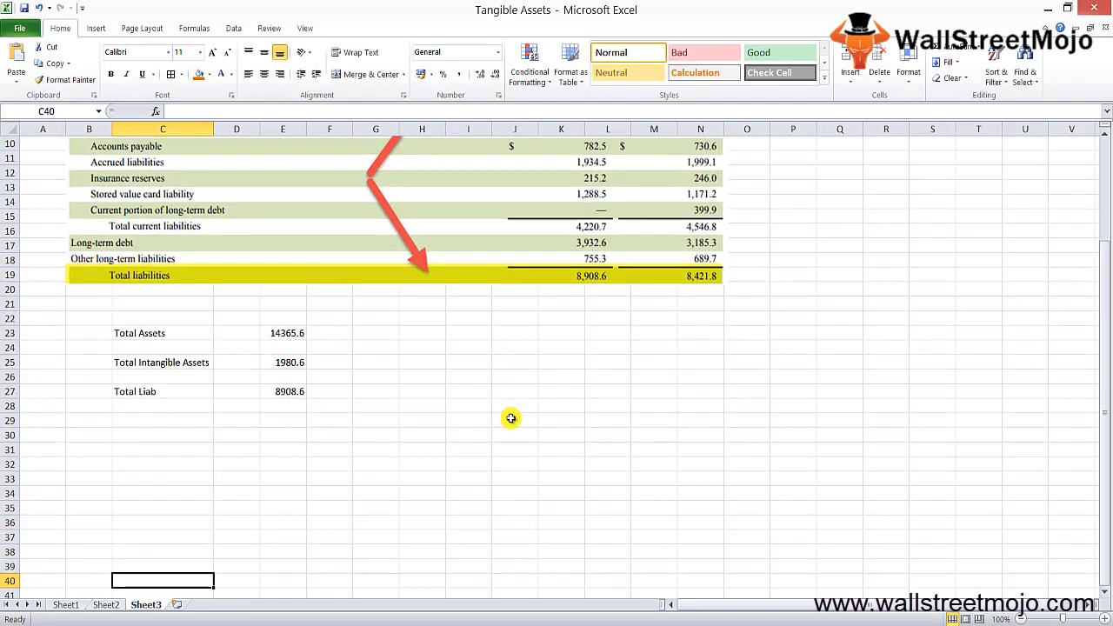
{"action": "scroll", "scroll_direction": "down", "scroll_amount": 3}
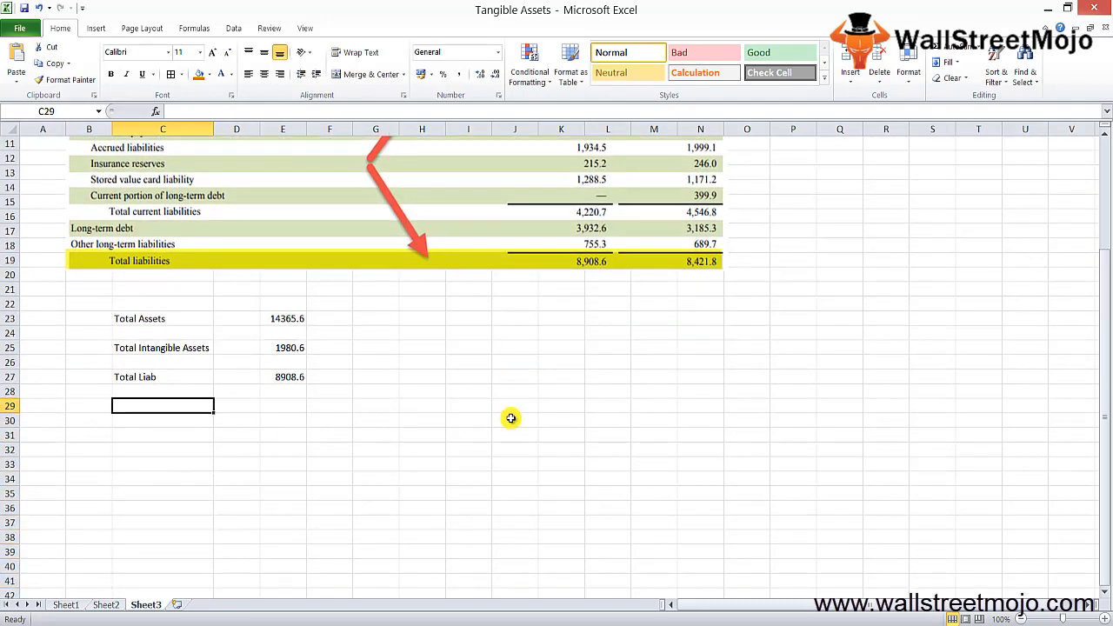
Add NTA as =E23-E25-E27 (3476.4) and head the columns 2017 and 2016
{"action": "type", "text": "NTA"}
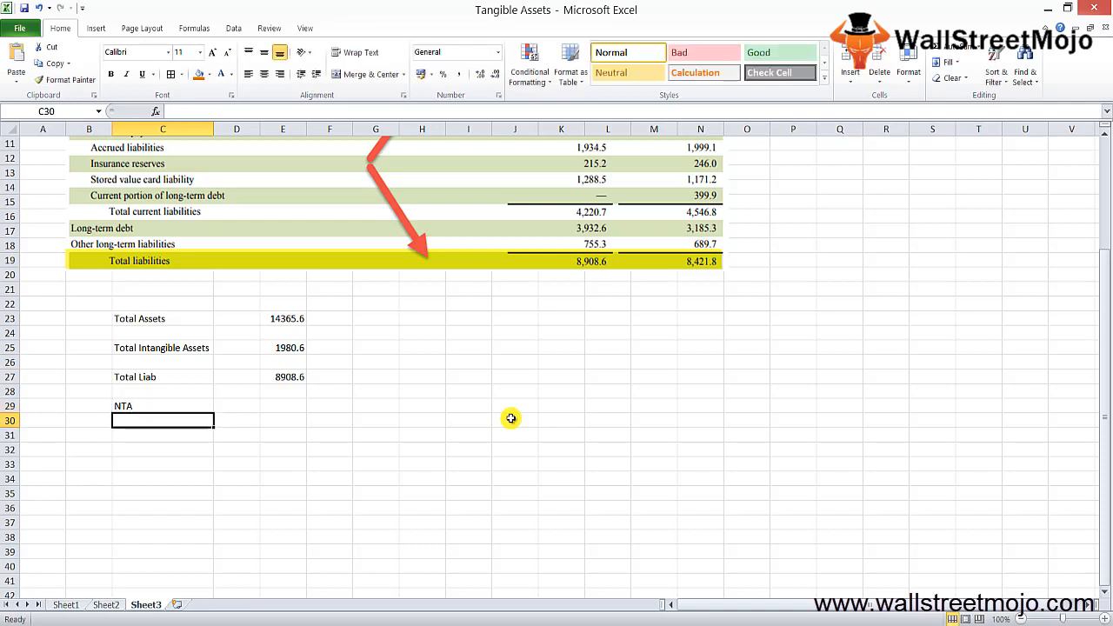
{"action": "left_click", "coordinate": [331, 405]}
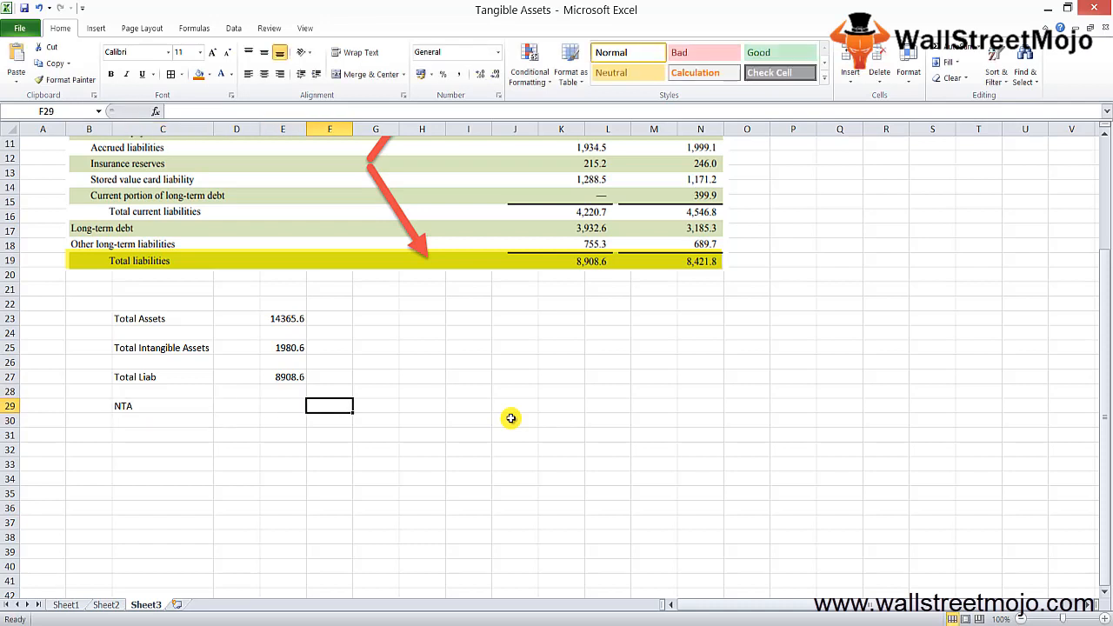
{"action": "type", "text": "=E23"}
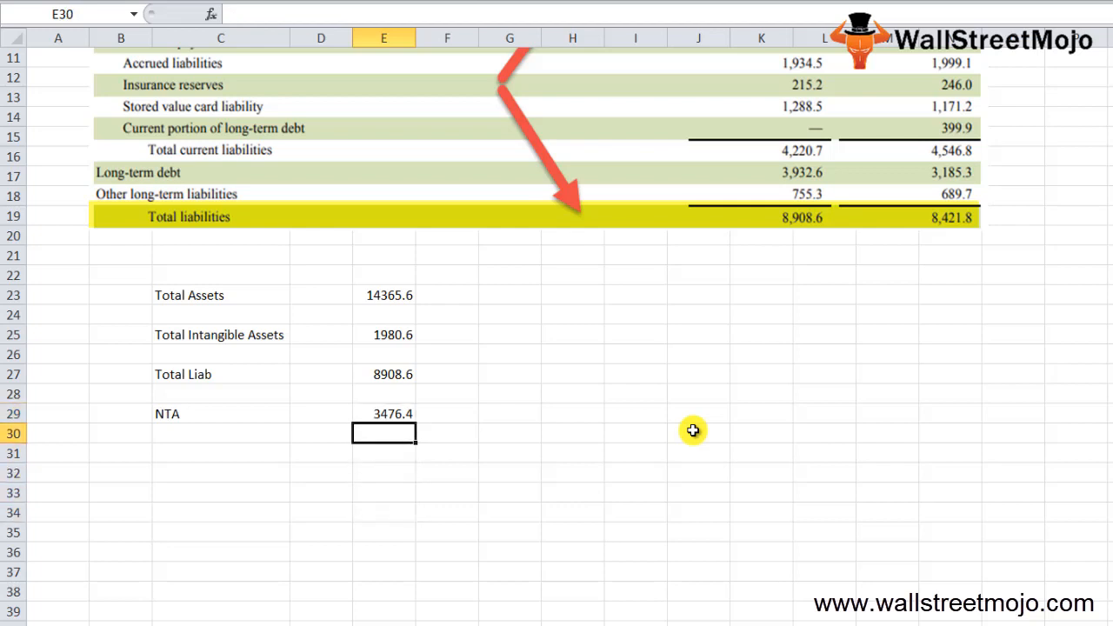
{"action": "type", "text": "2017"}
{"action": "left_click", "coordinate": [447, 274]}
{"action": "type", "text": "2016"}
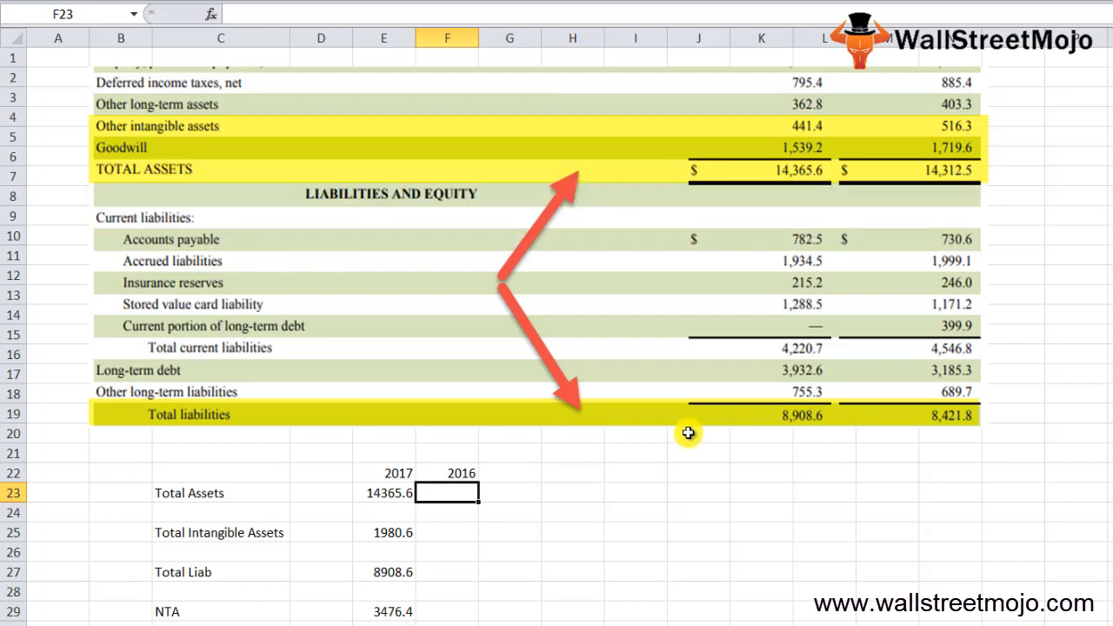
{"action": "mouse_move", "coordinate": [802, 242]}
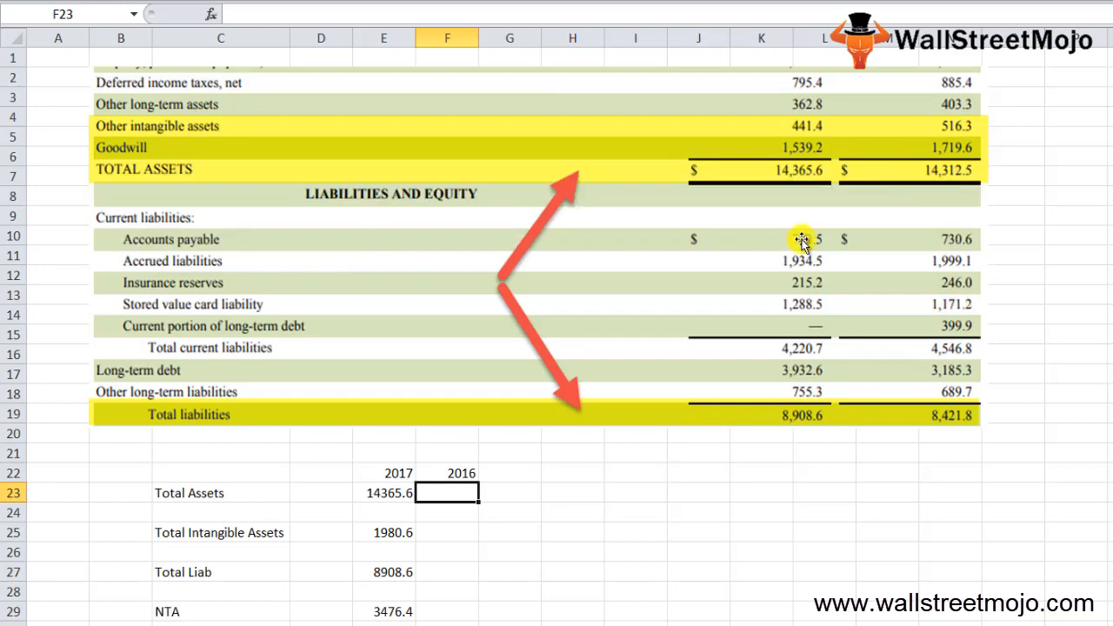
Enter 2016 totals 14312.5, =516.3+1719.6 and 8421.8 in F23, F25 and F27
{"action": "type", "text": "14312.5"}
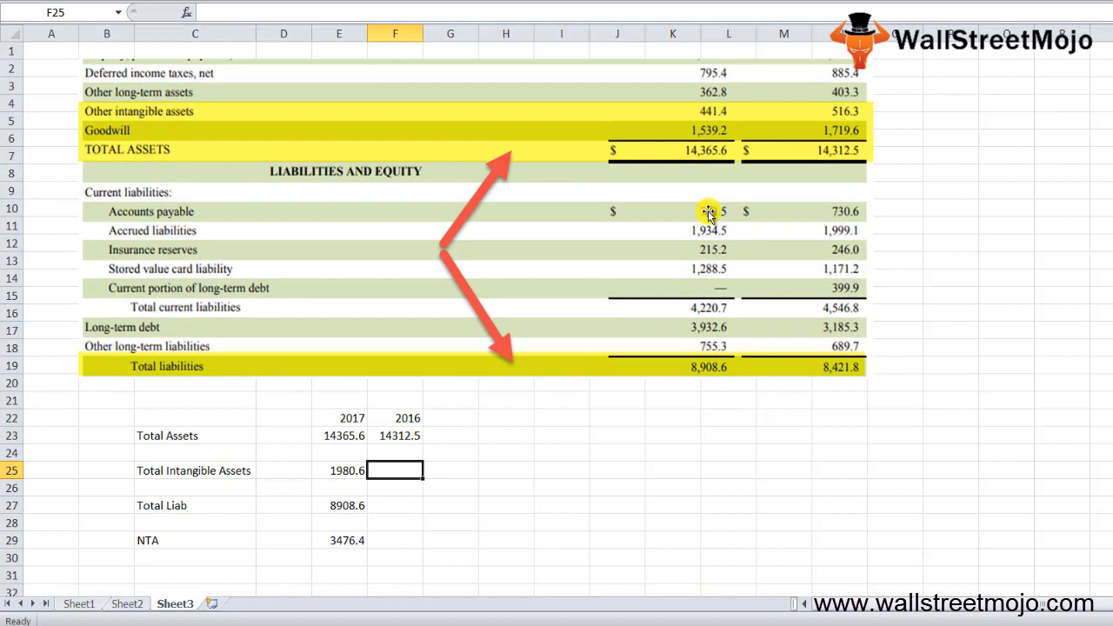
{"action": "type", "text": "=516"}
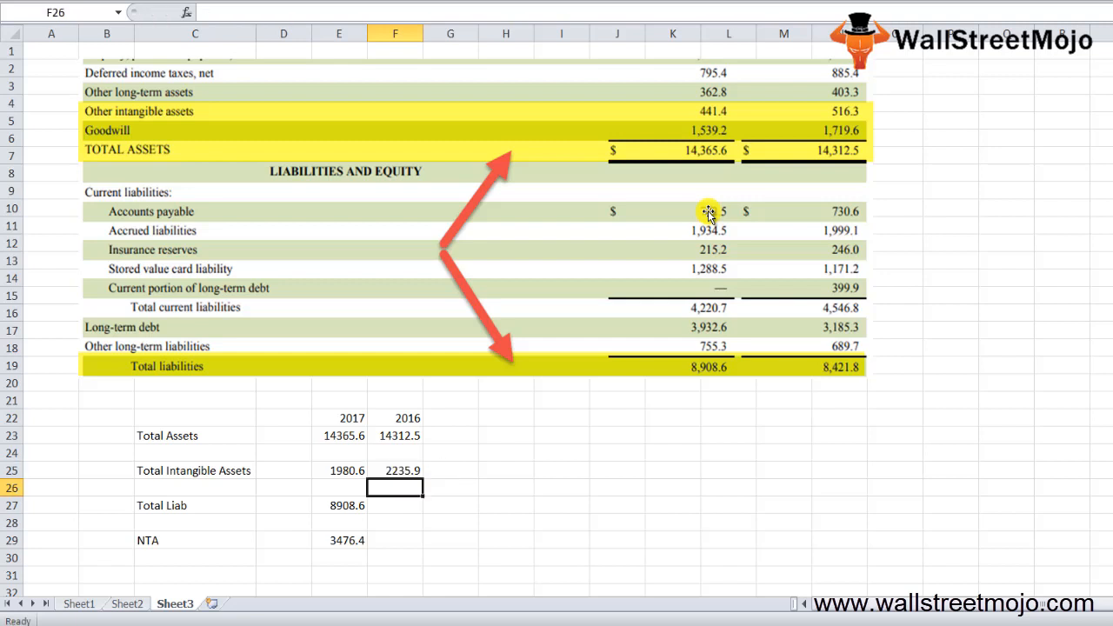
{"action": "type", "text": "8421.8"}
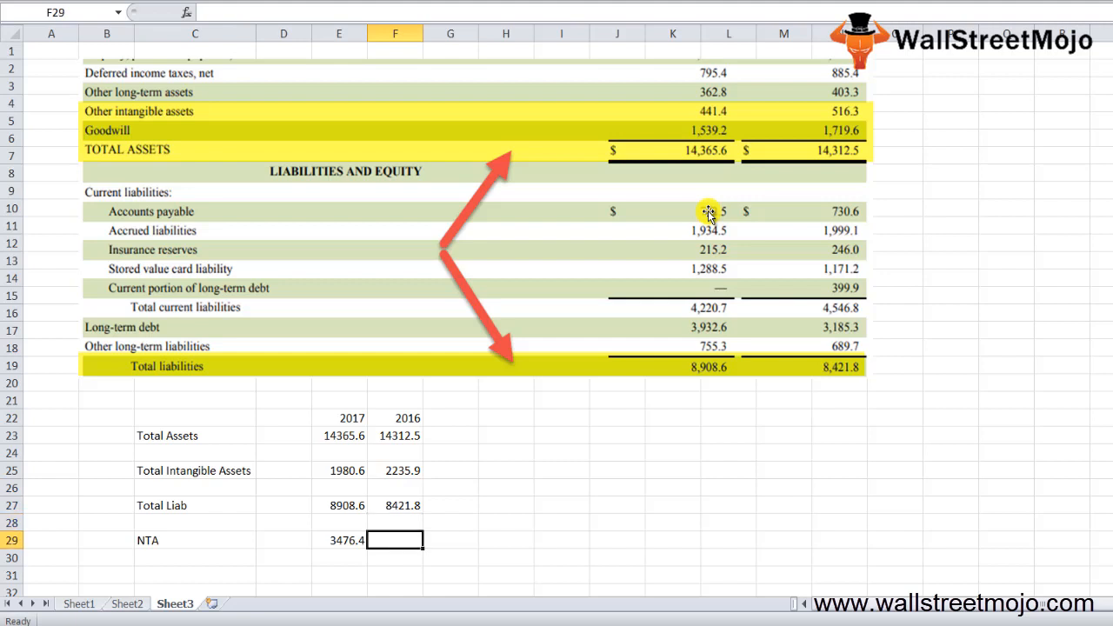
Compute 2016 NTA as =F23-F25-F27 giving 3654.8, then switch to the KG Inc sheet
{"action": "type", "text": "=F23+"}
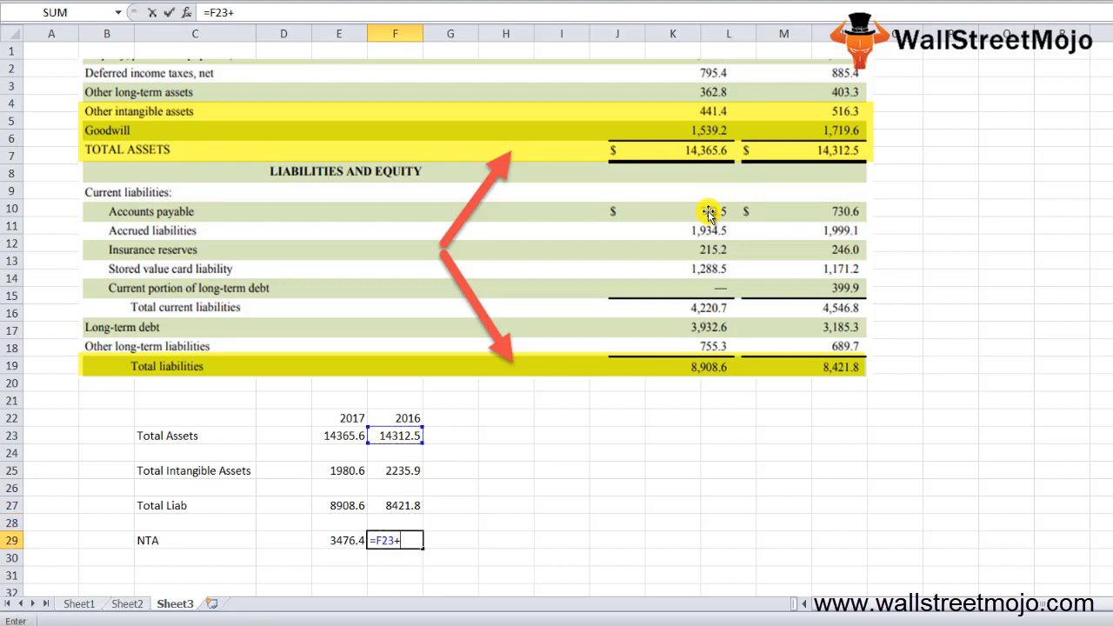
{"action": "key", "text": "Backspace"}
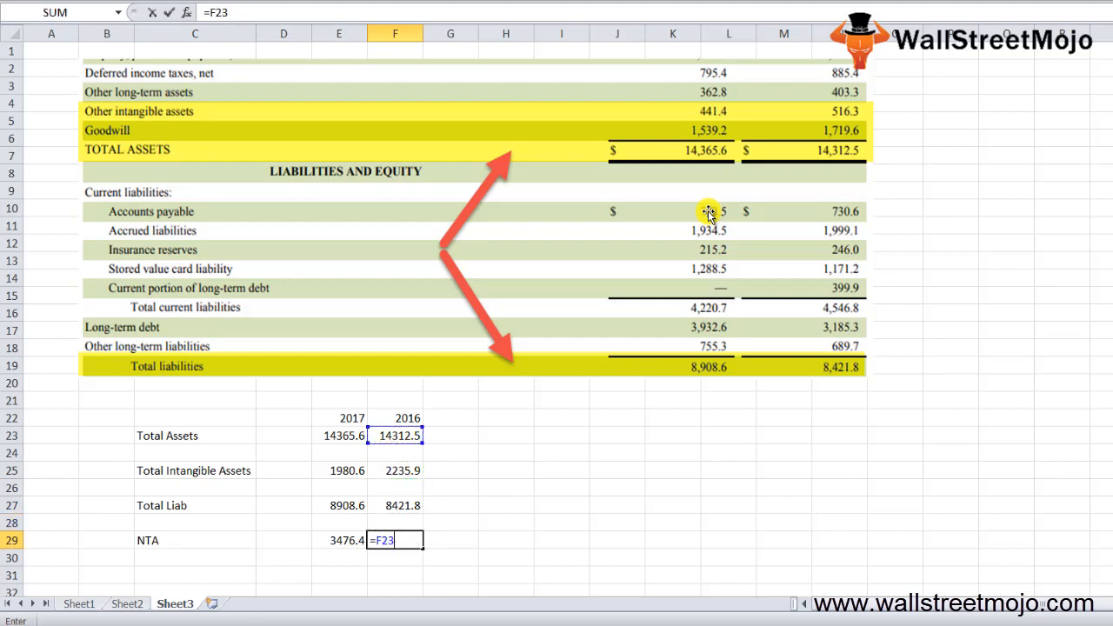
{"action": "type", "text": "-F25-F27"}
{"action": "key", "text": "Enter"}
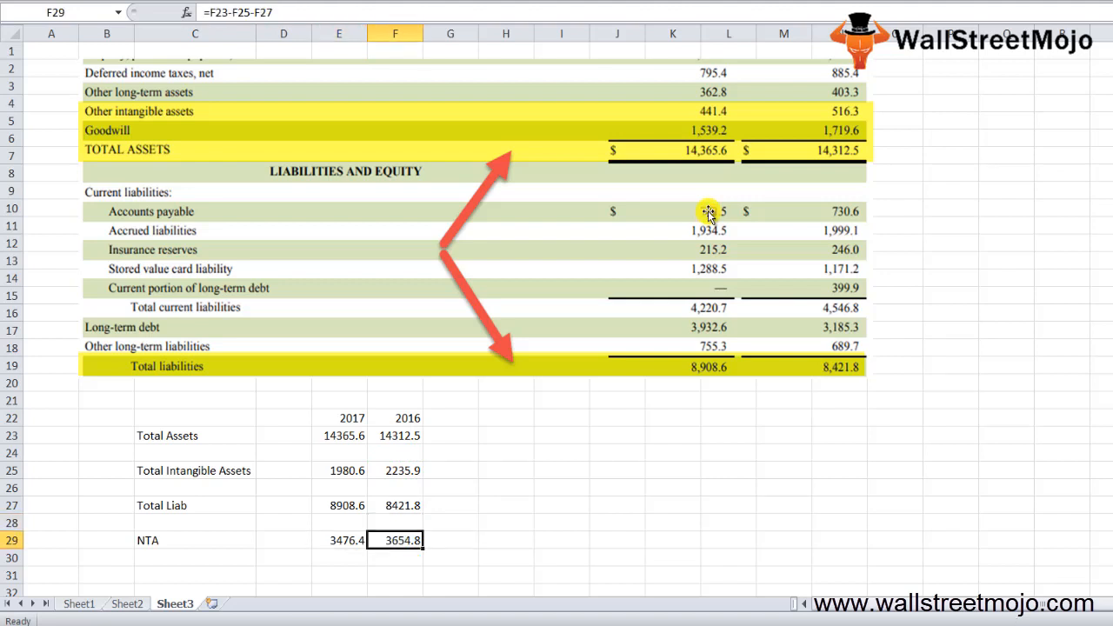
{"action": "left_click", "coordinate": [337, 540]}
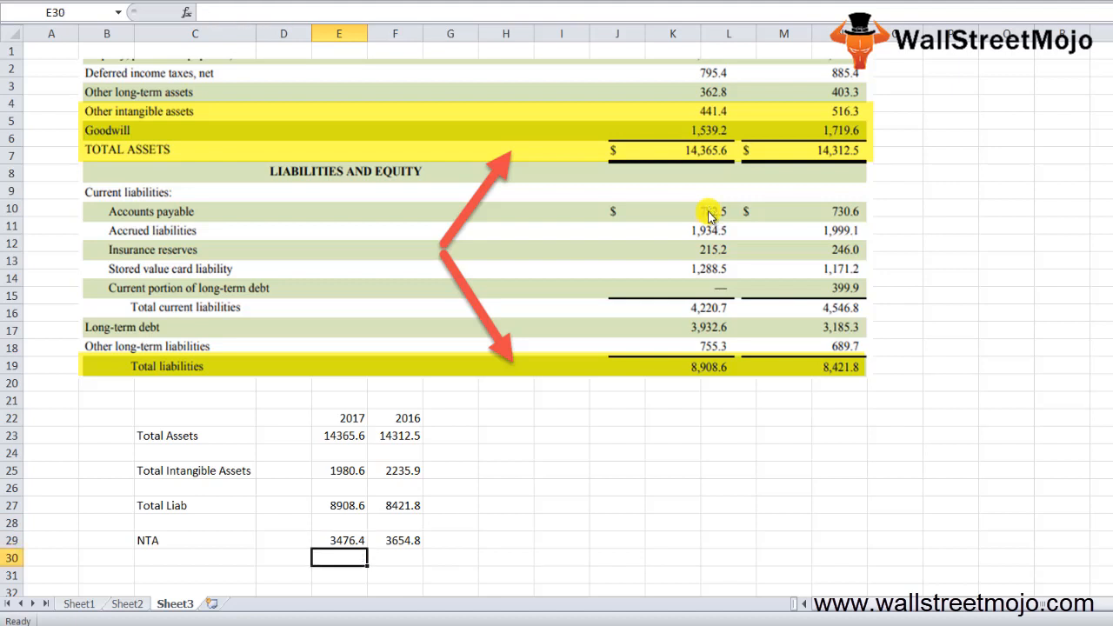
{"action": "left_click", "coordinate": [127, 603]}
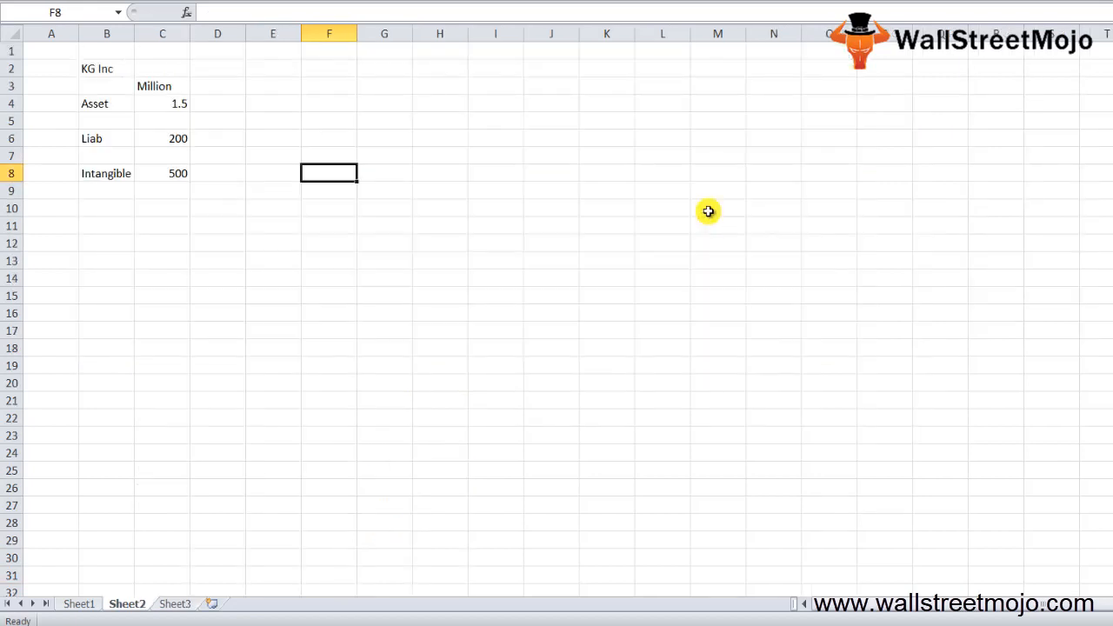
Add industry note 1: Oil & Gas with 'NTA high'
{"action": "left_click", "coordinate": [106, 226]}
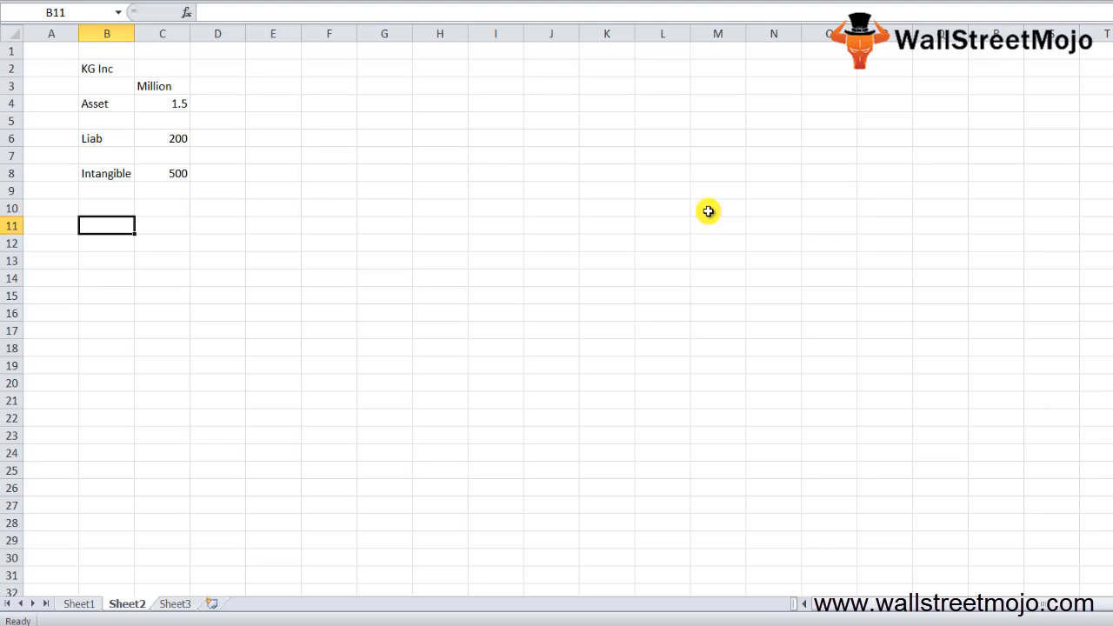
{"action": "left_click", "coordinate": [108, 278]}
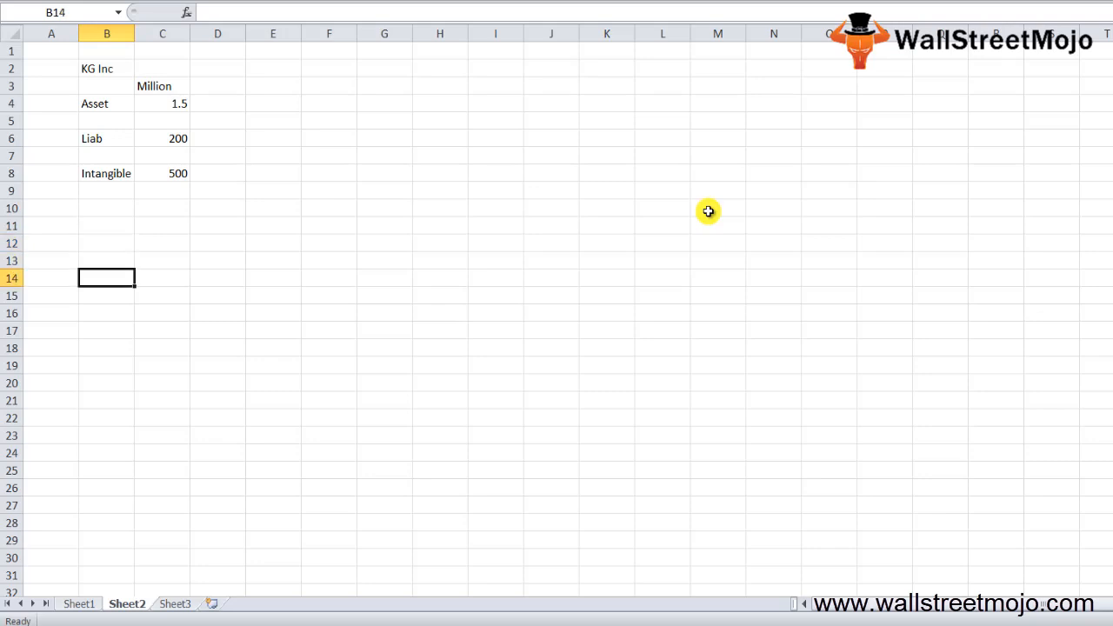
{"action": "type", "text": "1"}
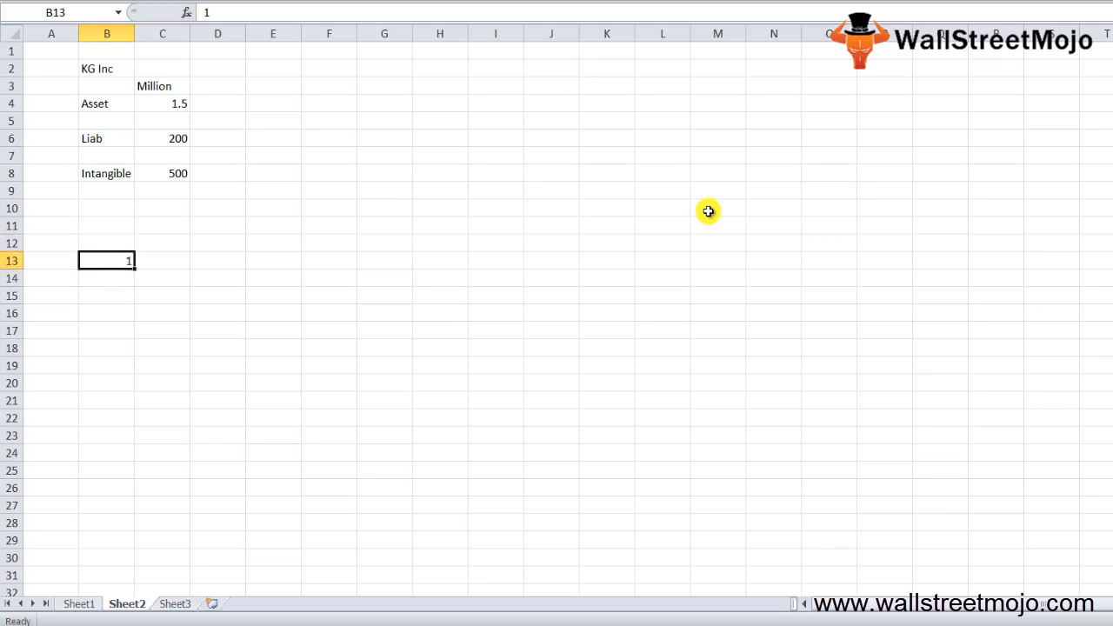
{"action": "type", "text": "Oil & Gas"}
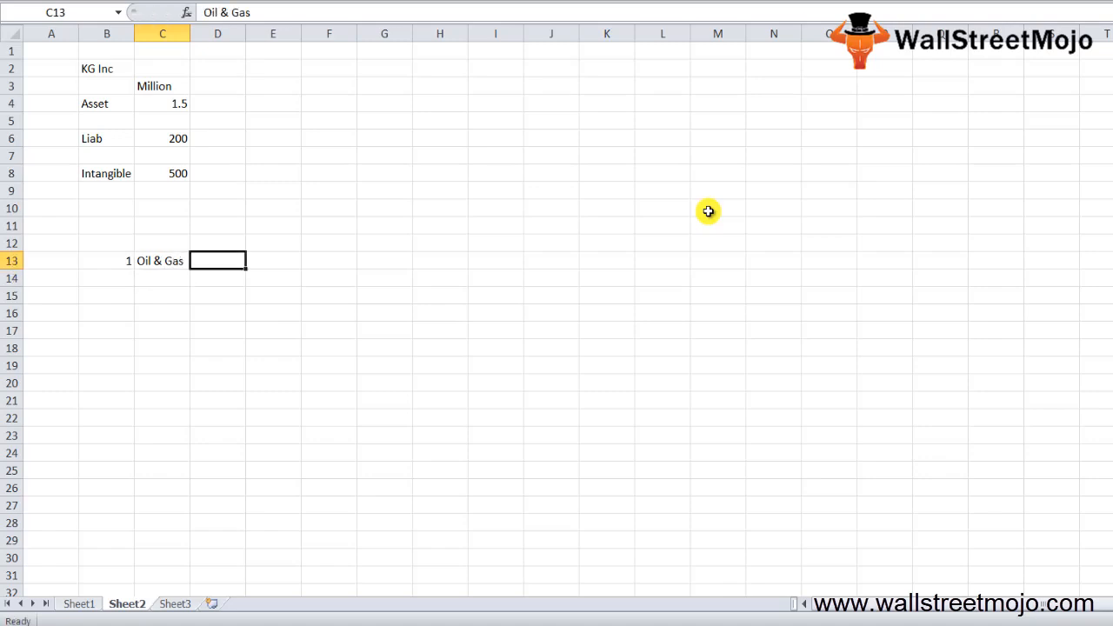
{"action": "left_click", "coordinate": [218, 261]}
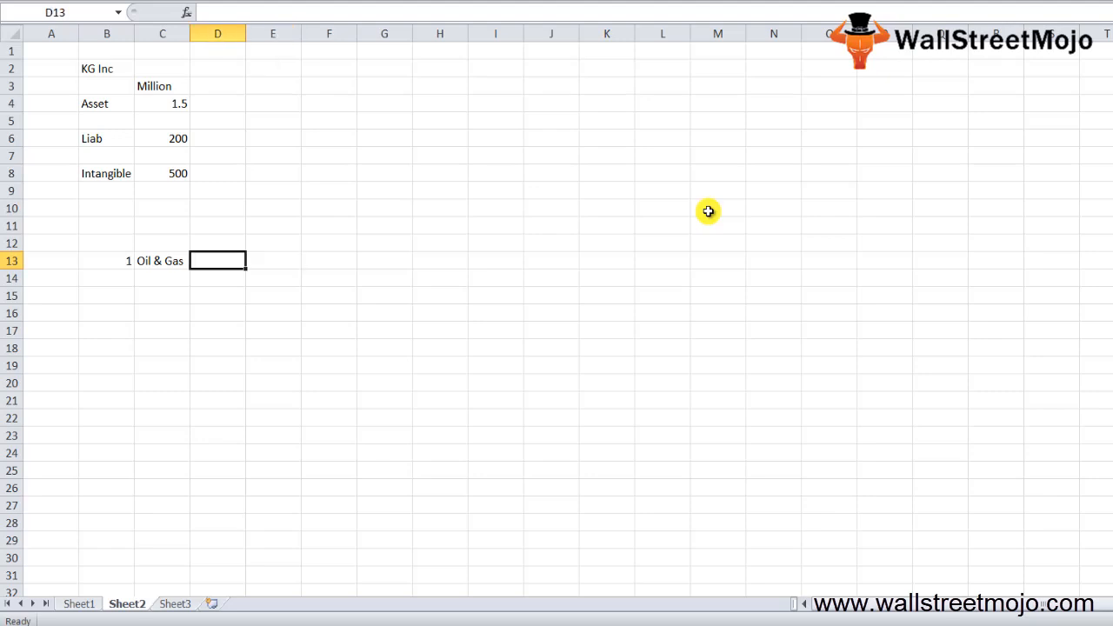
{"action": "type", "text": "NTA high"}
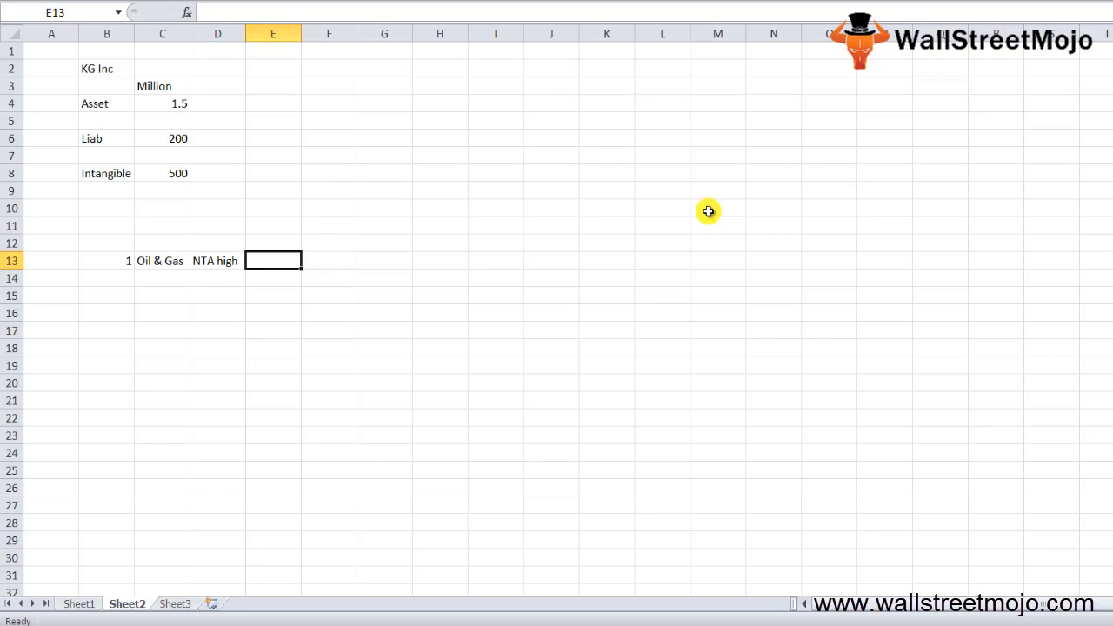
Add industry note 2: Tech with 'ITA high'
{"action": "left_click", "coordinate": [108, 296]}
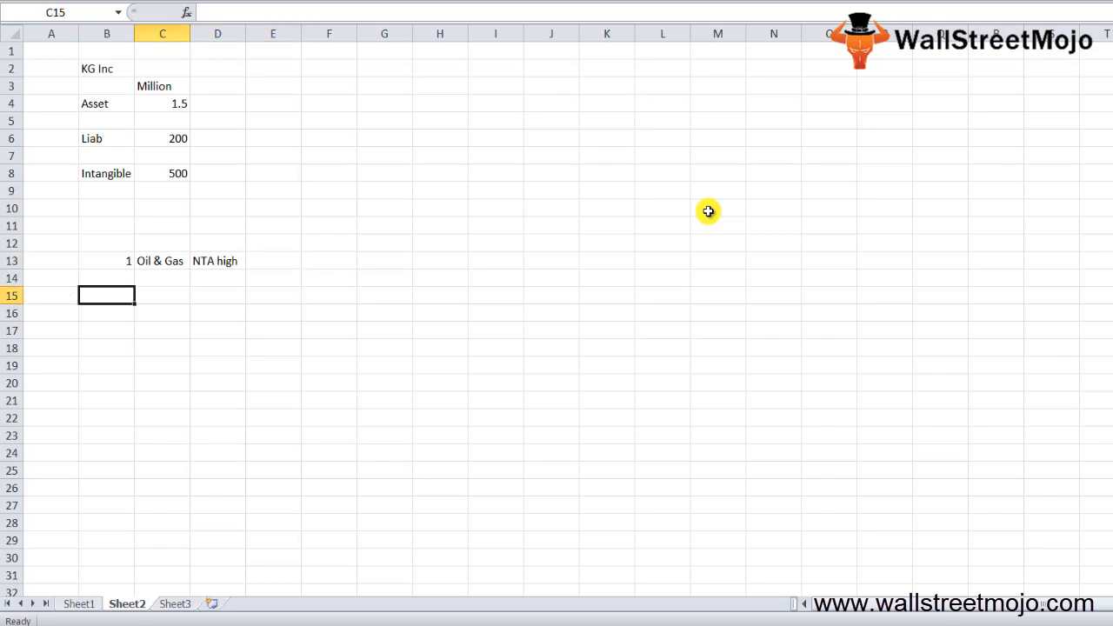
{"action": "type", "text": "Te"}
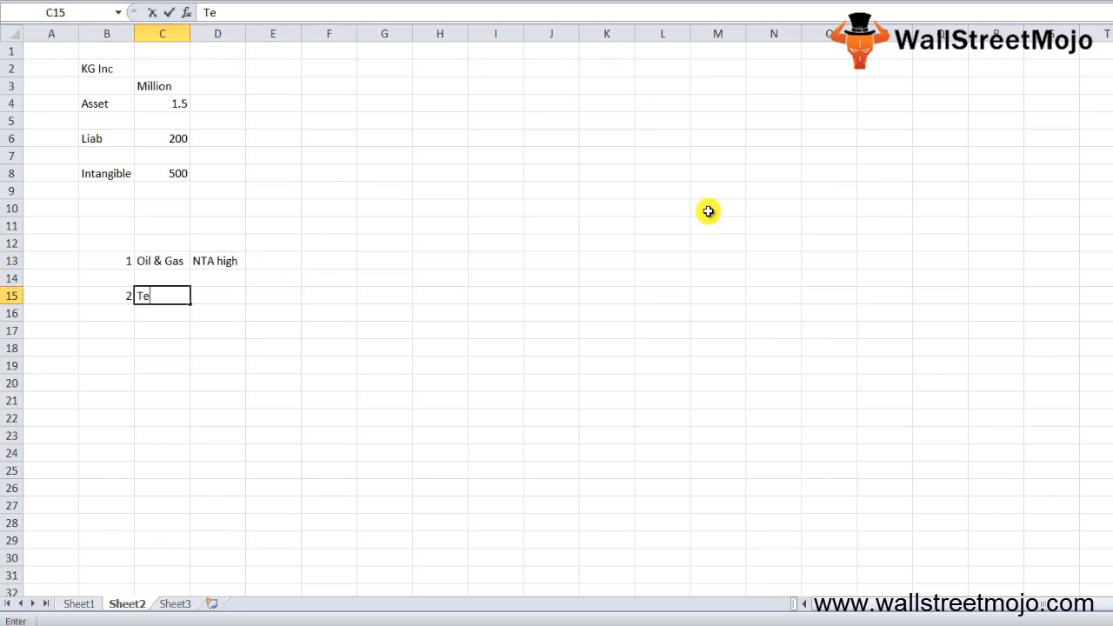
{"action": "type", "text": "ch"}
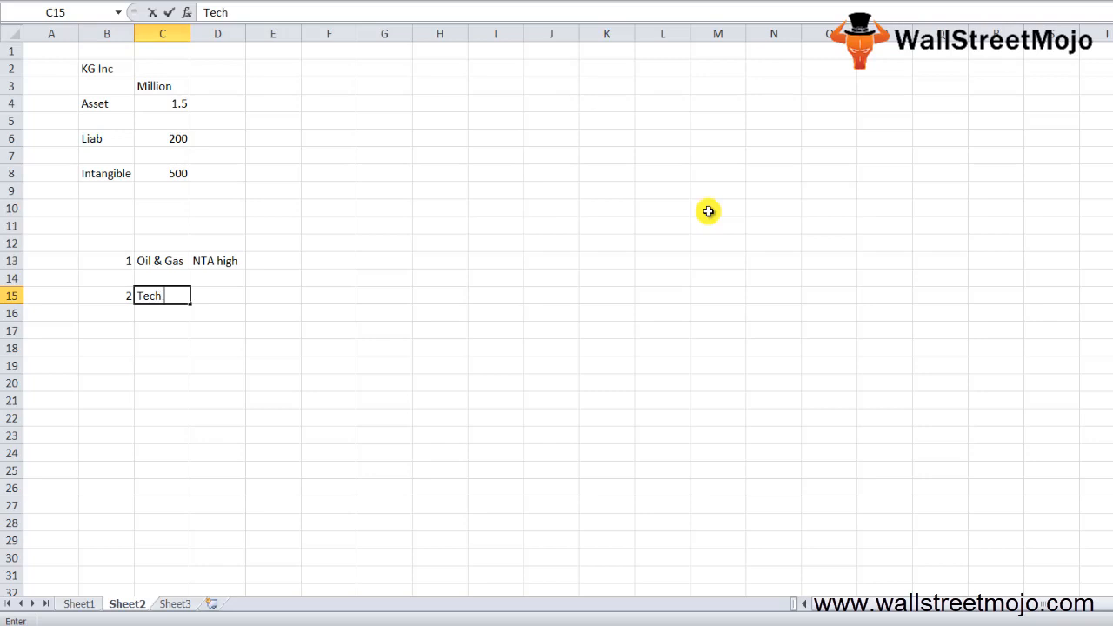
{"action": "type", "text": "ITA hig"}
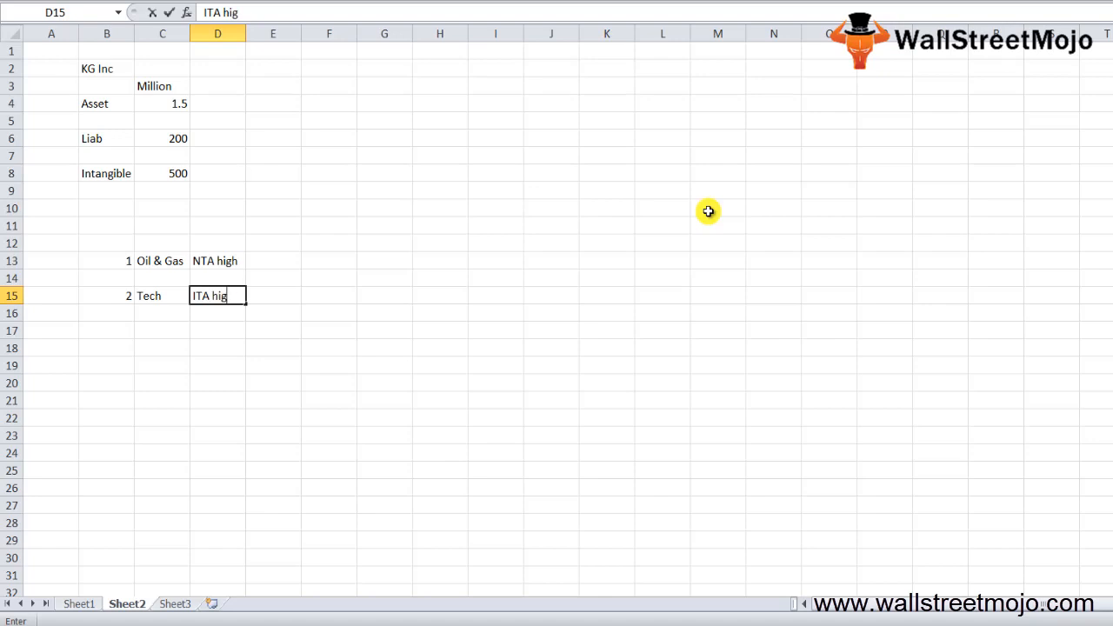
{"action": "type", "text": "h"}
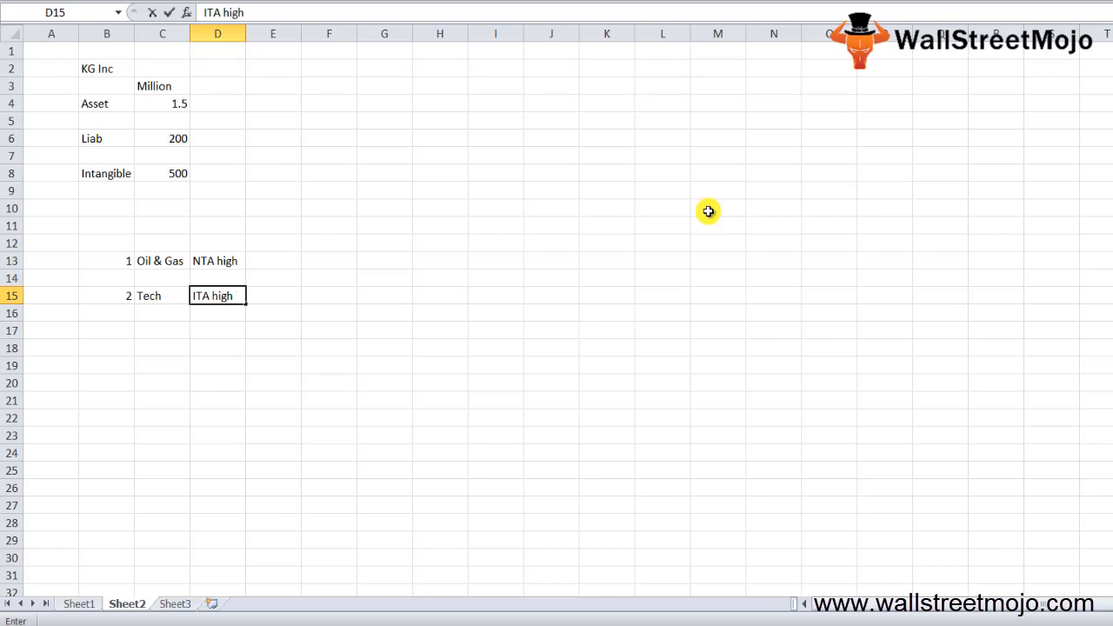
{"action": "left_click", "coordinate": [163, 296]}
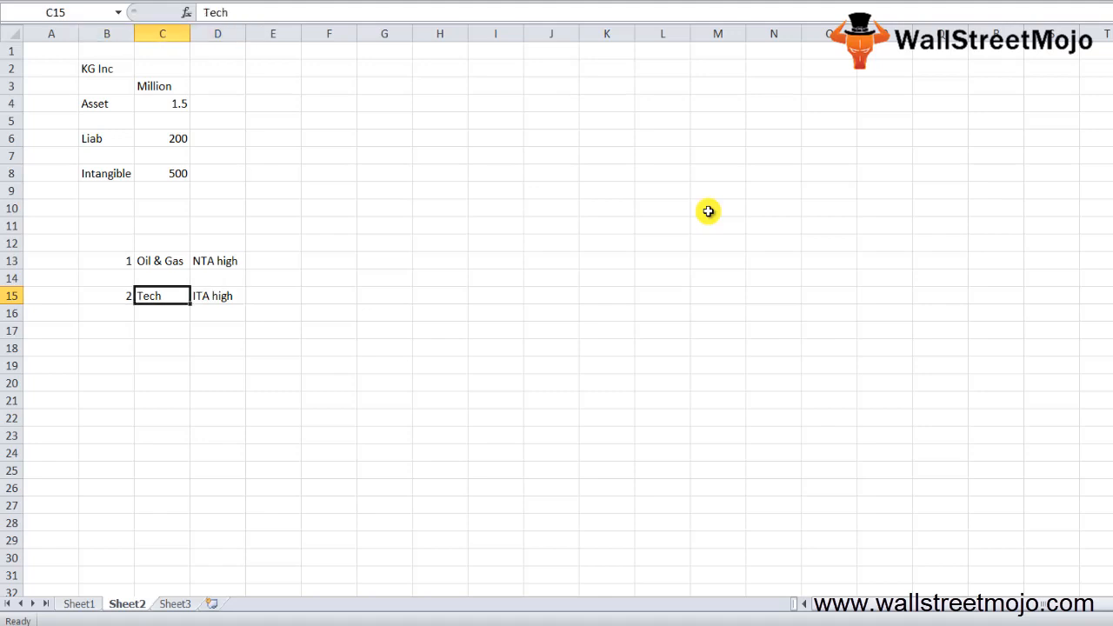
{"action": "key", "text": "enter"}
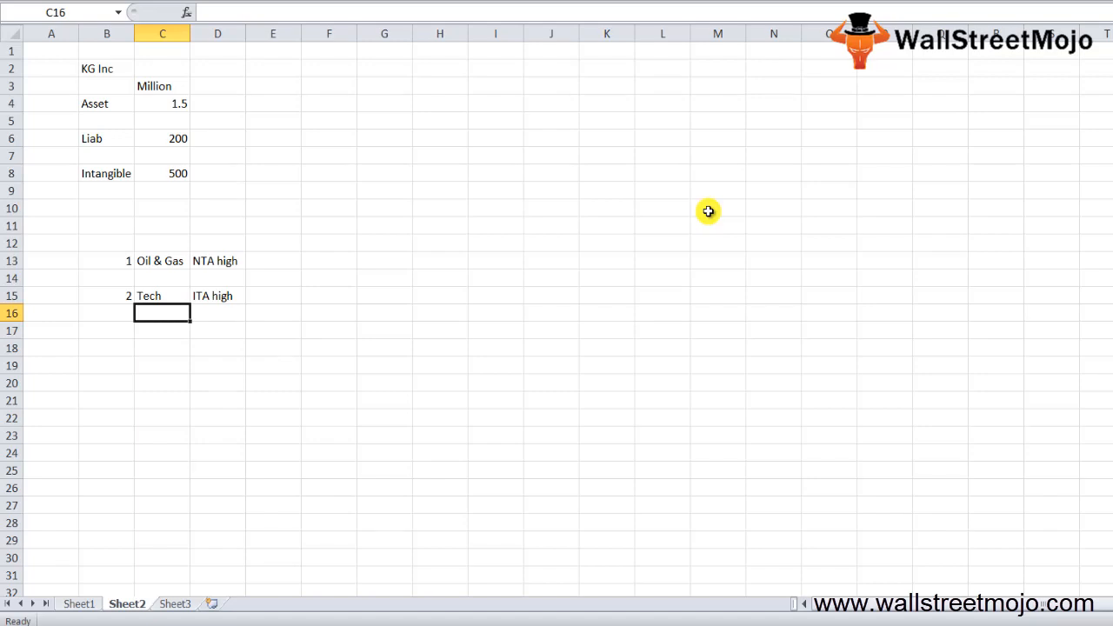
{"action": "mouse_move", "coordinate": [755, 407]}
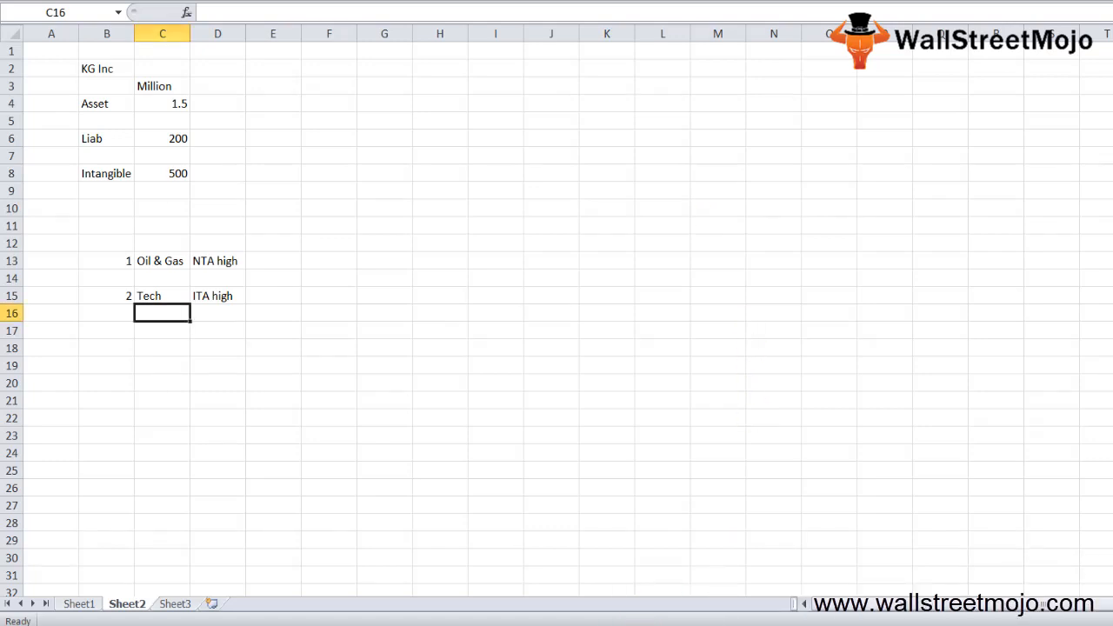
{"action": "mouse_move", "coordinate": [439, 359]}
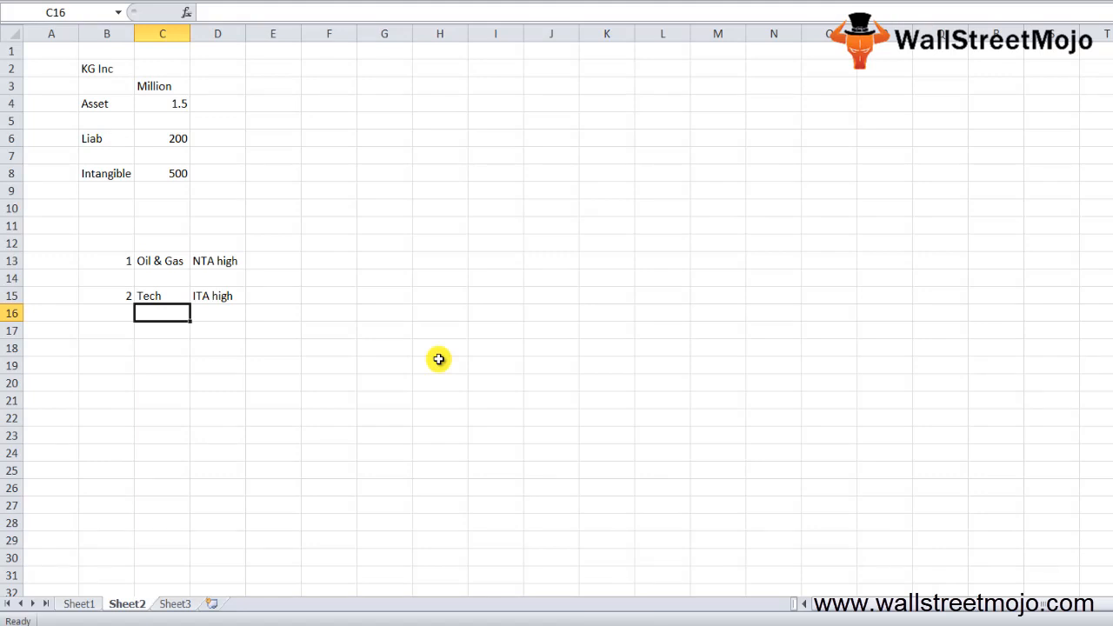
Write the notes 'NTA per sare' in C20 and 'NTA figures' in C22
{"action": "left_click", "coordinate": [164, 383]}
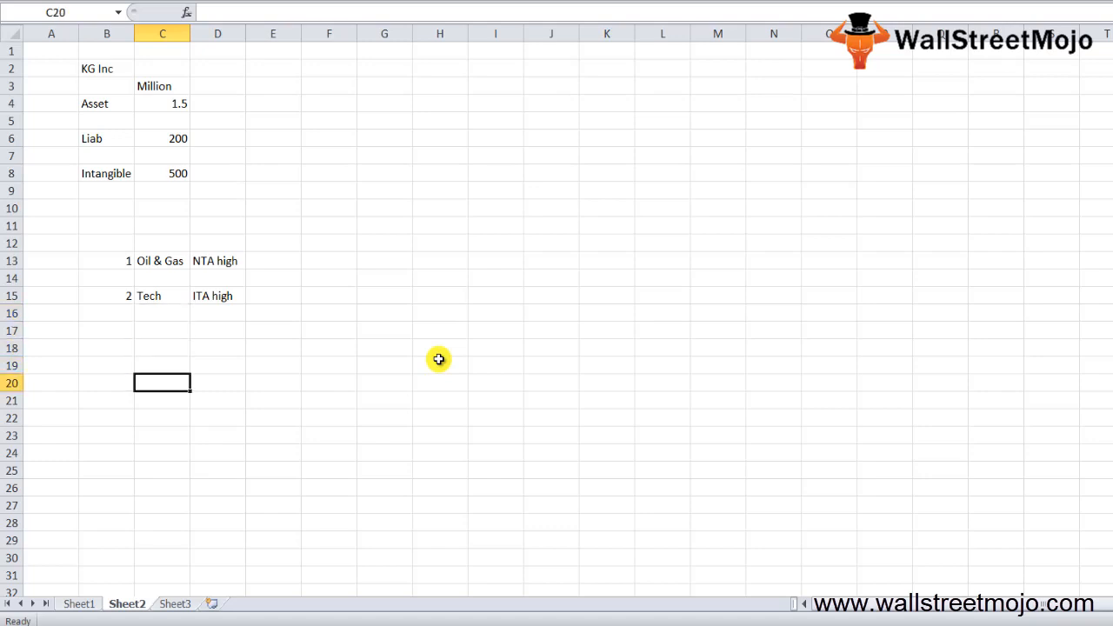
{"action": "type", "text": "NTA per sare"}
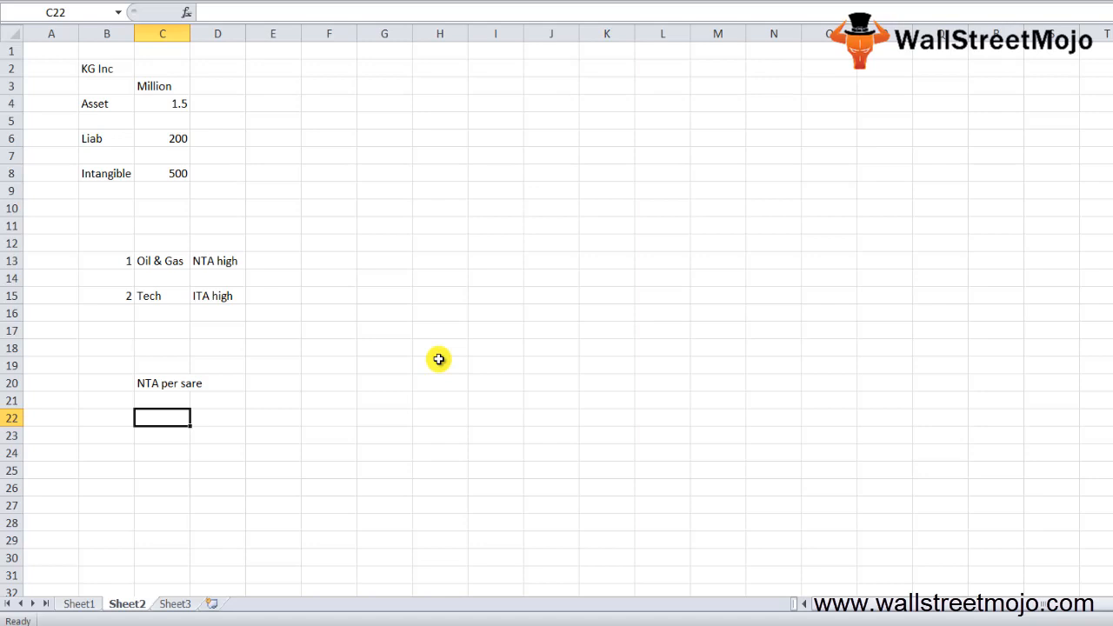
{"action": "type", "text": "N"}
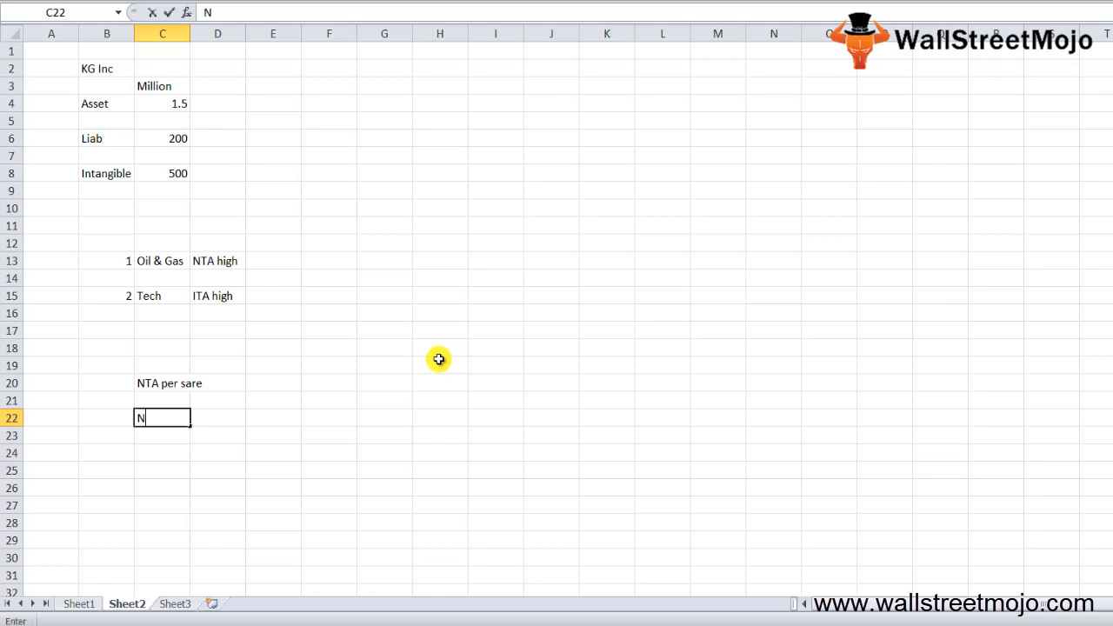
{"action": "type", "text": "TA figures"}
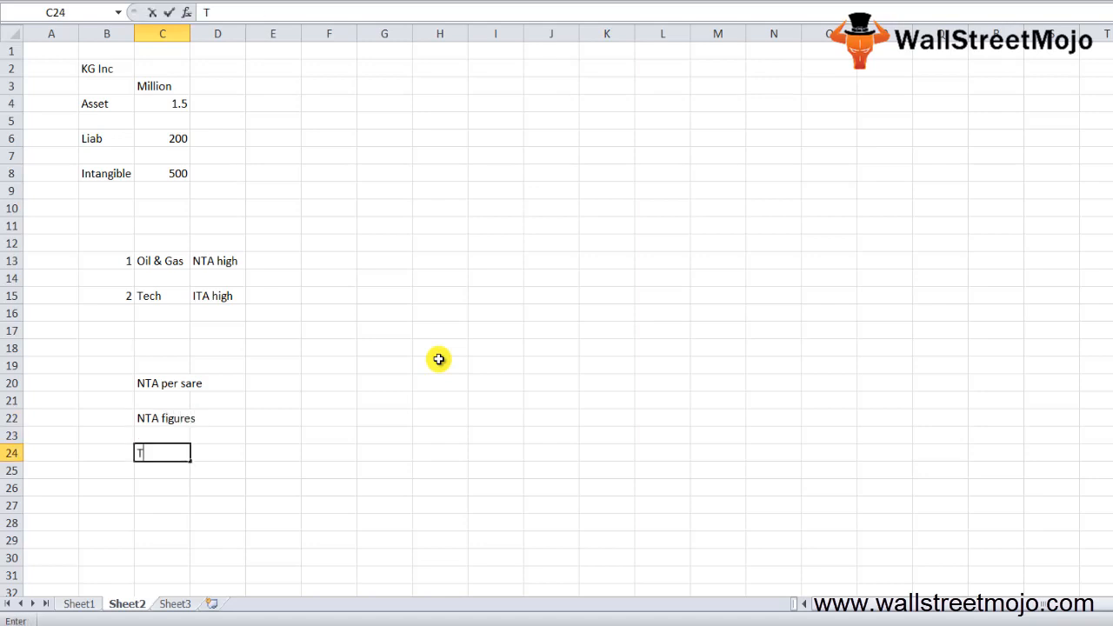
Write 'Total no of shares outstanding for a company' in C24
{"action": "type", "text": "otal no of share"}
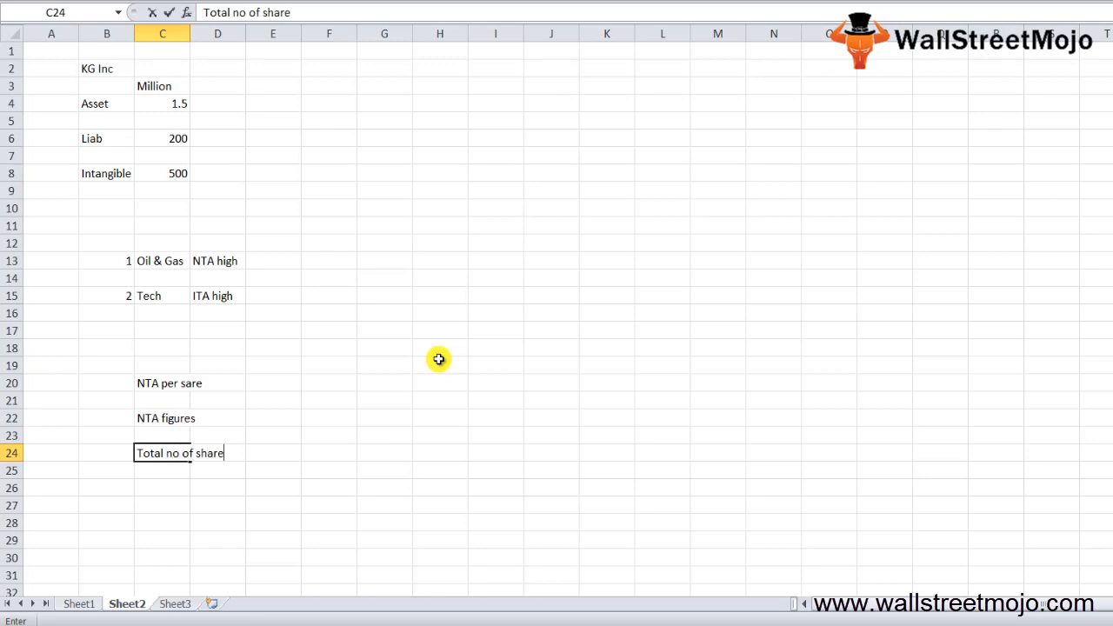
{"action": "type", "text": "s outstandin"}
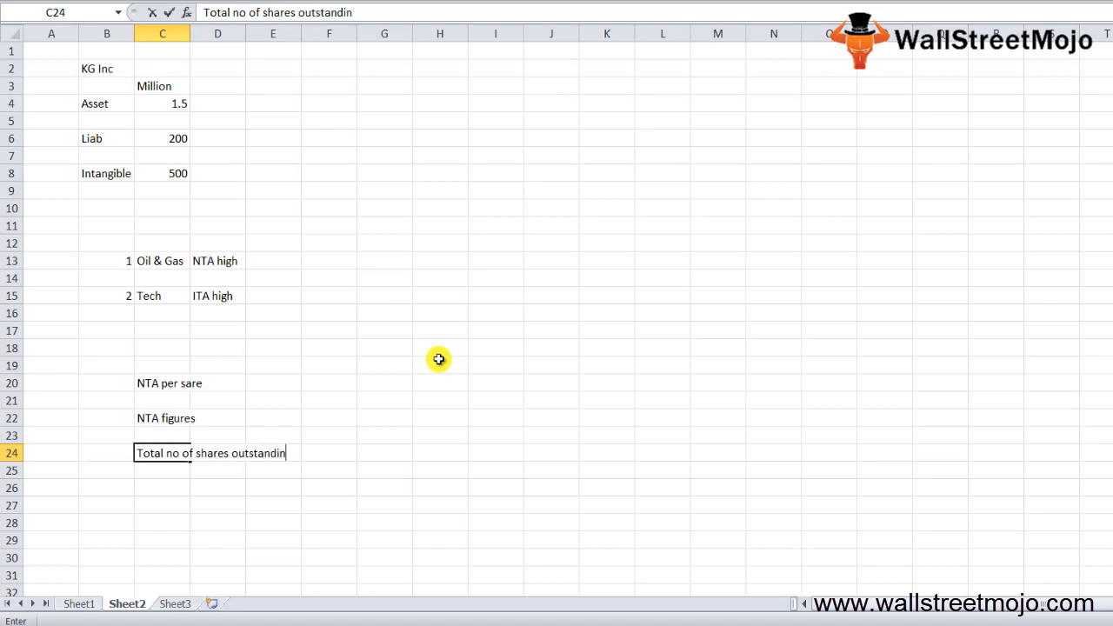
{"action": "type", "text": "for a company"}
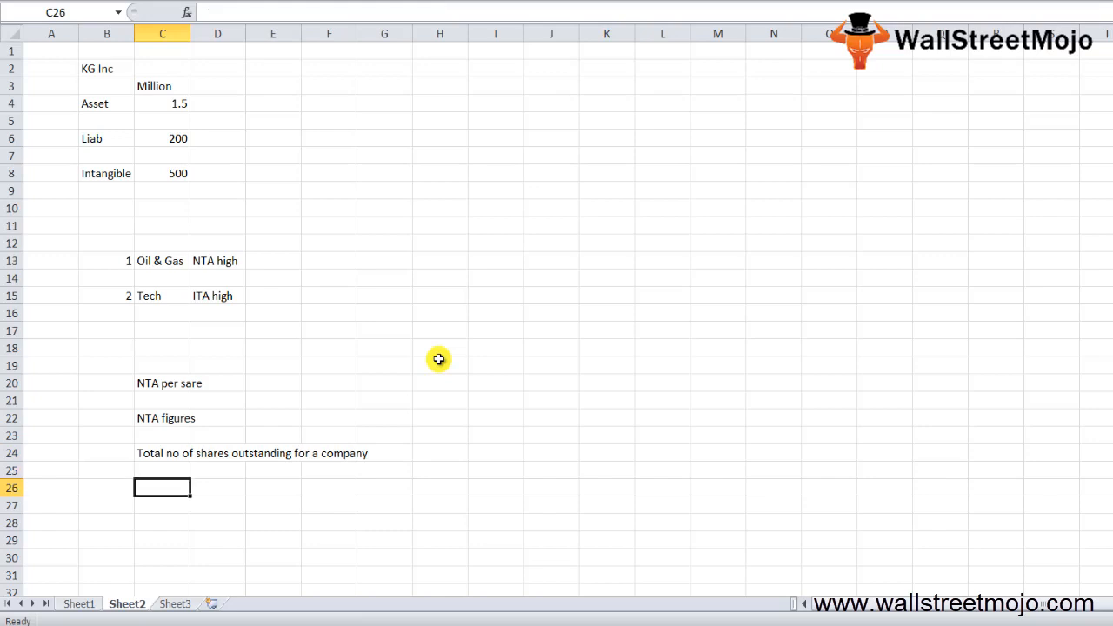
{"action": "key", "text": "down"}
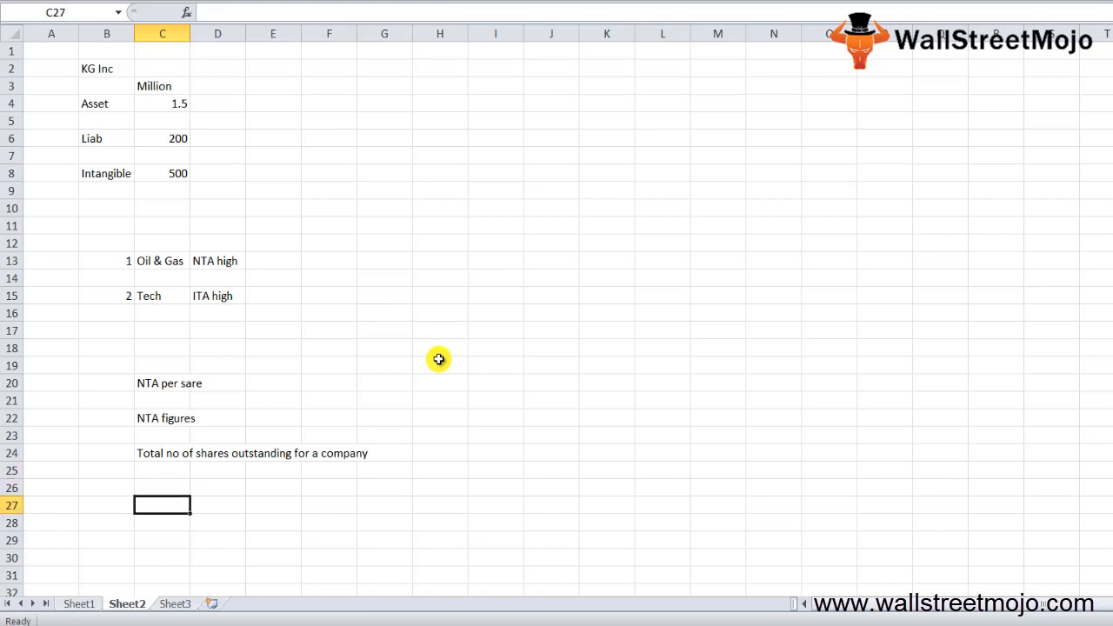
Write 'NTA per share =' in C27 with 'NTA' over 'Total no of shares' in E27 and E28
{"action": "type", "text": "NTA per share ="}
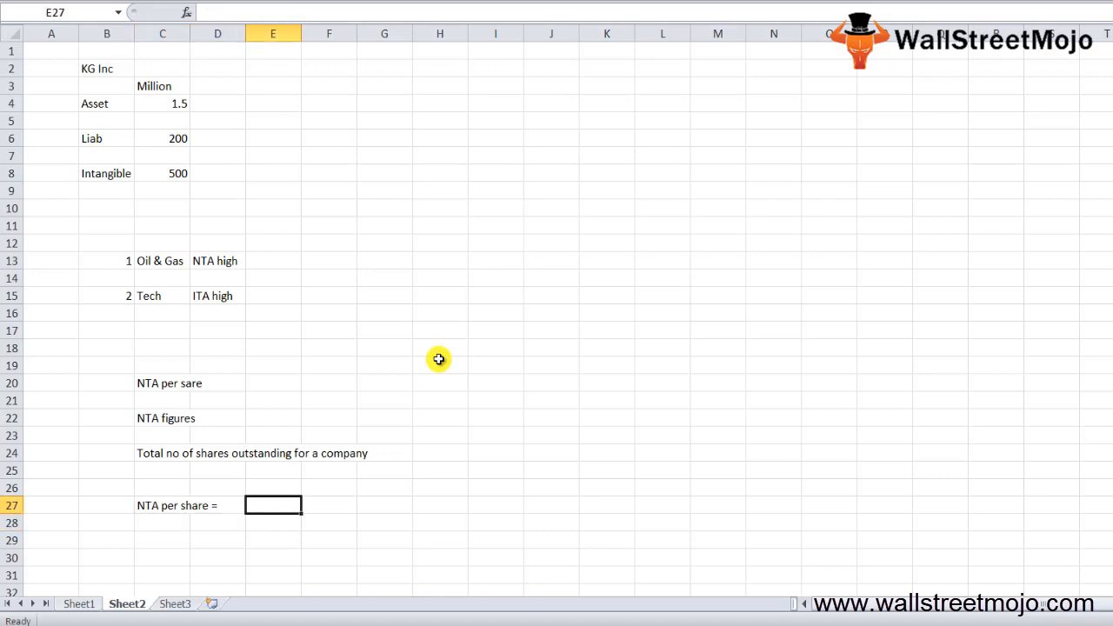
{"action": "type", "text": "NTA"}
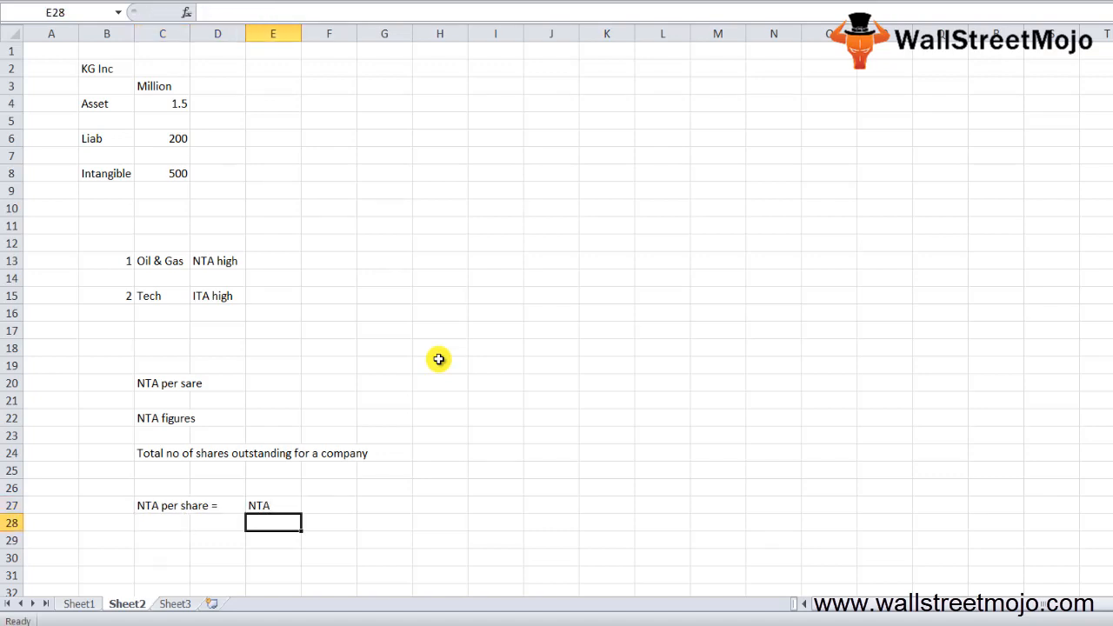
{"action": "type", "text": "Total no os"}
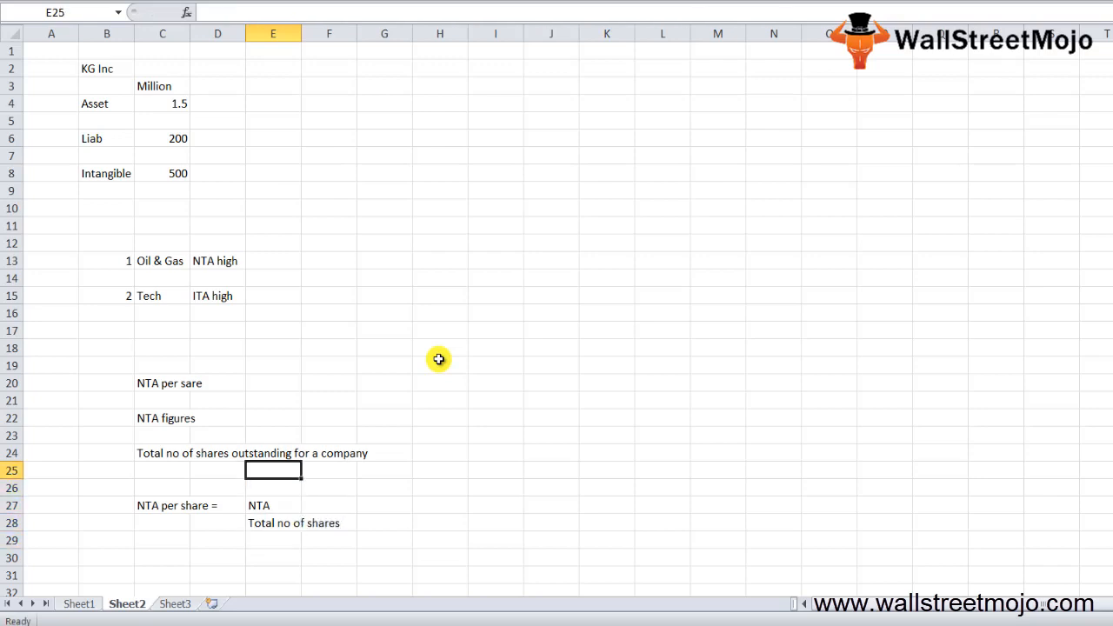
Review the finished NTA per share notes around the sheet
{"action": "left_click", "coordinate": [273, 243]}
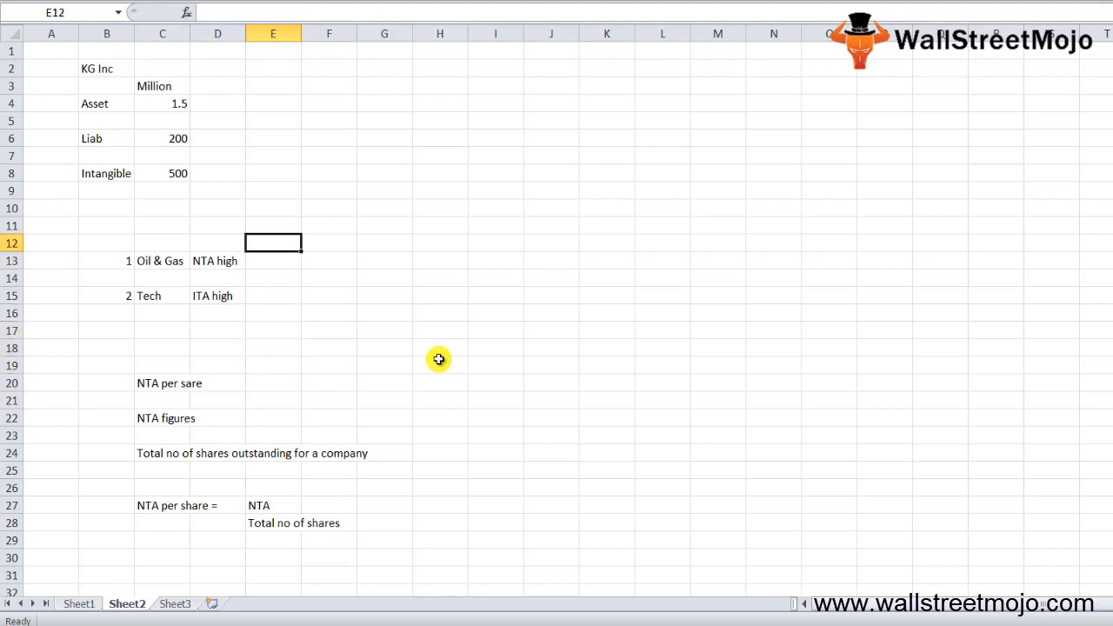
{"action": "left_click", "coordinate": [273, 470]}
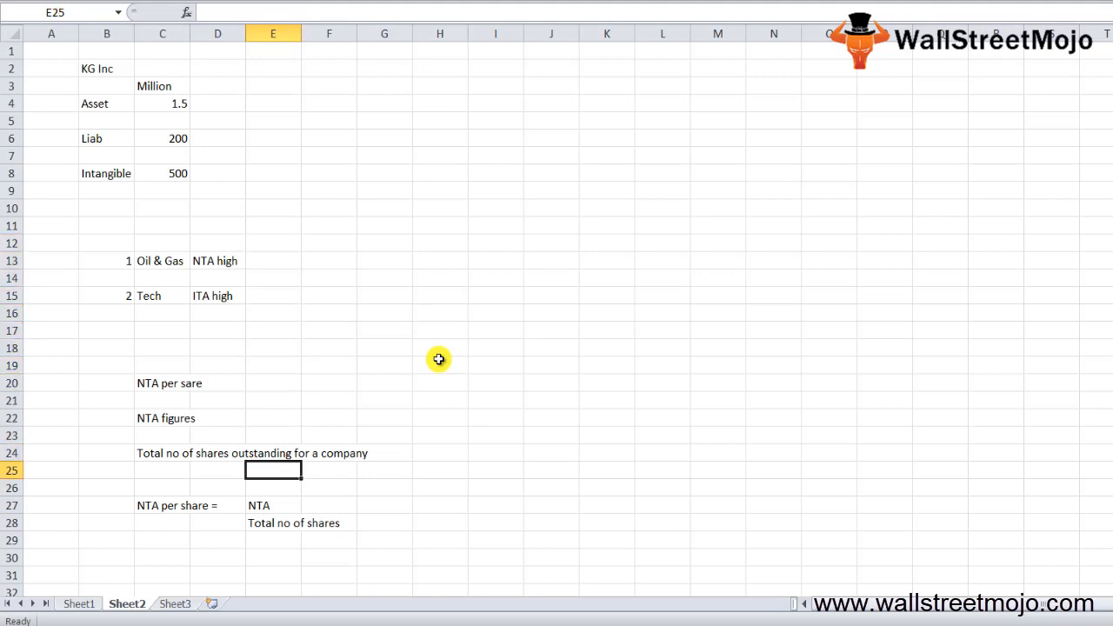
{"action": "left_click", "coordinate": [273, 505]}
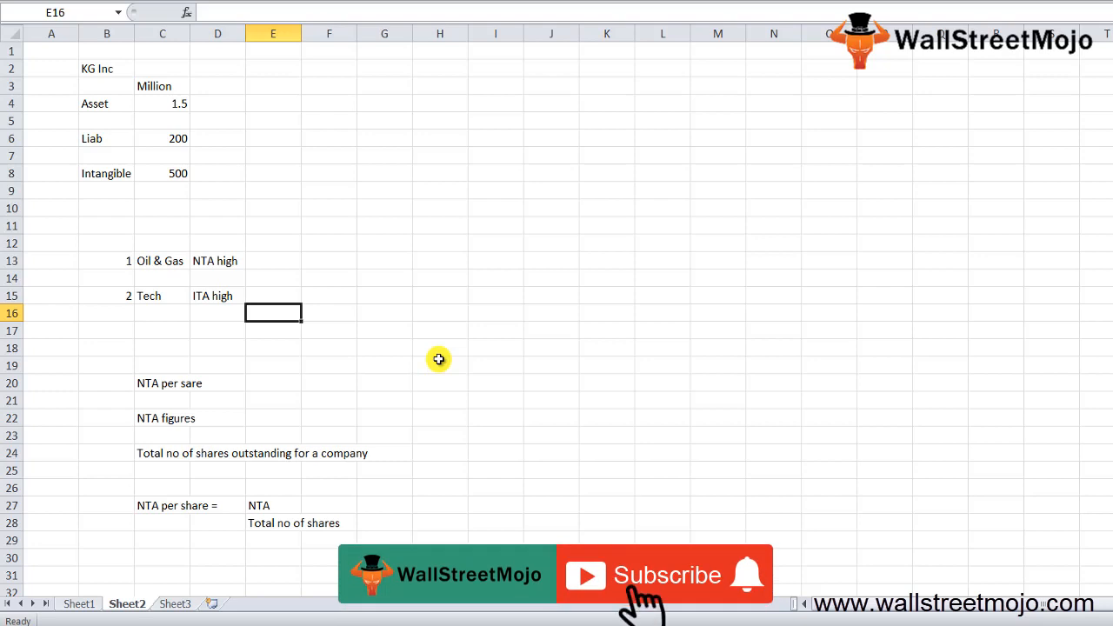
{"action": "left_click", "coordinate": [665, 574]}
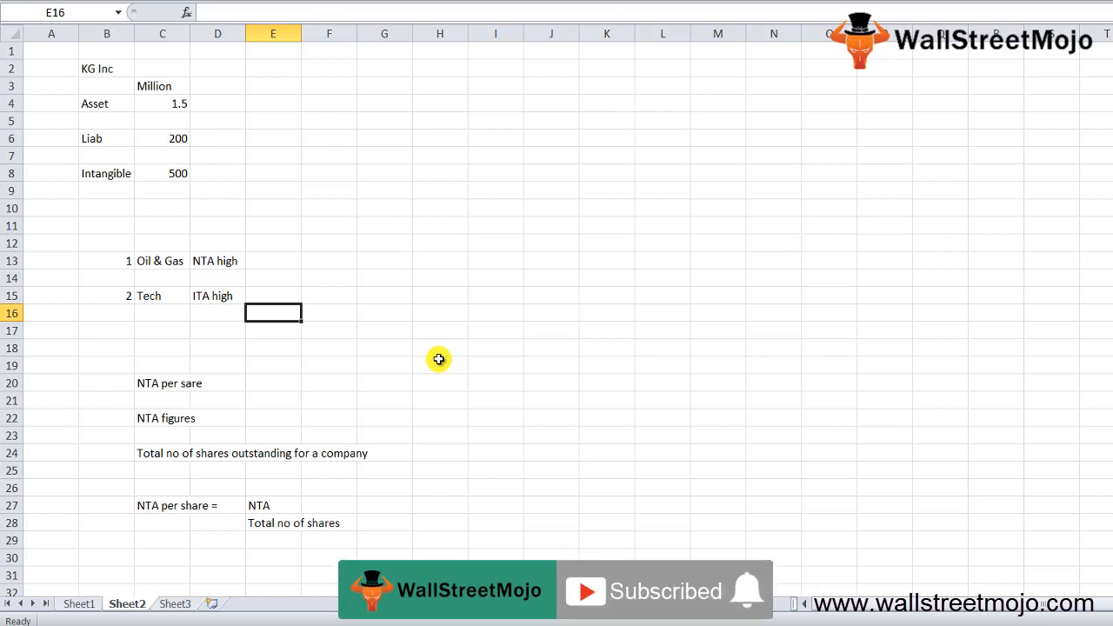